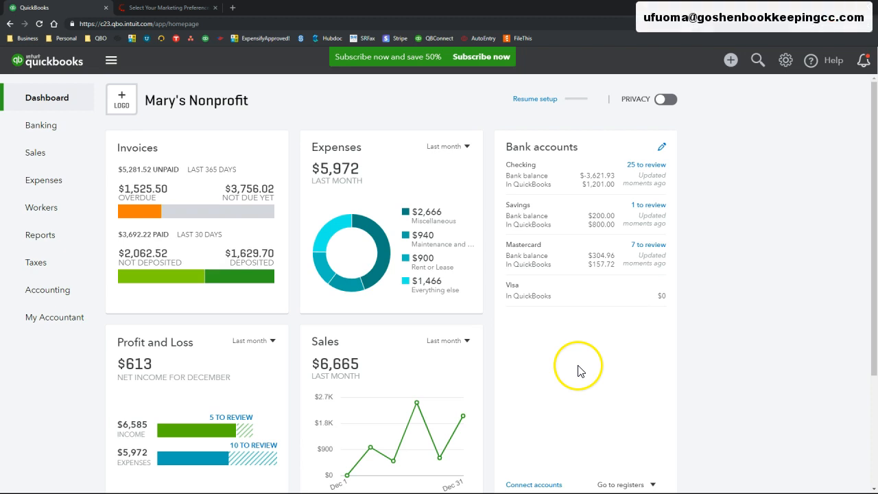
{"action": "mouse_move", "coordinate": [721, 222]}
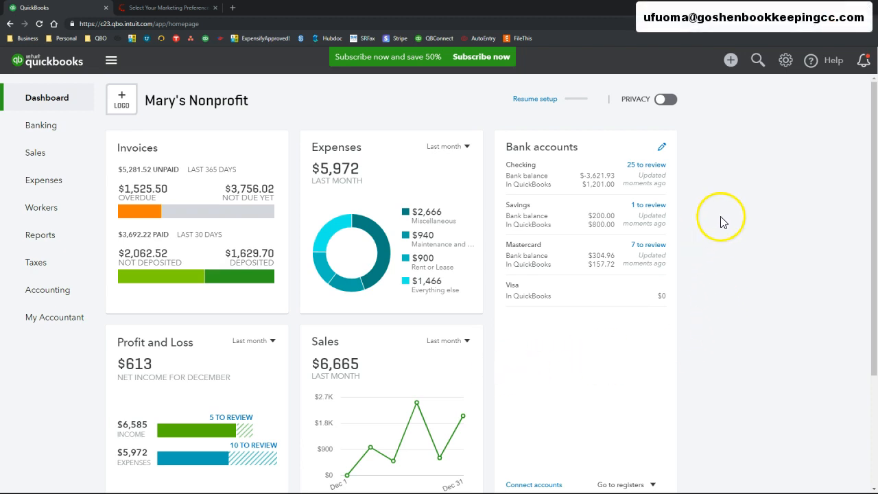
Open Custom Form Styles from the gear menu's Your Company section.
{"action": "left_click", "coordinate": [785, 60]}
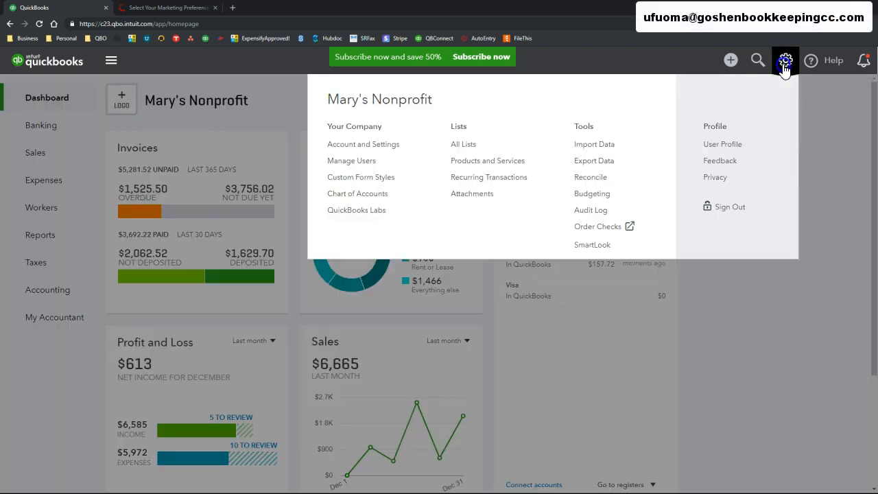
{"action": "mouse_move", "coordinate": [555, 103]}
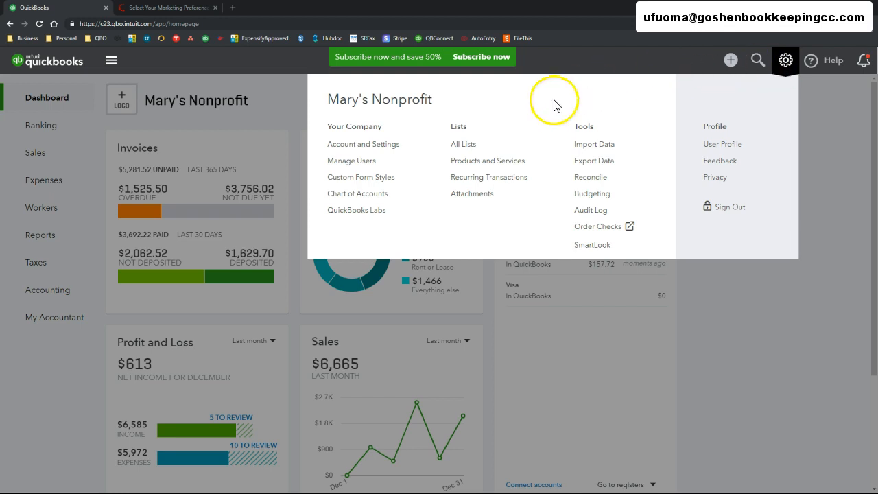
{"action": "mouse_move", "coordinate": [360, 177]}
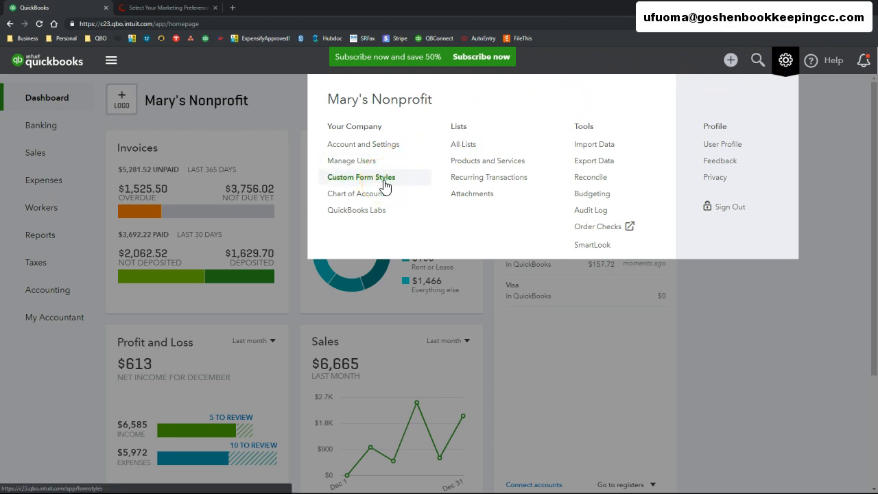
{"action": "left_click", "coordinate": [361, 177]}
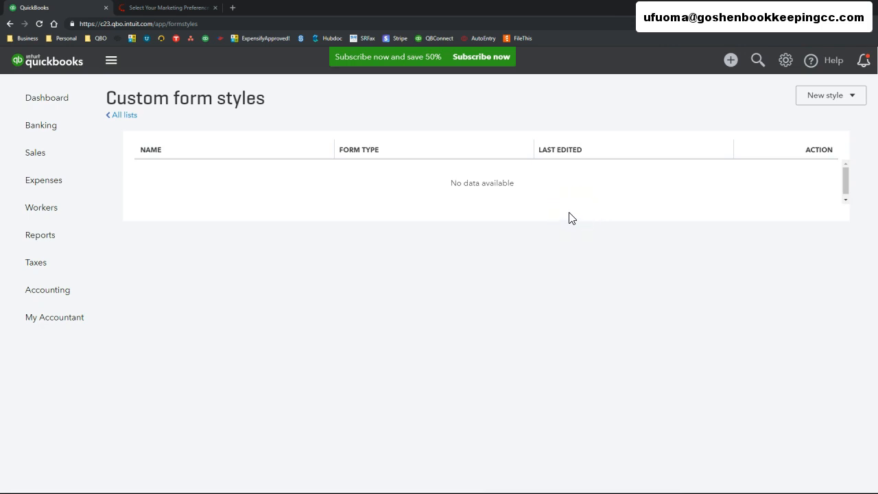
{"action": "mouse_move", "coordinate": [849, 96]}
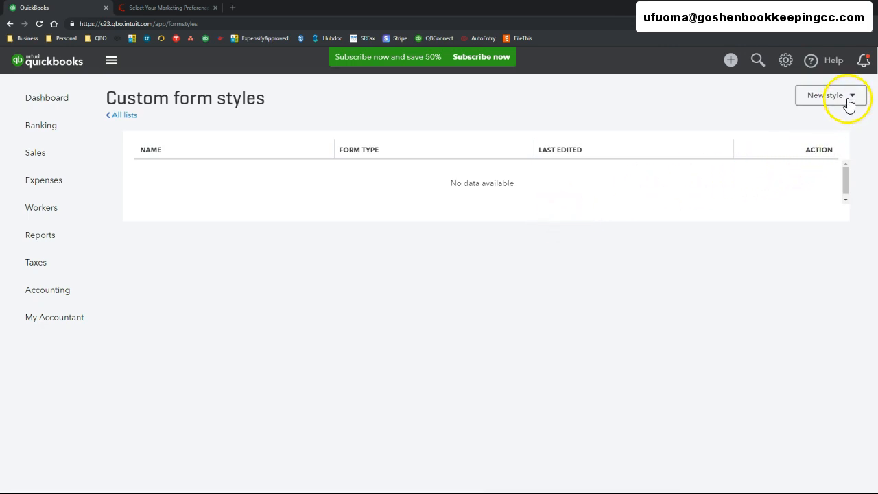
Choose Invoice from the New style dropdown.
{"action": "left_click", "coordinate": [829, 96]}
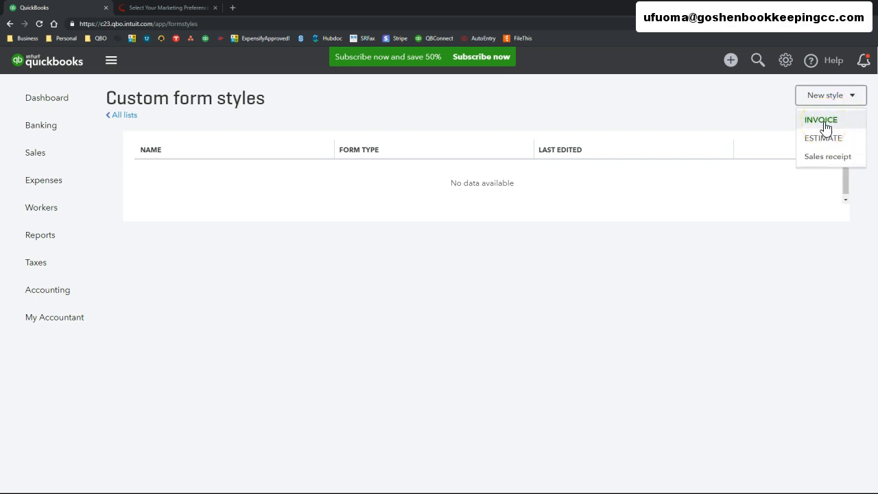
{"action": "mouse_move", "coordinate": [816, 157]}
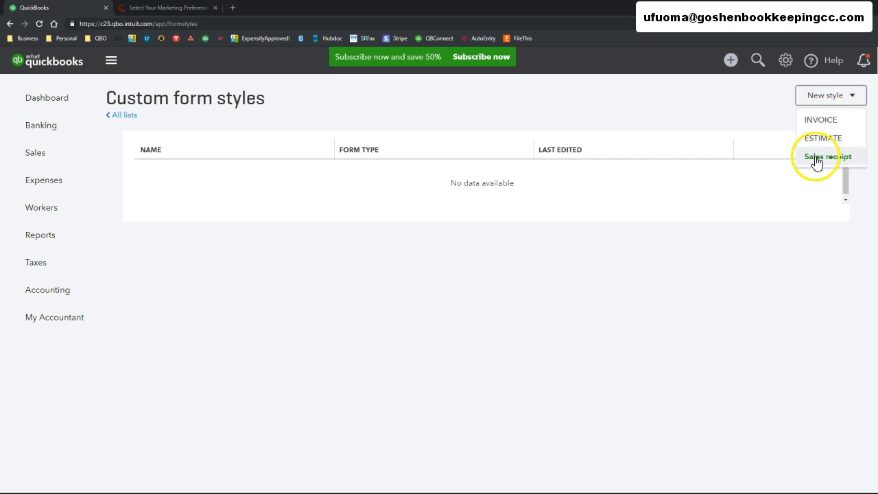
{"action": "left_click", "coordinate": [820, 120]}
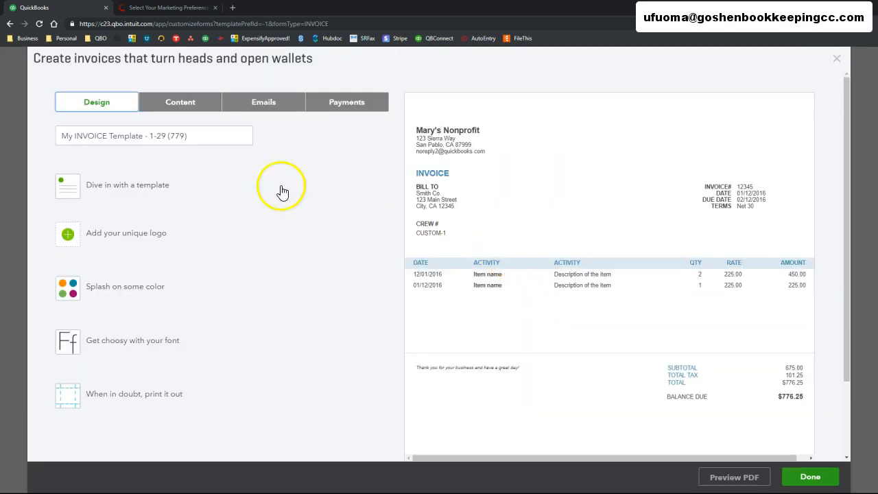
Rename the invoice style to 'Goshen Template' and apply the Friendly design.
{"action": "triple_click", "coordinate": [152, 135]}
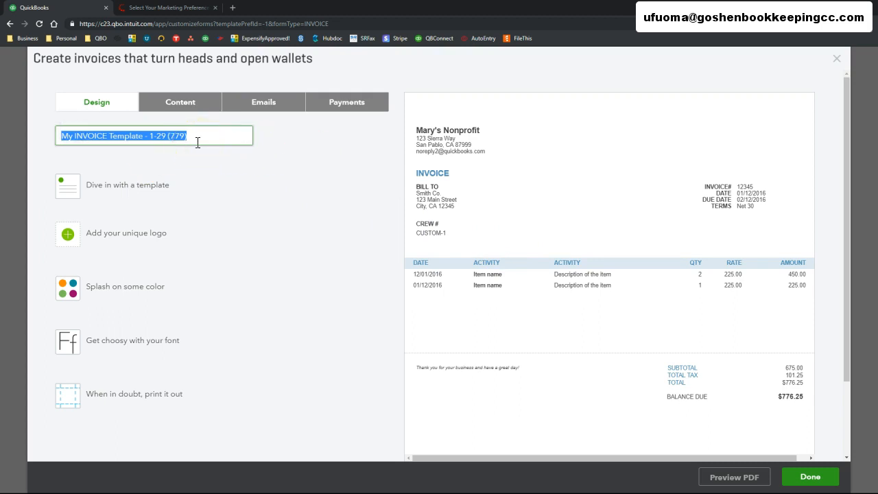
{"action": "type", "text": "Goshen Template"}
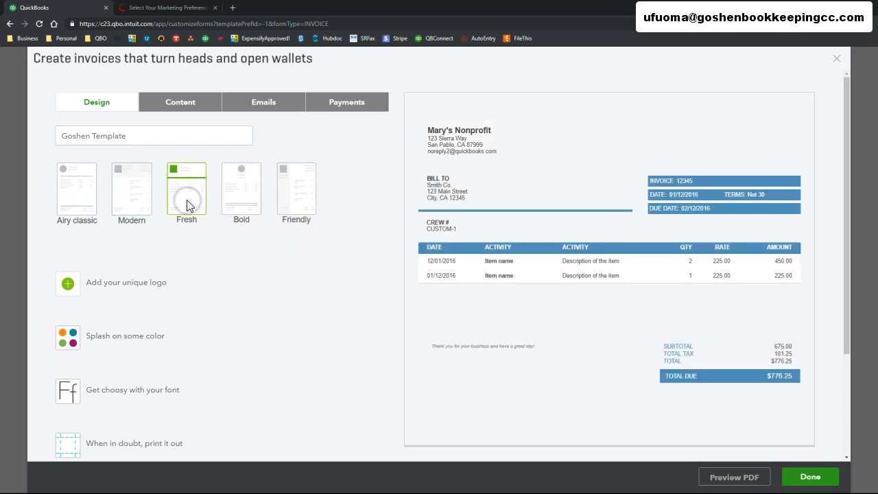
{"action": "left_click", "coordinate": [240, 188]}
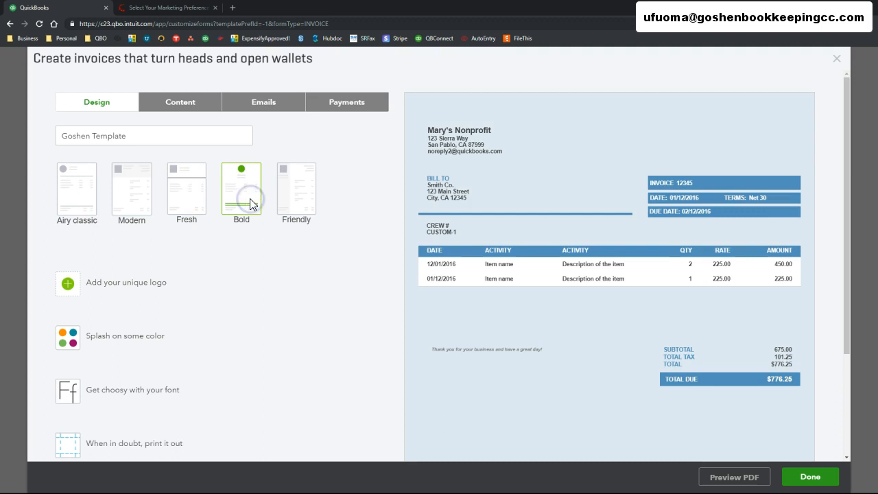
{"action": "left_click", "coordinate": [296, 188]}
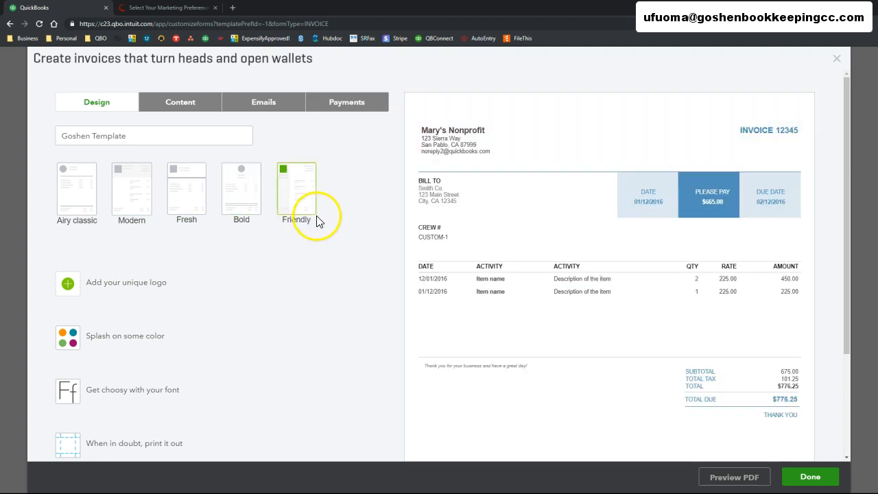
{"action": "left_click", "coordinate": [131, 189]}
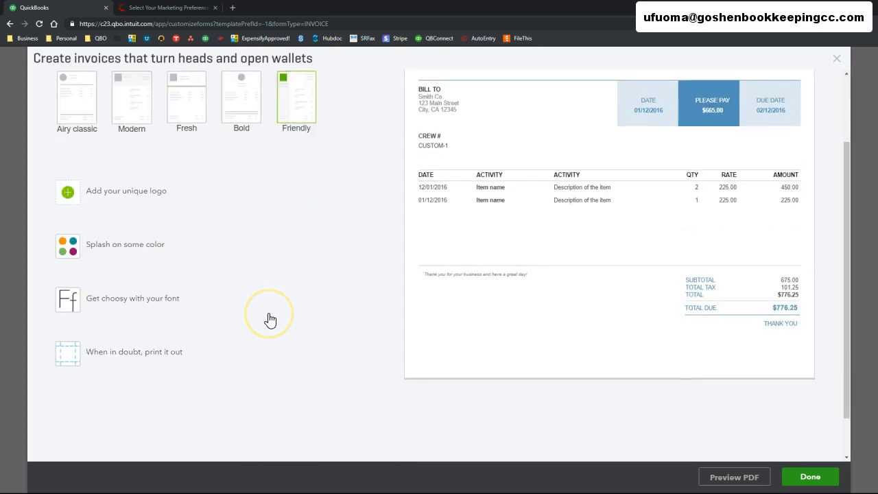
{"action": "mouse_move", "coordinate": [270, 320]}
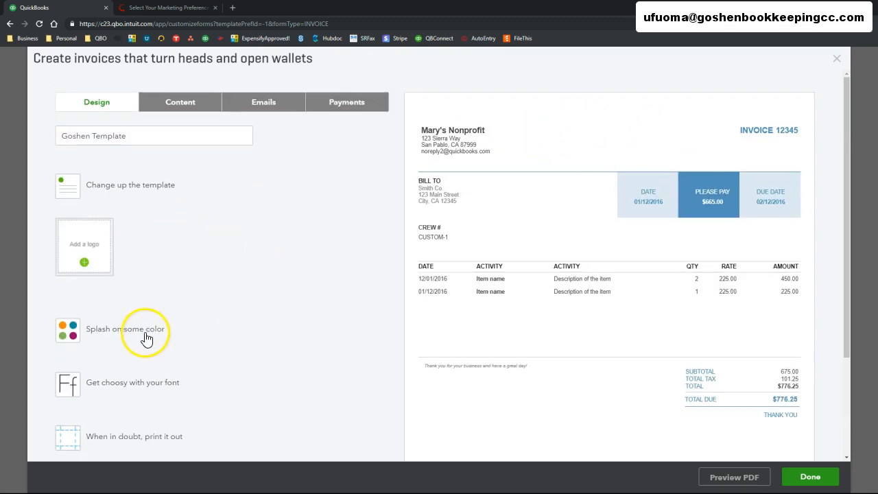
Apply a dark blue accent colour and a Helvetica 10pt font to the invoice.
{"action": "left_click", "coordinate": [126, 328]}
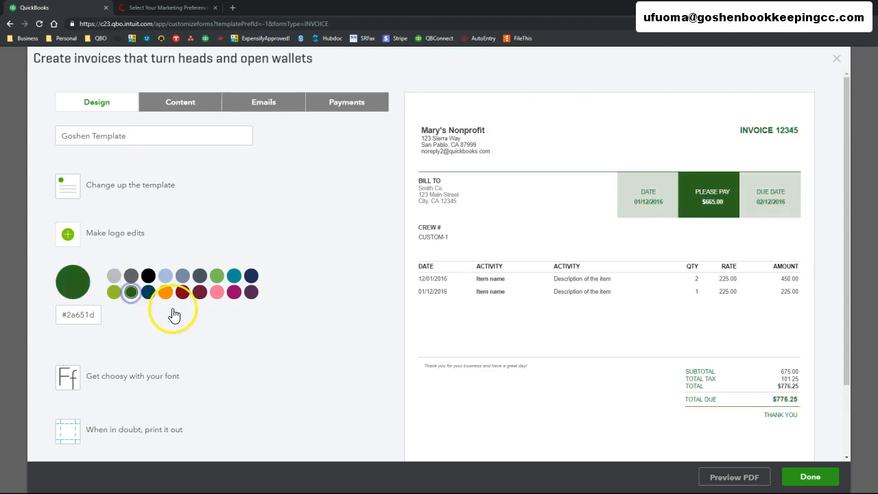
{"action": "left_click", "coordinate": [199, 292]}
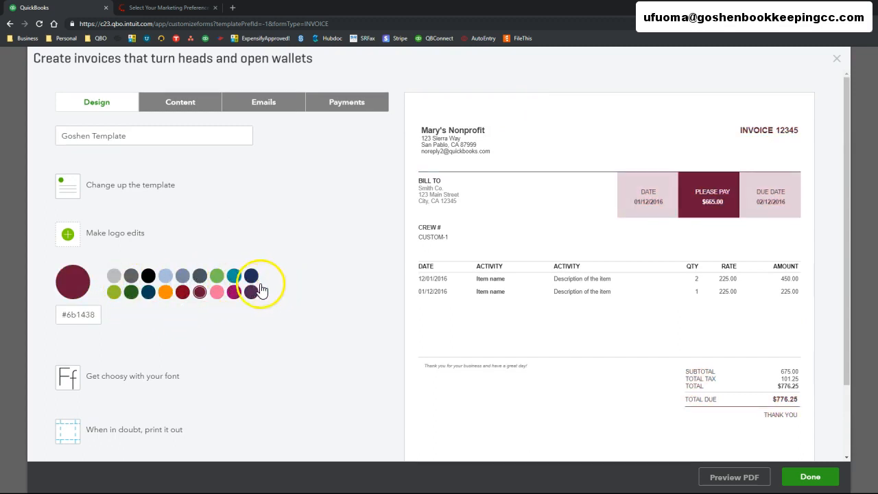
{"action": "left_click", "coordinate": [165, 291]}
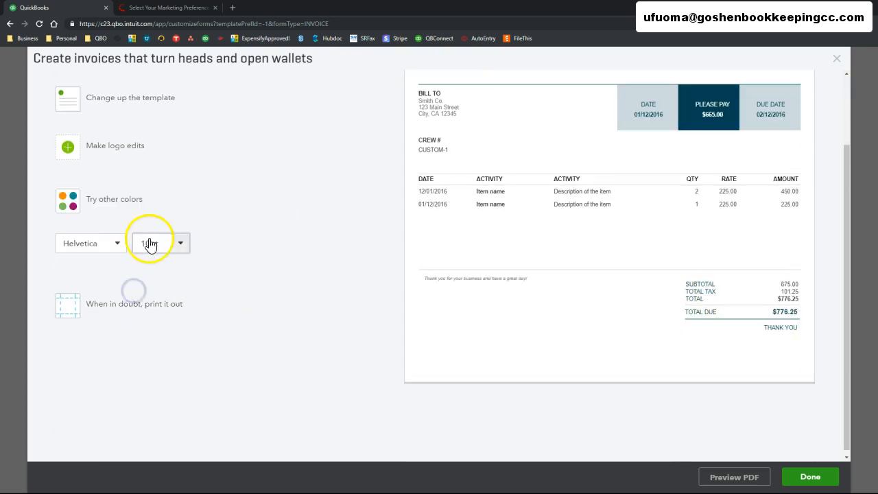
{"action": "left_click", "coordinate": [90, 243]}
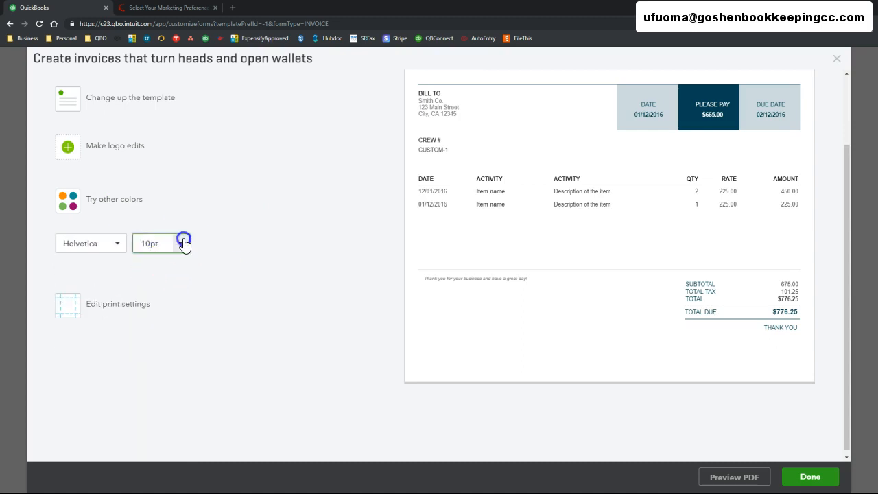
{"action": "left_click", "coordinate": [161, 243]}
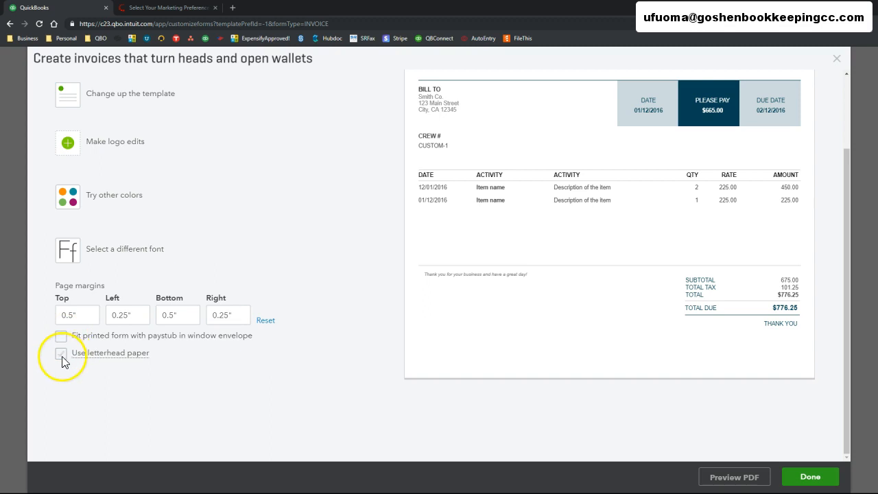
Enable letterhead paper printing and move to the Content settings.
{"action": "left_click", "coordinate": [62, 352]}
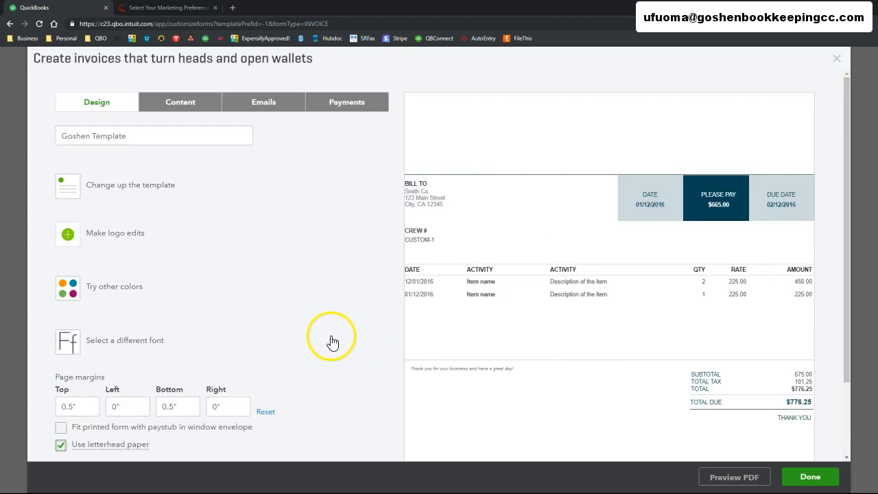
{"action": "mouse_move", "coordinate": [693, 125]}
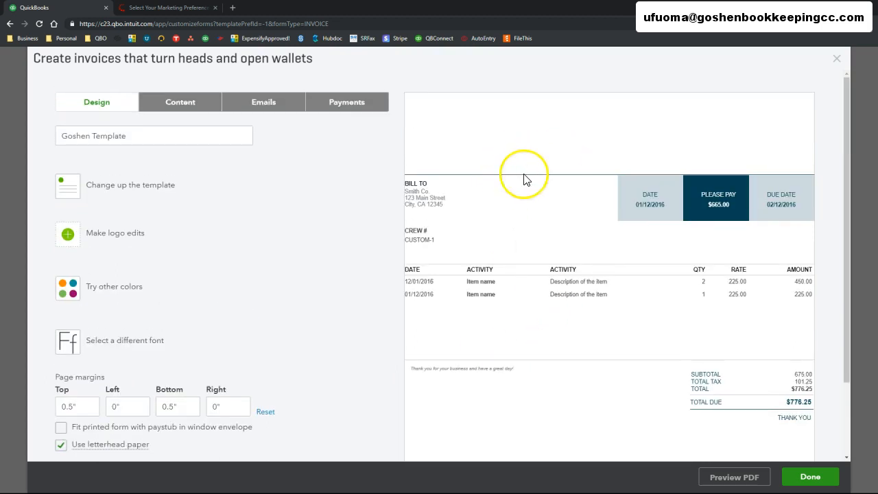
{"action": "scroll", "scroll_direction": "down", "scroll_amount": 3}
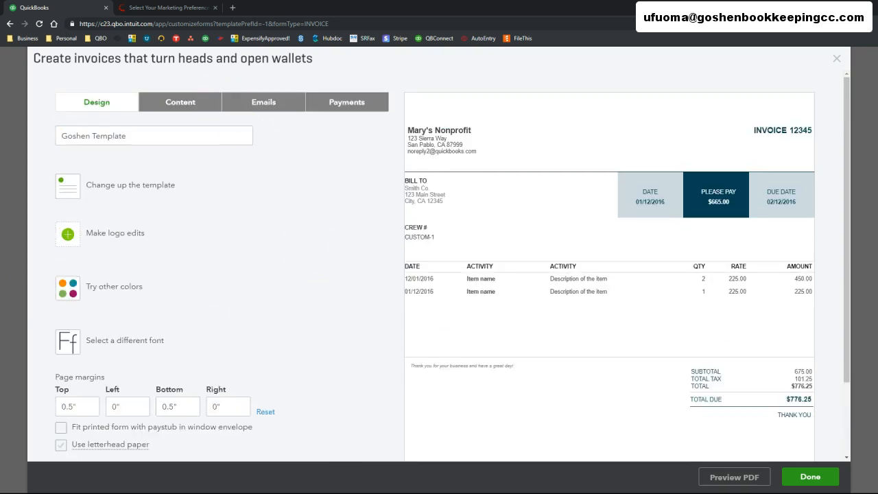
{"action": "left_click", "coordinate": [180, 101]}
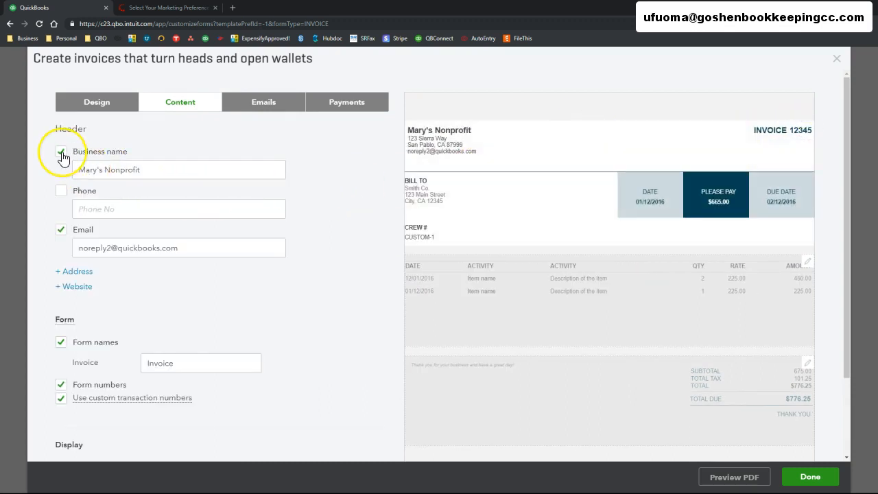
Add a phone number starting '404-' to the invoice header.
{"action": "left_click", "coordinate": [61, 151]}
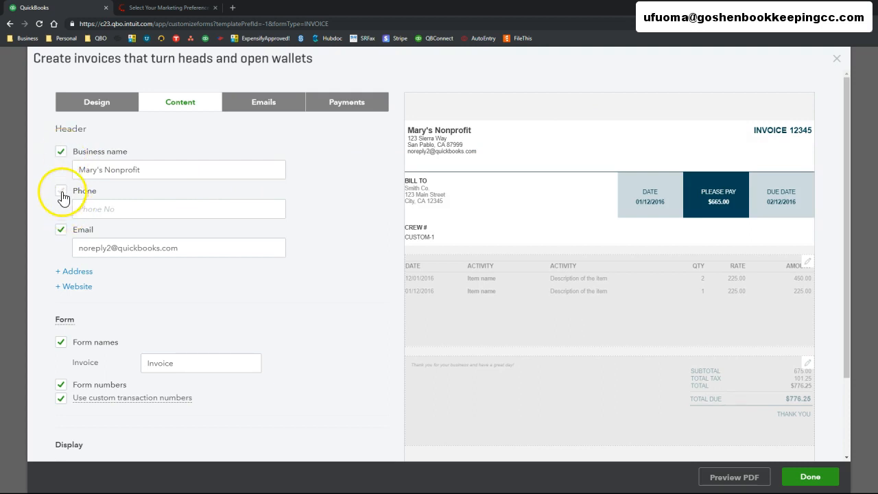
{"action": "left_click", "coordinate": [60, 190]}
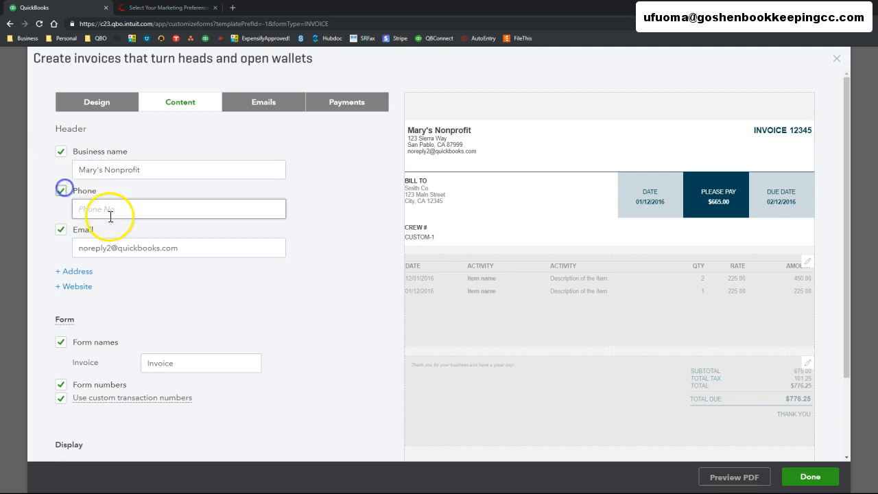
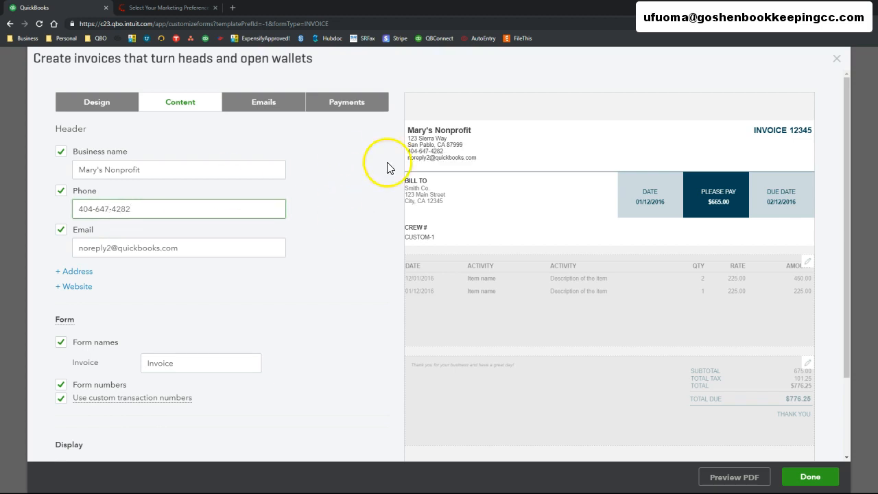
{"action": "left_click", "coordinate": [178, 247]}
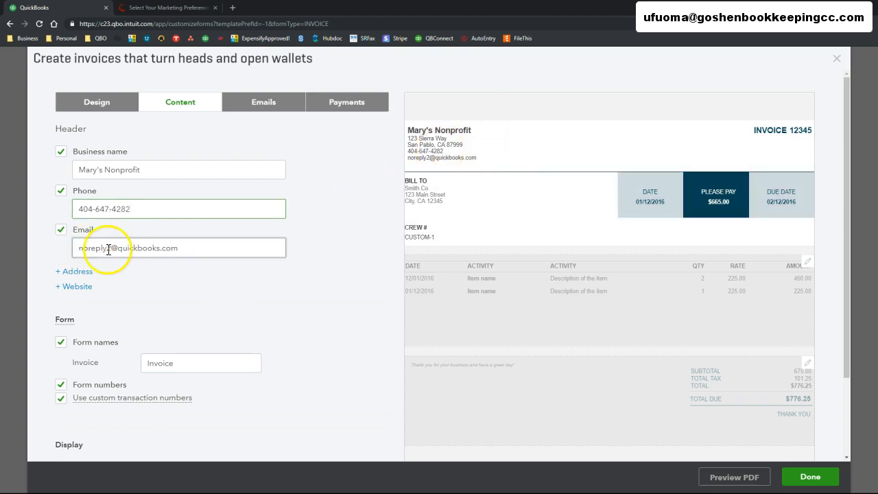
{"action": "left_click", "coordinate": [73, 271]}
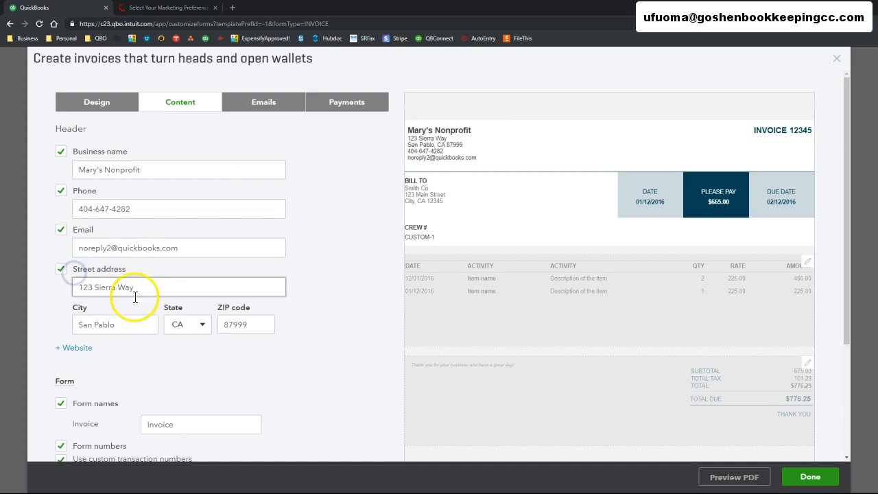
{"action": "left_click", "coordinate": [73, 347]}
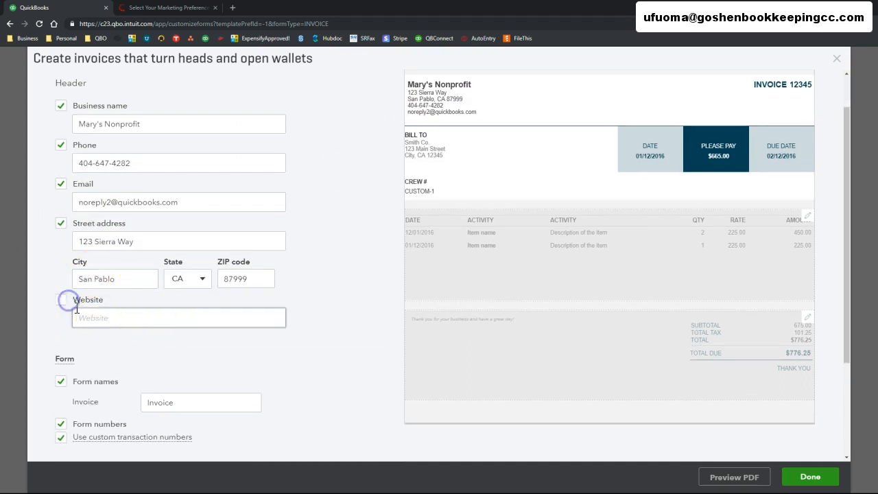
{"action": "type", "text": "www.goshenbookkeepingcc.com"}
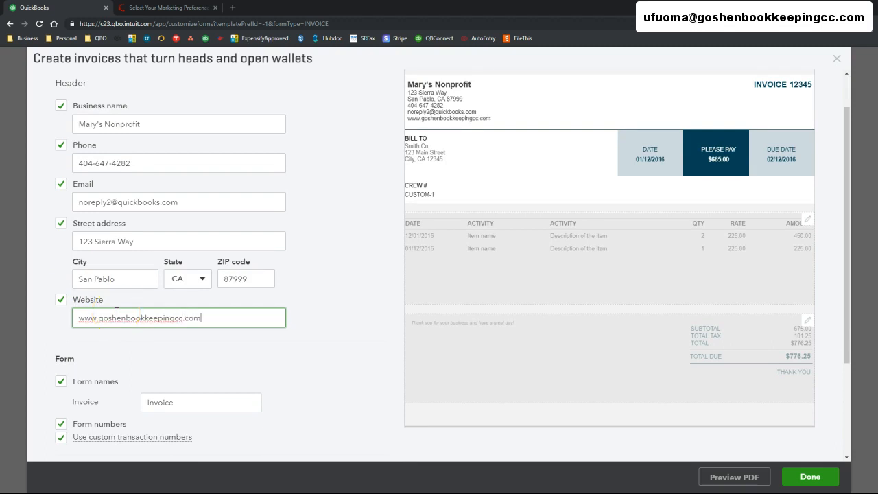
{"action": "scroll", "scroll_direction": "down", "scroll_amount": 3}
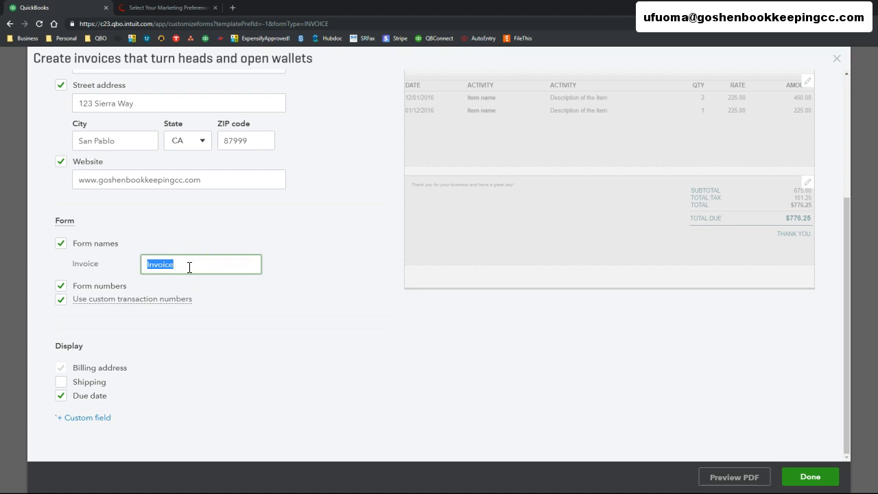
Restore the form name to 'Invoice' and try showing shipping details.
{"action": "type", "text": "Pi"}
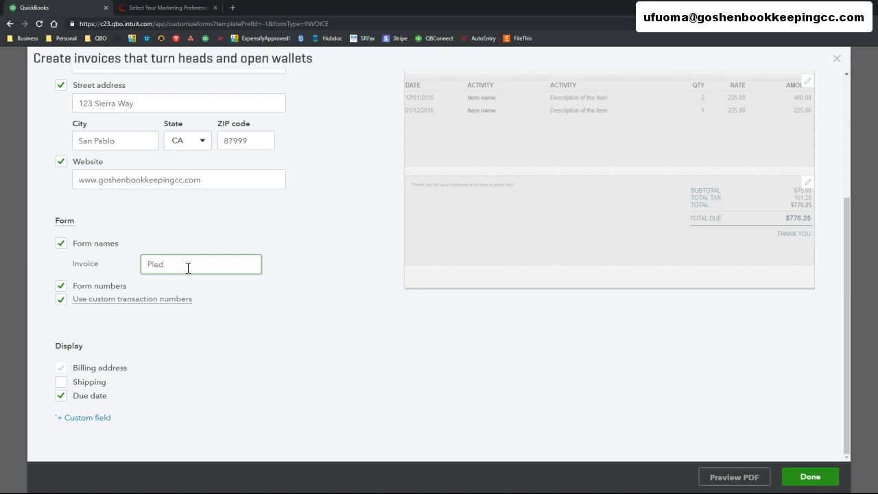
{"action": "type", "text": "Invoice"}
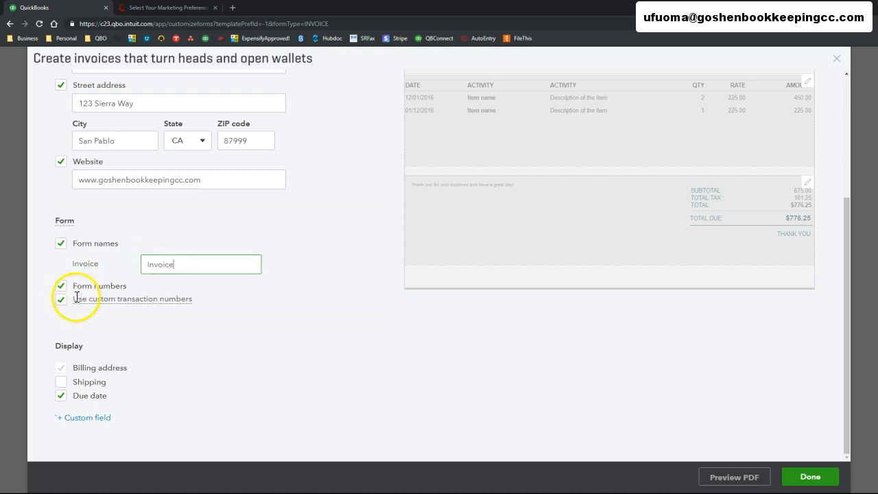
{"action": "mouse_move", "coordinate": [132, 298]}
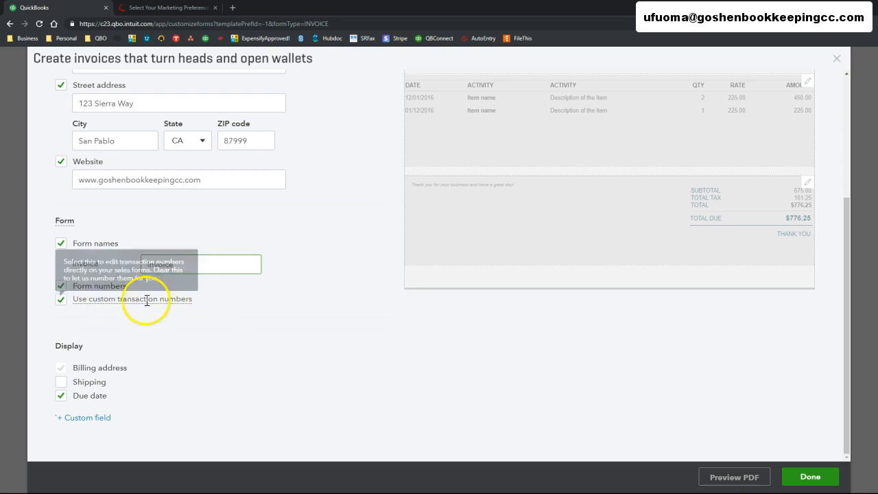
{"action": "mouse_move", "coordinate": [415, 268]}
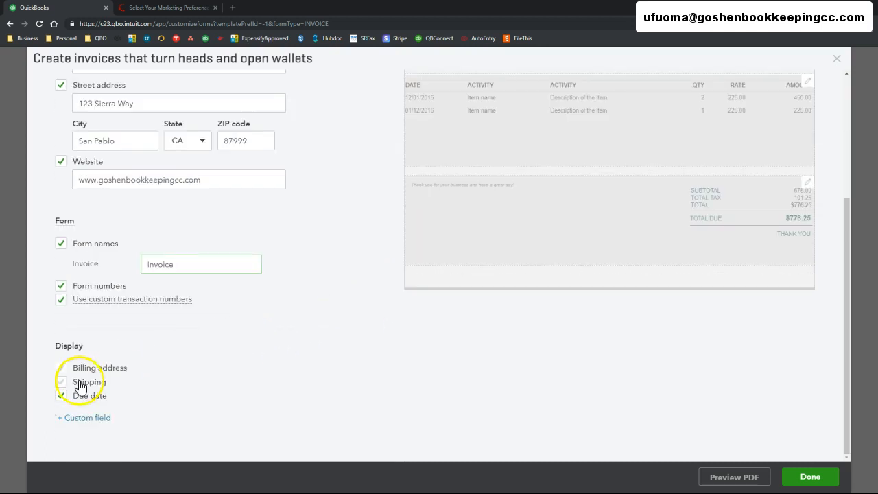
{"action": "left_click", "coordinate": [61, 382]}
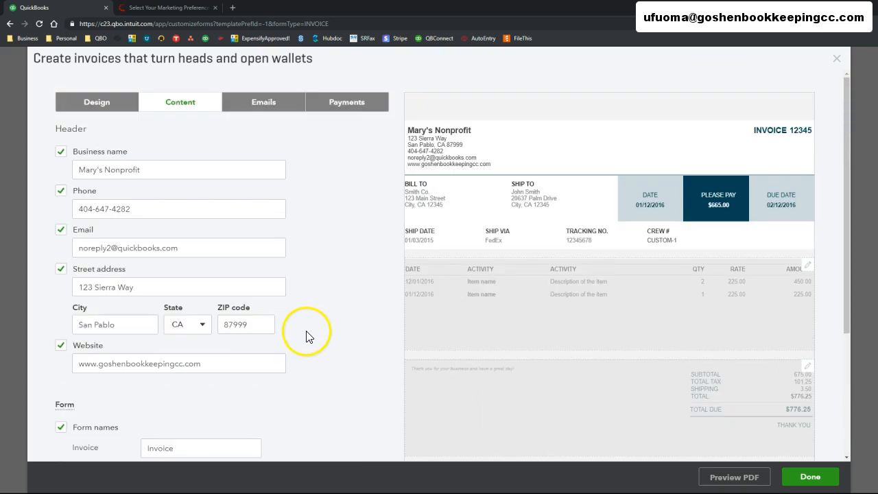
Hide the shipping details again and bring up the custom fields settings.
{"action": "scroll", "scroll_direction": "down", "scroll_amount": 3}
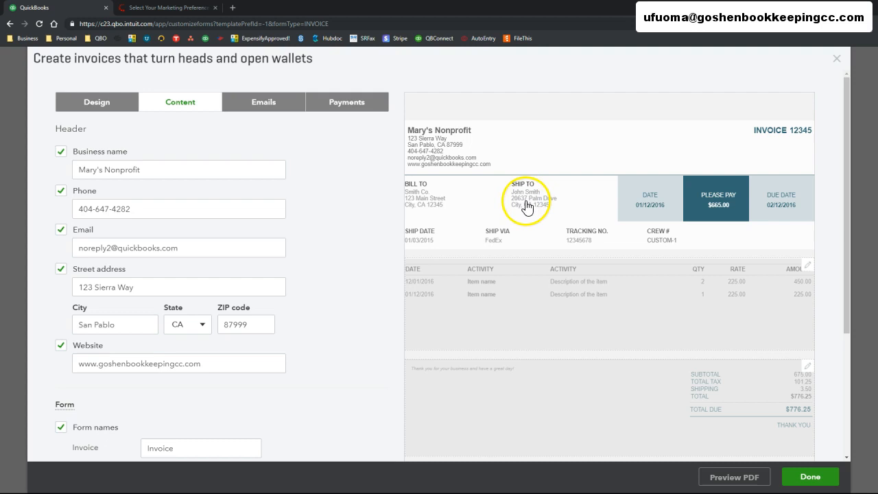
{"action": "scroll", "scroll_direction": "down", "scroll_amount": 3}
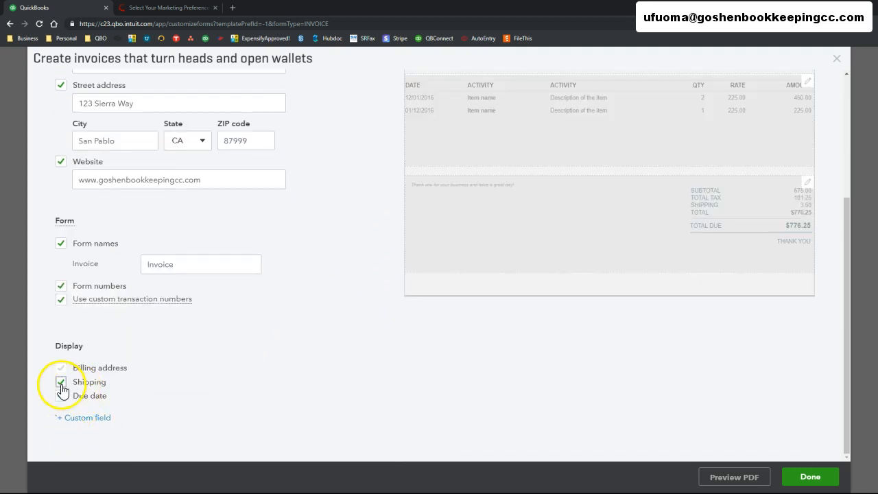
{"action": "left_click", "coordinate": [60, 382]}
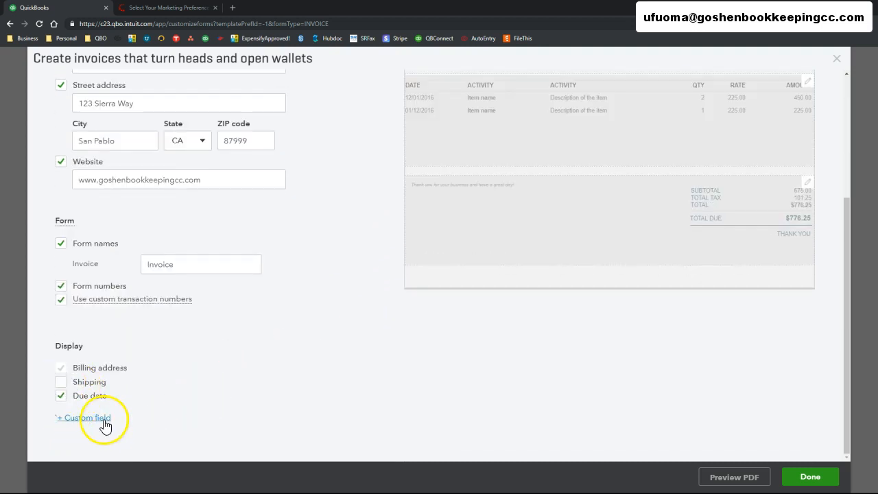
{"action": "left_click", "coordinate": [83, 417]}
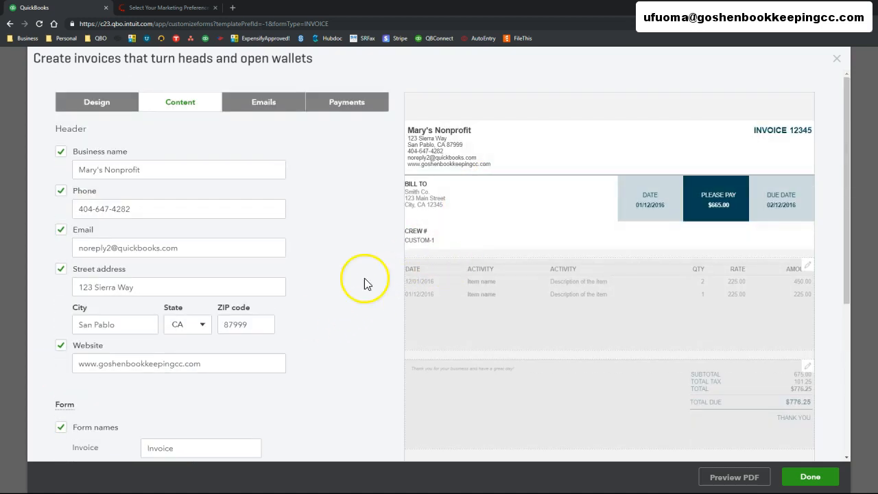
{"action": "scroll", "scroll_direction": "down", "scroll_amount": 3}
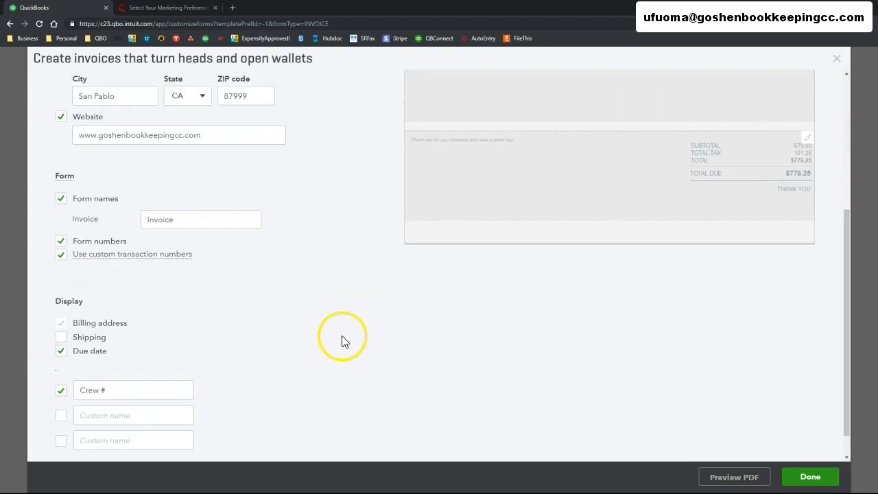
Try account summary and description options, keeping the Rate column on the invoice.
{"action": "left_click", "coordinate": [180, 102]}
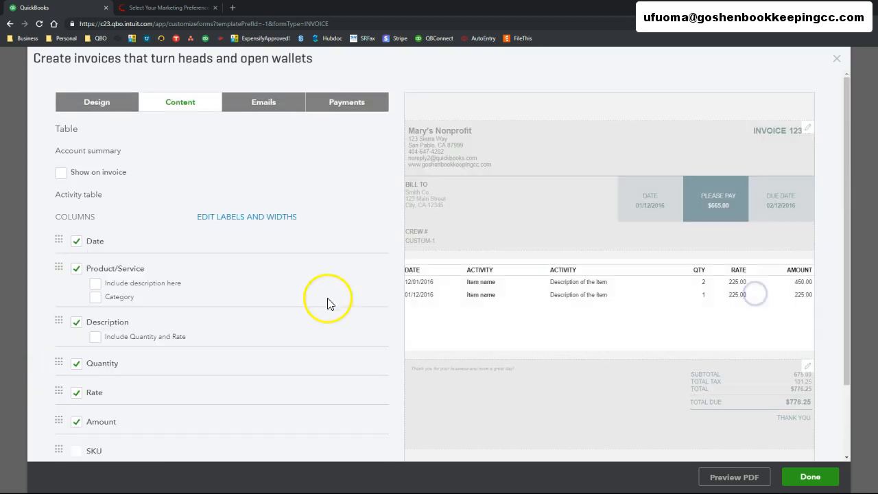
{"action": "left_click", "coordinate": [60, 172]}
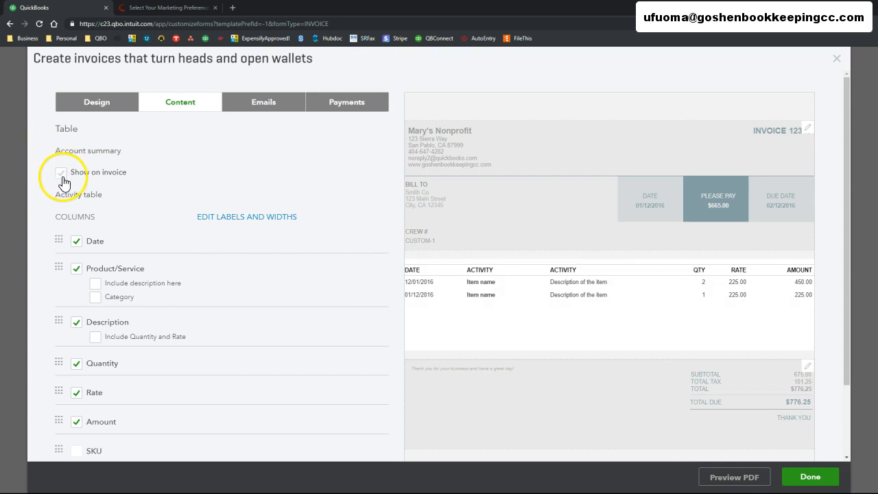
{"action": "left_click", "coordinate": [61, 172]}
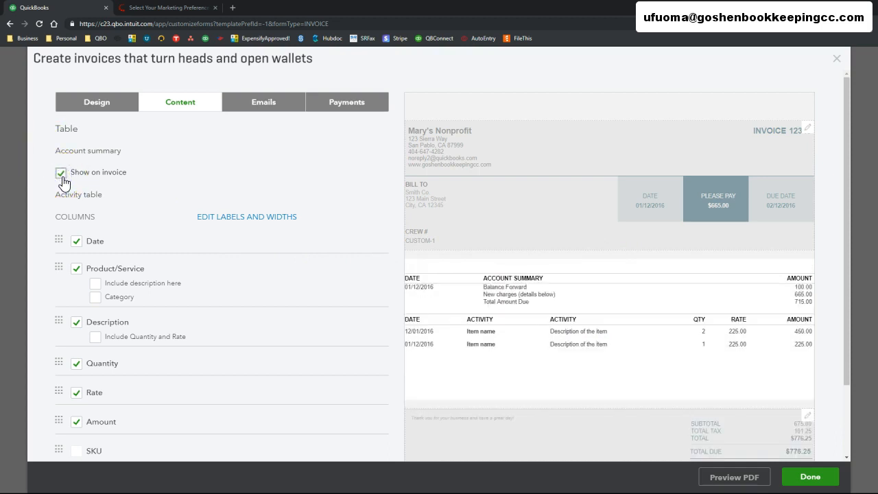
{"action": "left_click", "coordinate": [61, 172]}
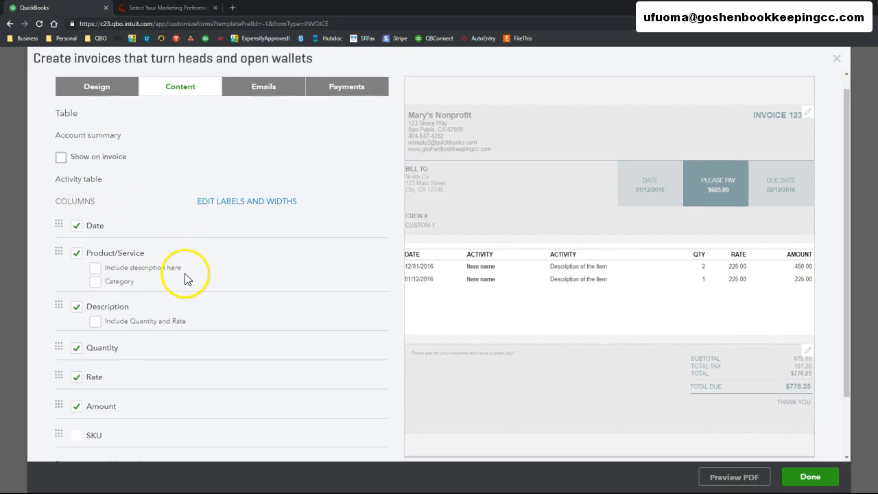
{"action": "scroll", "scroll_direction": "down", "scroll_amount": 3}
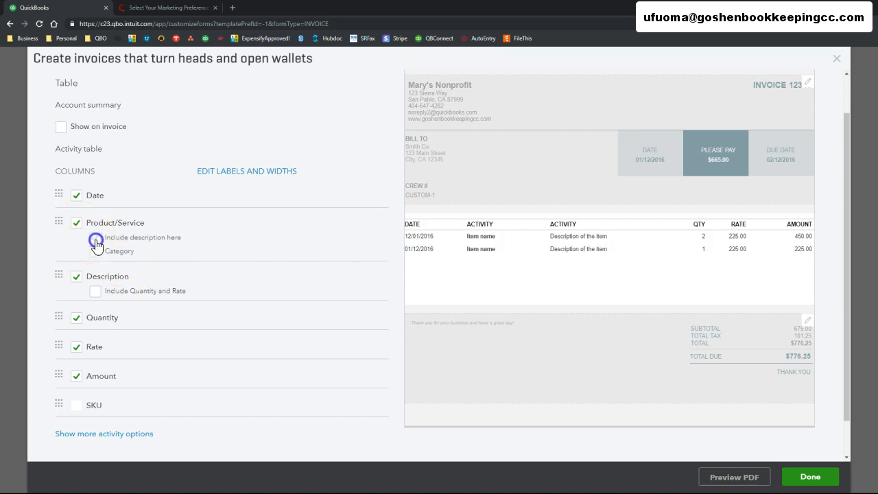
{"action": "left_click", "coordinate": [95, 238]}
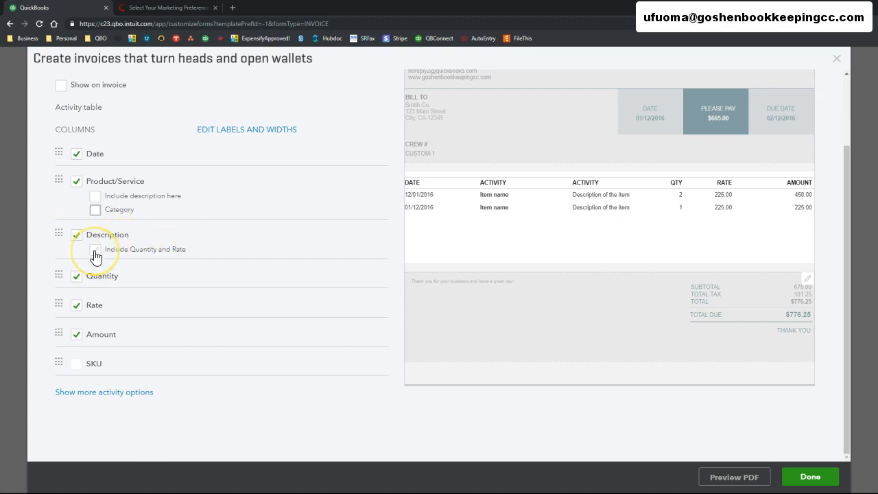
{"action": "left_click", "coordinate": [94, 249]}
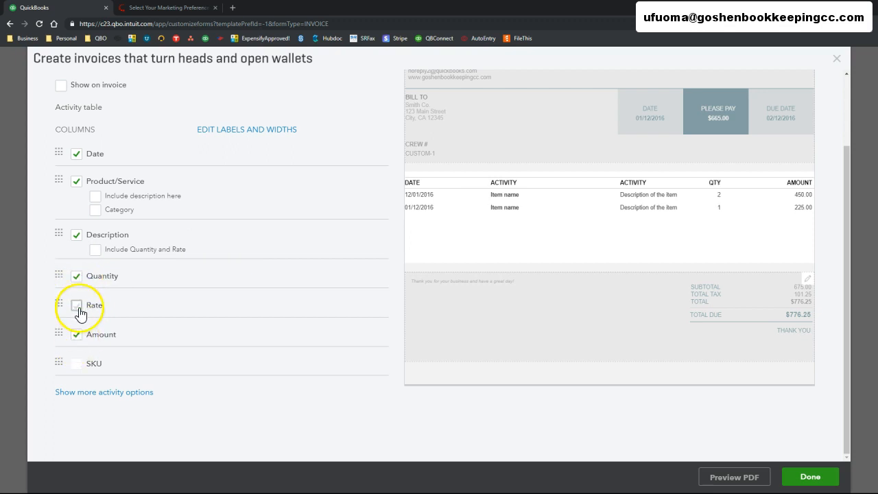
{"action": "left_click", "coordinate": [76, 304]}
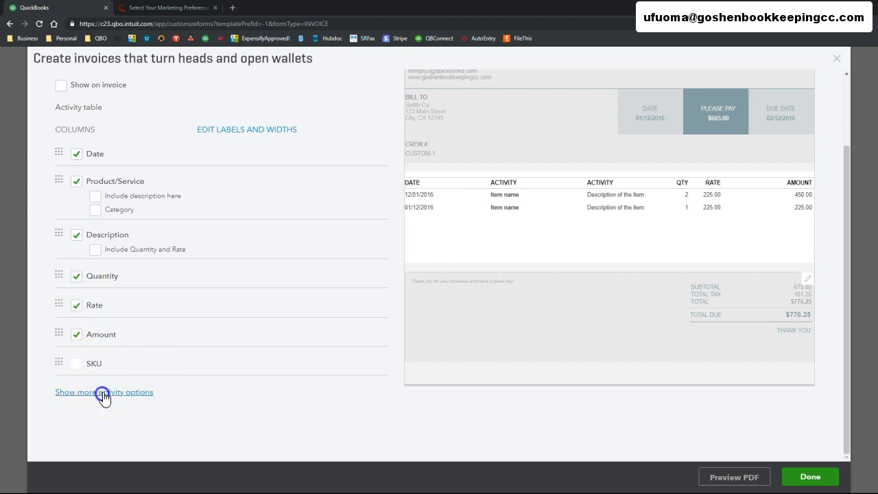
Group activity rows by Month with subtotals for each group.
{"action": "left_click", "coordinate": [103, 391]}
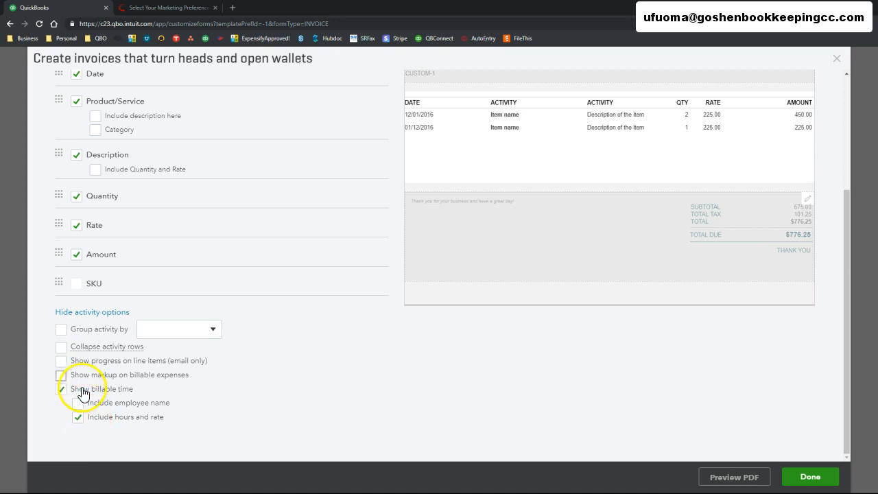
{"action": "left_click", "coordinate": [61, 388]}
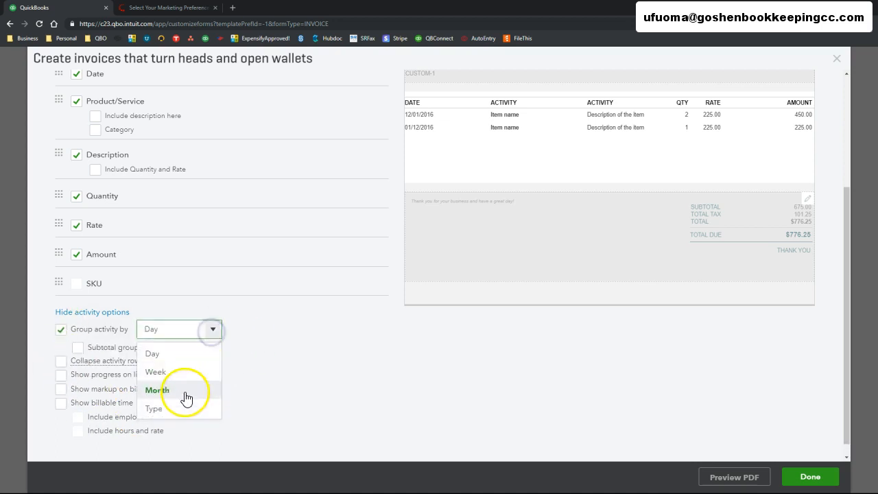
{"action": "left_click", "coordinate": [156, 389]}
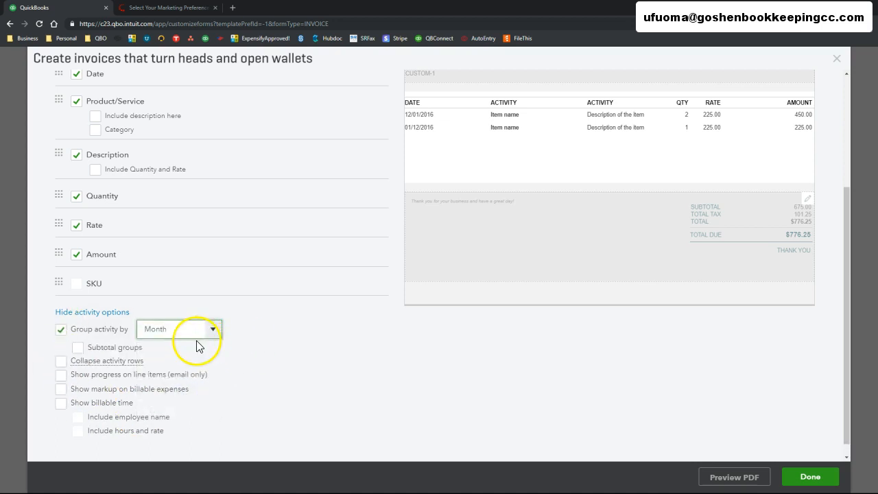
{"action": "left_click", "coordinate": [78, 348]}
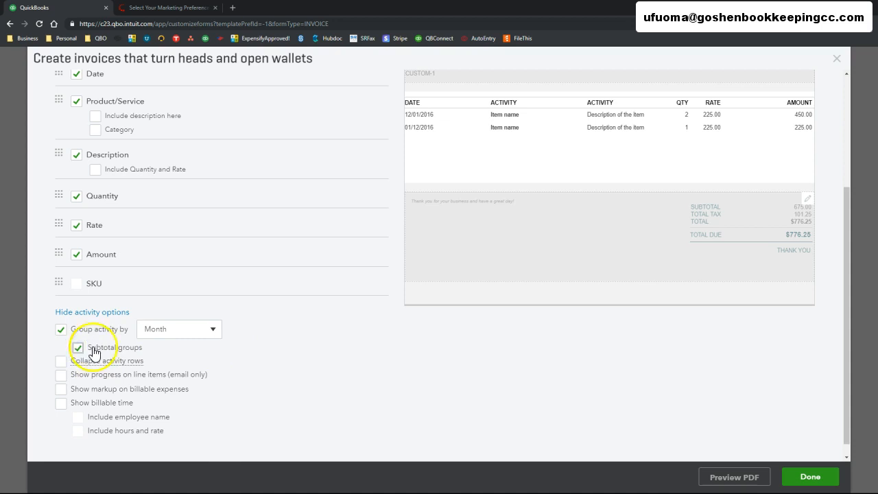
{"action": "left_click", "coordinate": [178, 329]}
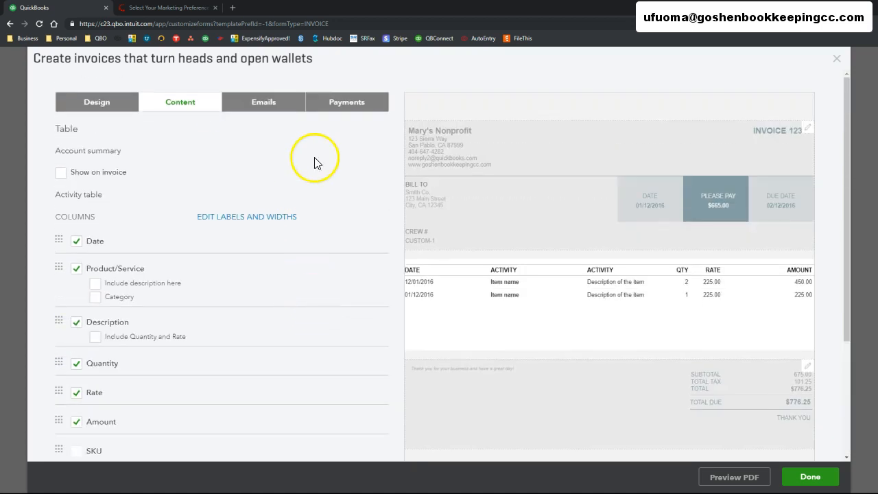
{"action": "mouse_move", "coordinate": [591, 277]}
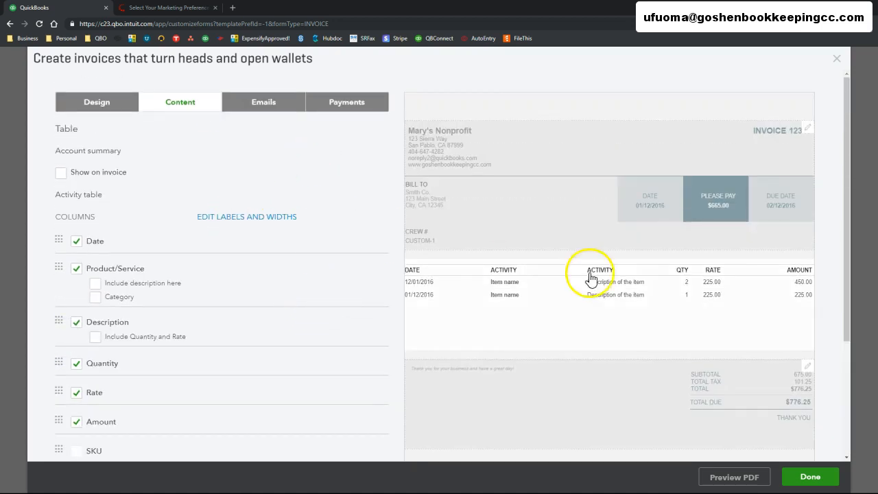
Show a deposit line in the invoice footer, leaving discount and estimate summary off.
{"action": "scroll", "scroll_direction": "down", "scroll_amount": 3}
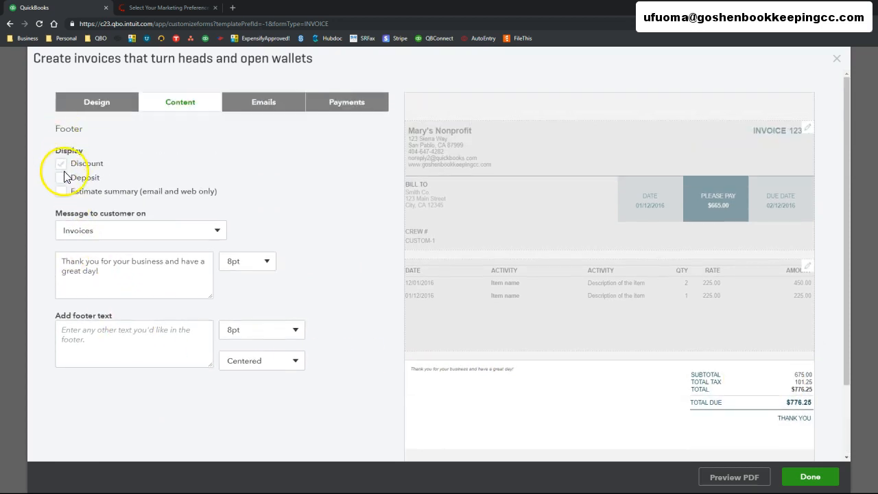
{"action": "left_click", "coordinate": [60, 177]}
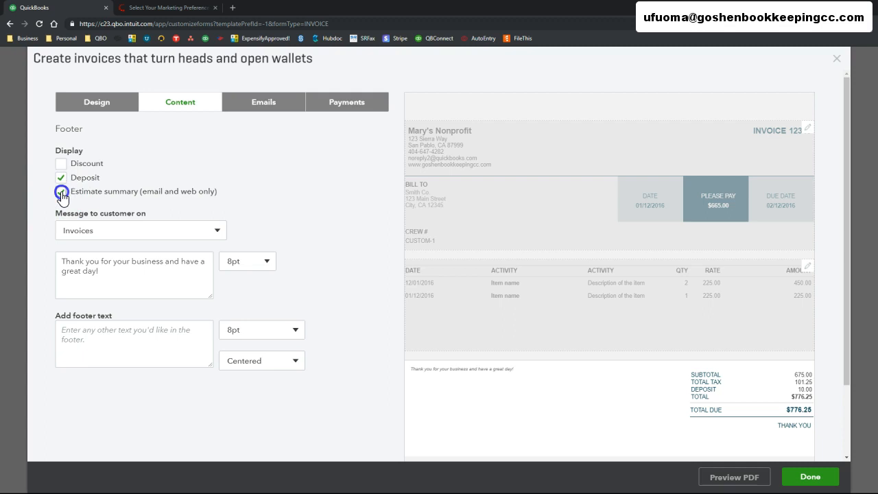
{"action": "left_click", "coordinate": [60, 191]}
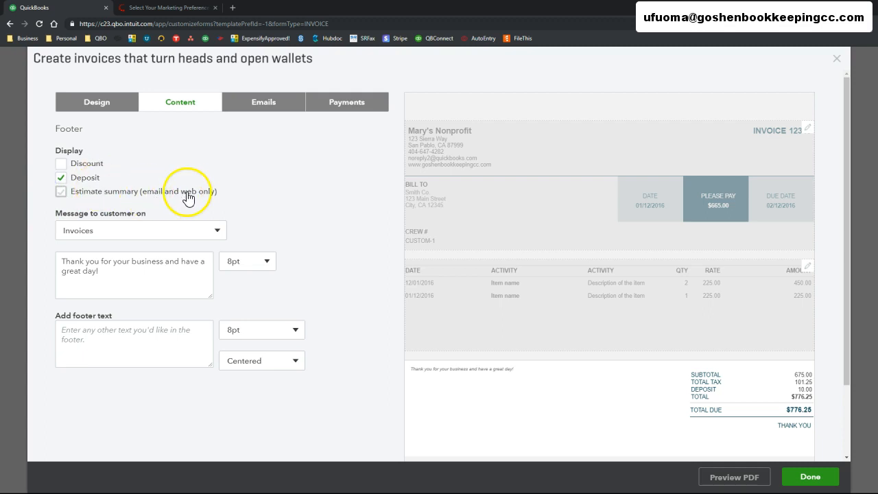
{"action": "mouse_move", "coordinate": [122, 189]}
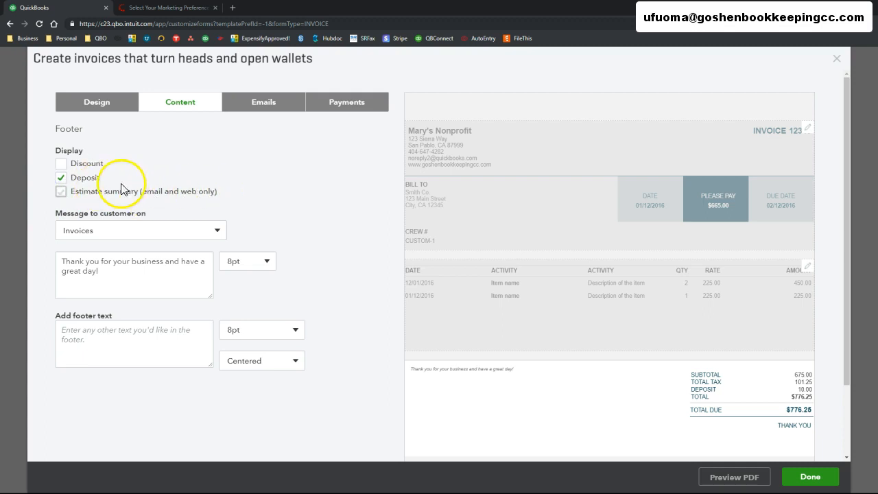
{"action": "left_click", "coordinate": [61, 163]}
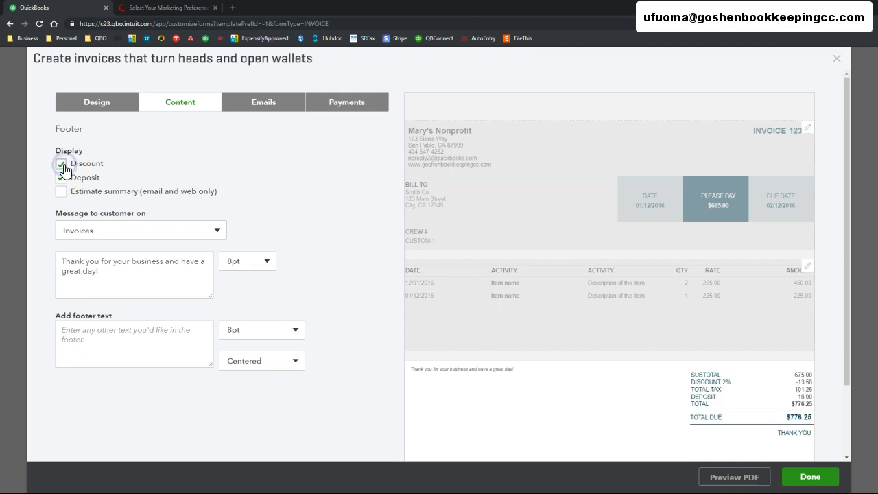
{"action": "left_click", "coordinate": [60, 163]}
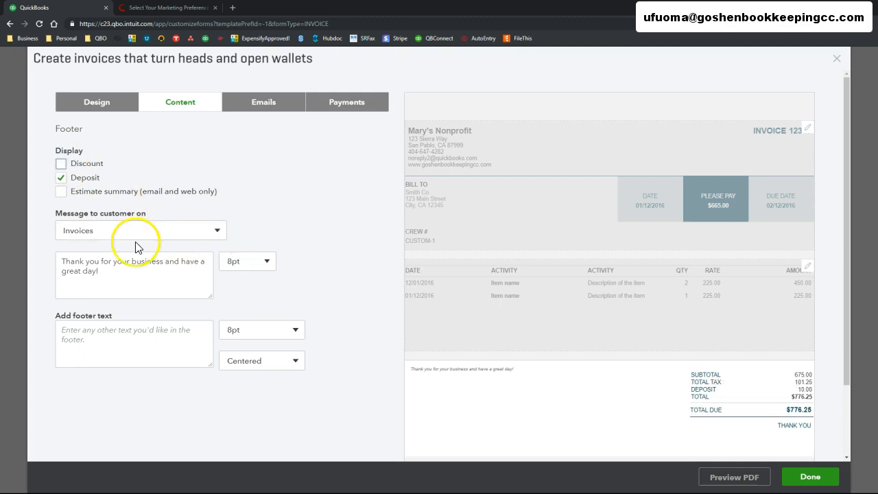
Replace 'business' with 'generosity' in the customer message.
{"action": "left_click", "coordinate": [133, 274]}
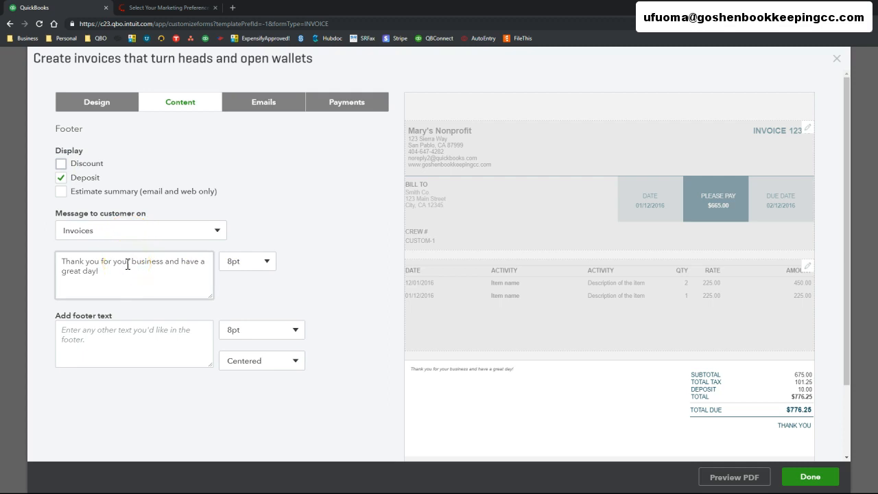
{"action": "triple_click", "coordinate": [134, 265]}
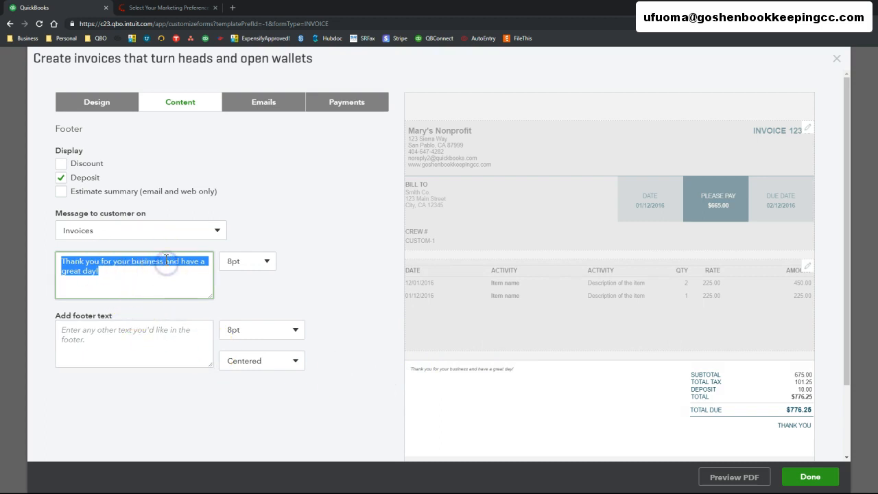
{"action": "left_click", "coordinate": [164, 265]}
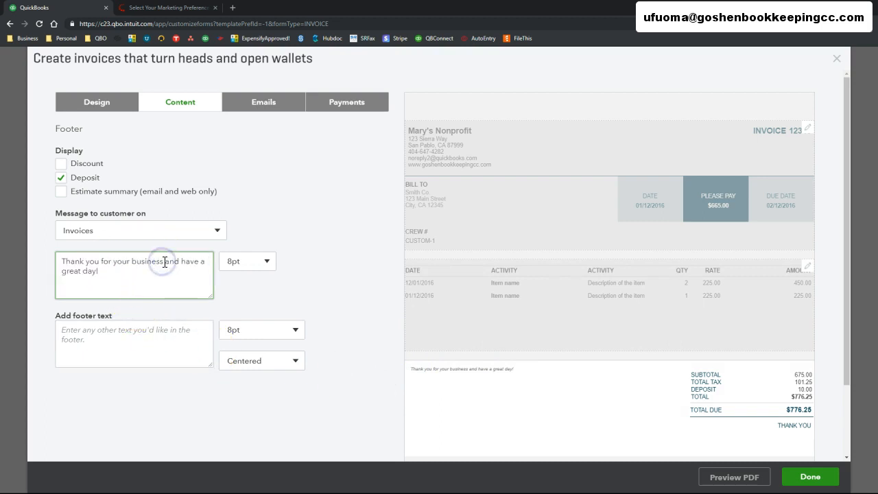
{"action": "double_click", "coordinate": [147, 261]}
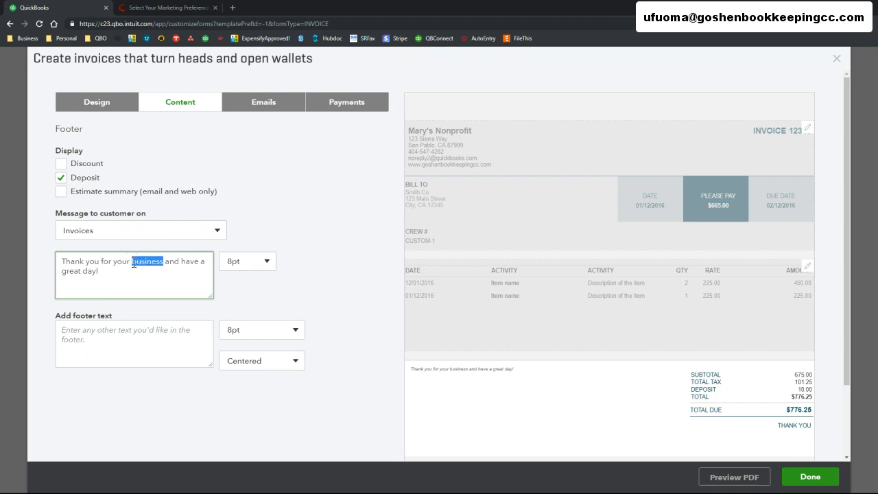
{"action": "type", "text": "genero"}
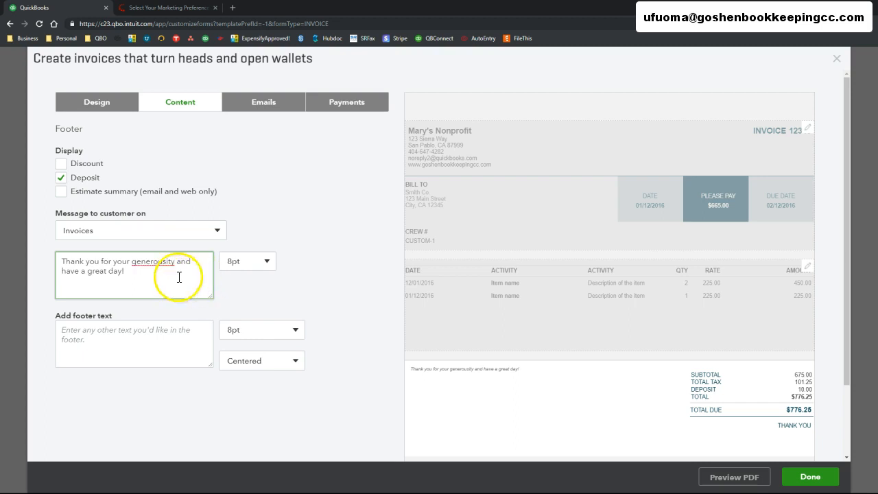
{"action": "right_click", "coordinate": [152, 261]}
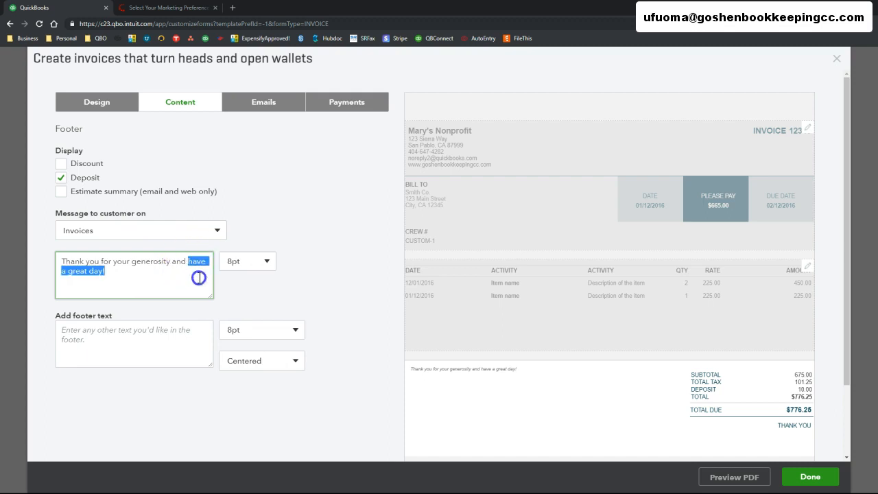
Finish the message with 'your support helped our youth.'.
{"action": "type", "text": "your support"}
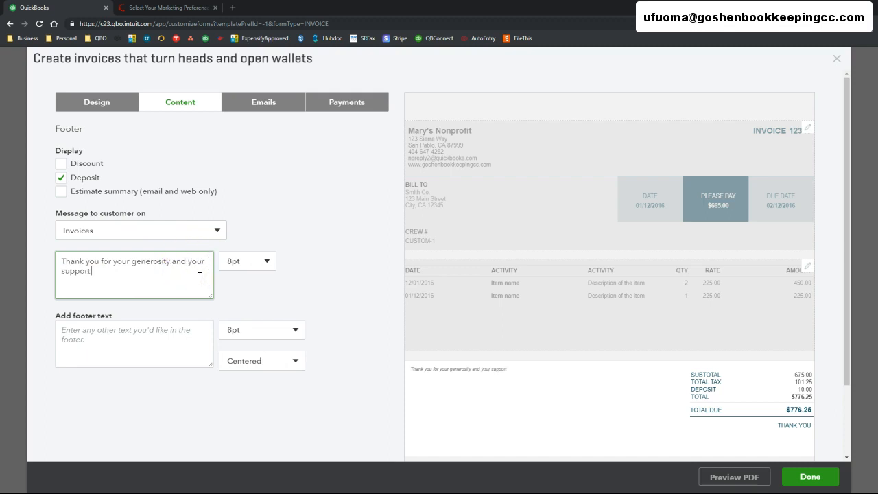
{"action": "type", "text": "means"}
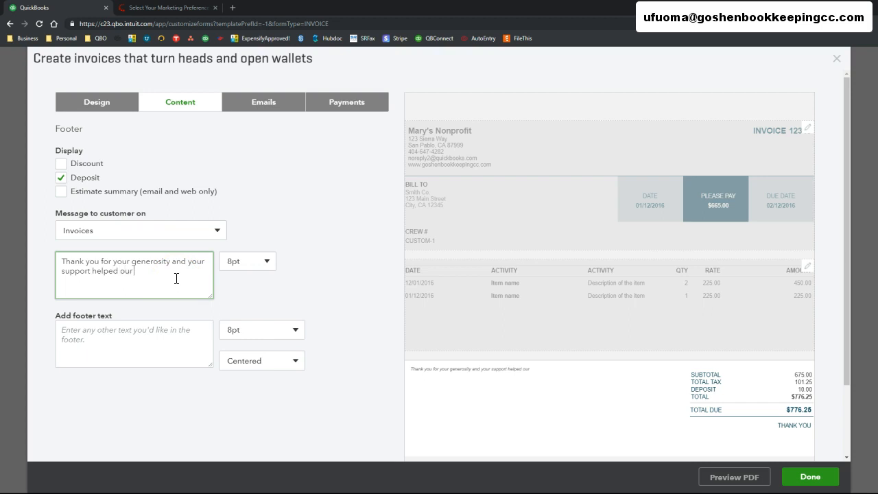
{"action": "type", "text": "youth."}
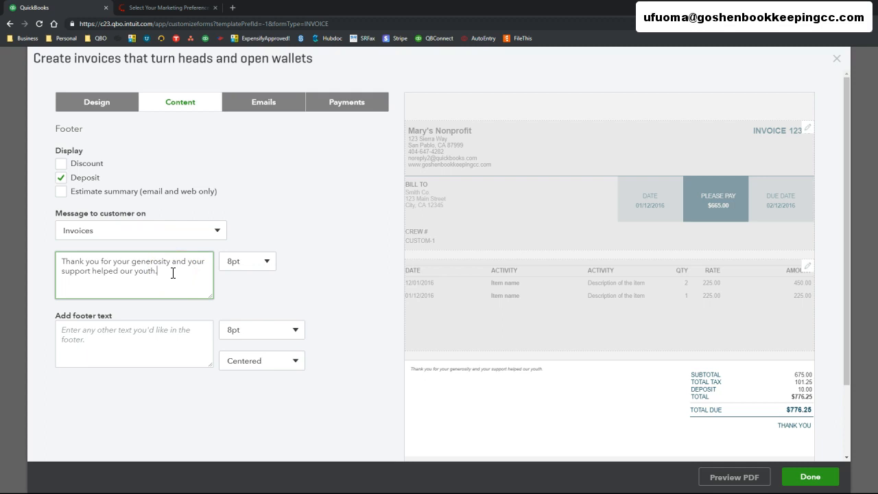
{"action": "triple_click", "coordinate": [134, 265]}
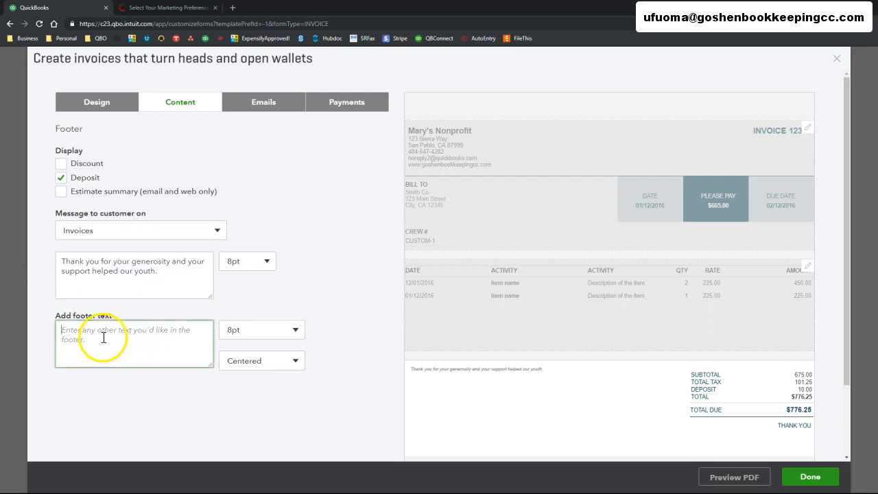
Scroll to the invoice footer box and enter 'Enter payment link' as the footer text.
{"action": "scroll", "scroll_direction": "down", "scroll_amount": 3}
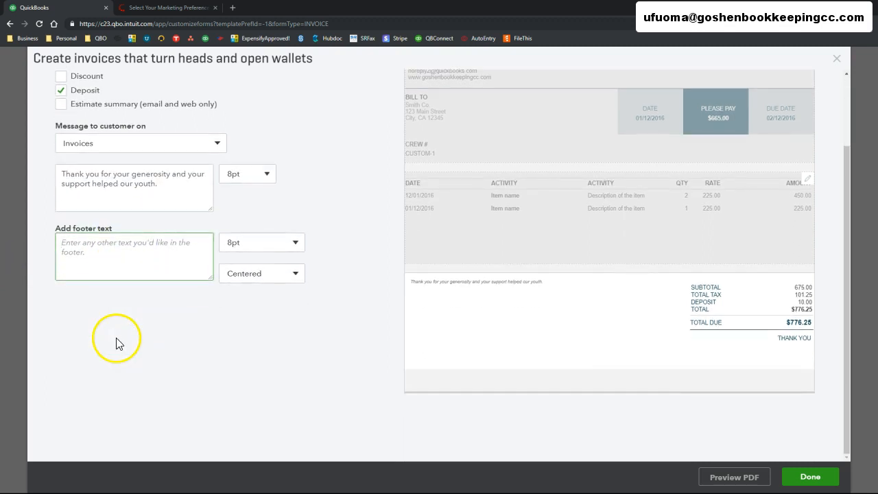
{"action": "left_click", "coordinate": [133, 256]}
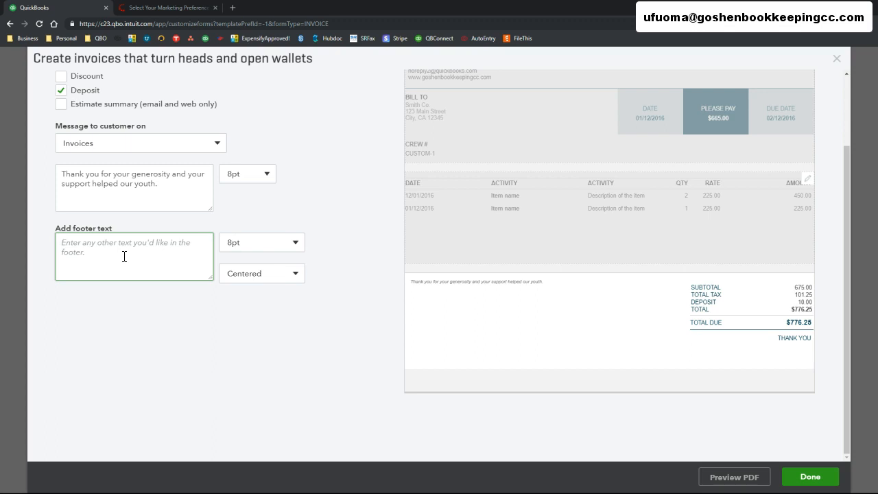
{"action": "type", "text": "Enter"}
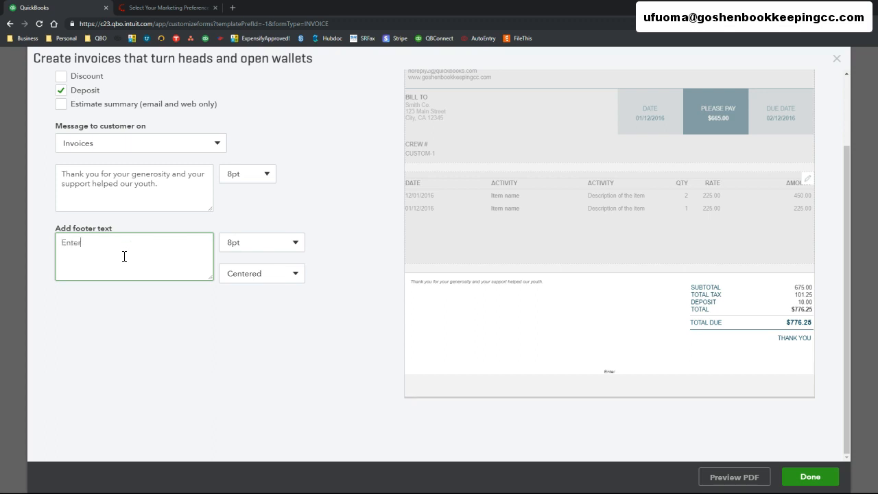
{"action": "type", "text": "payment link"}
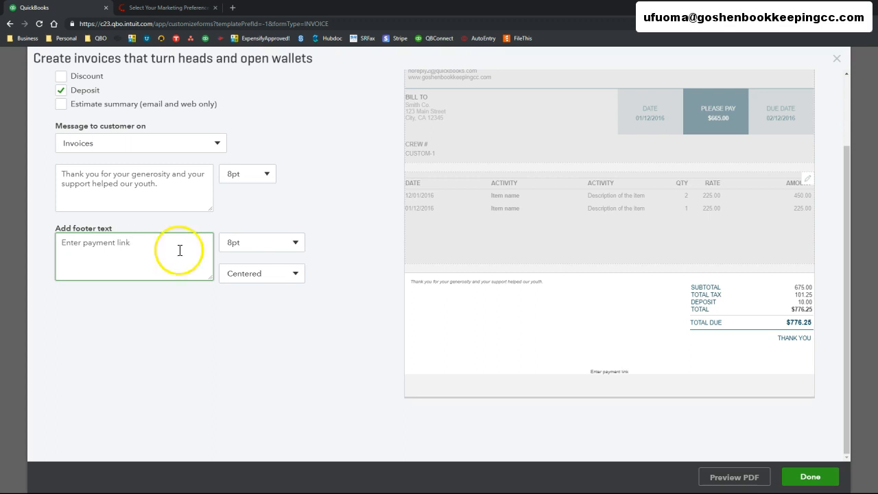
{"action": "left_click", "coordinate": [262, 242]}
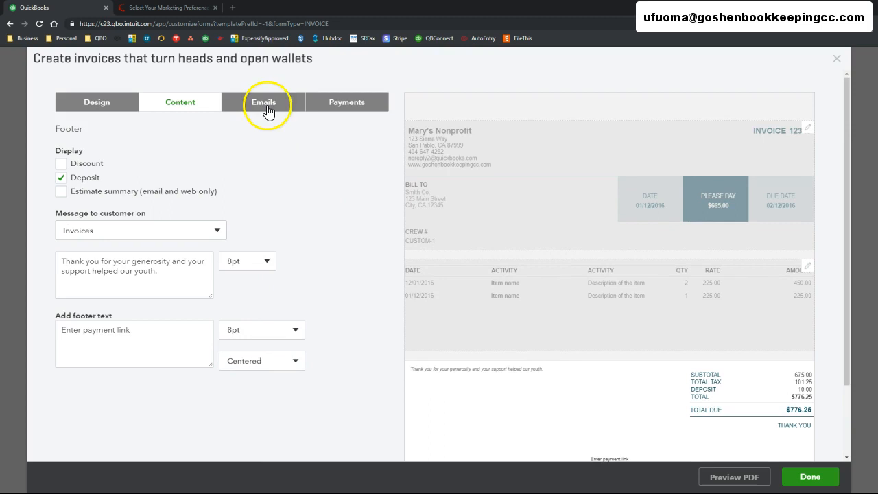
On the Emails tab, try Full details, then return invoice emails to Summarized details.
{"action": "left_click", "coordinate": [263, 101]}
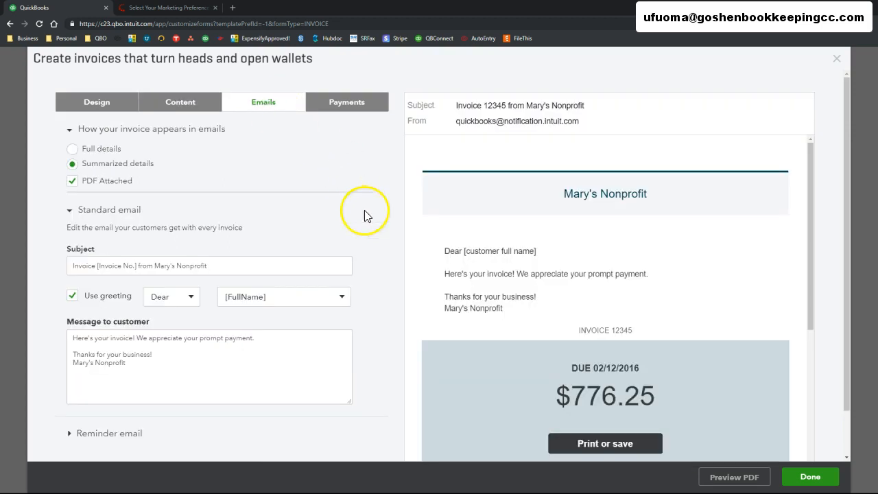
{"action": "scroll", "scroll_direction": "down", "scroll_amount": 3}
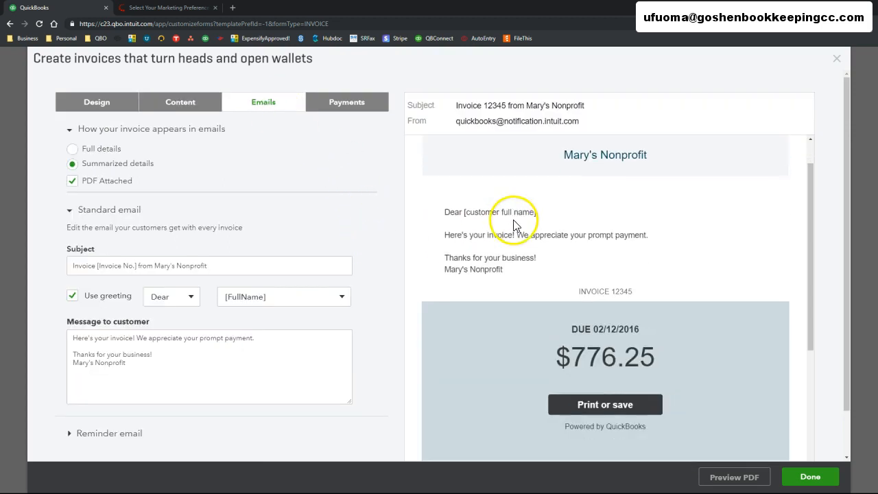
{"action": "scroll", "scroll_direction": "down", "scroll_amount": 3}
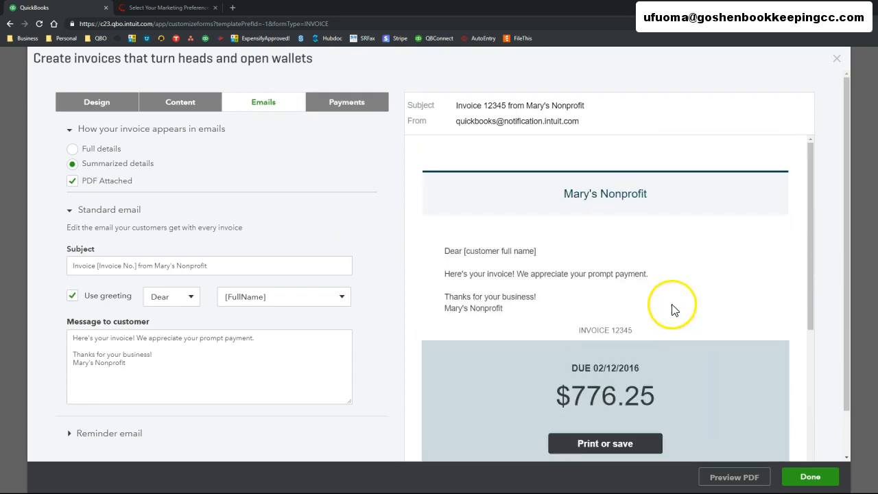
{"action": "mouse_move", "coordinate": [554, 307]}
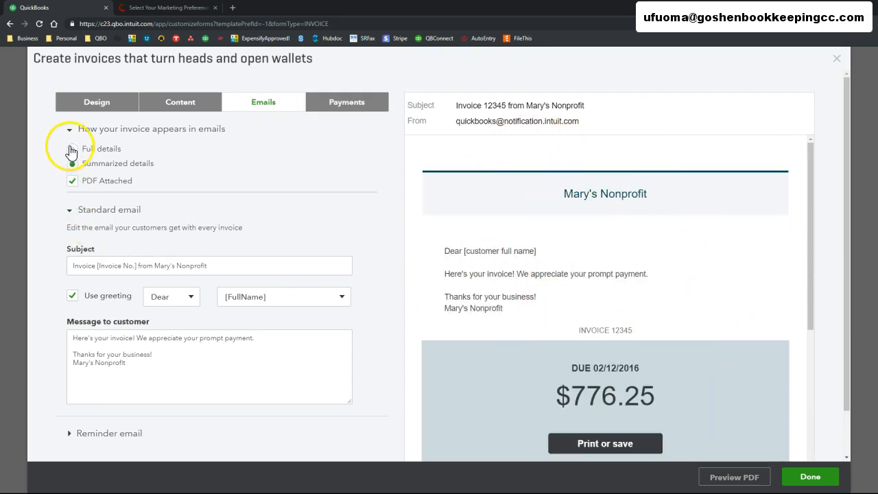
{"action": "left_click", "coordinate": [72, 149]}
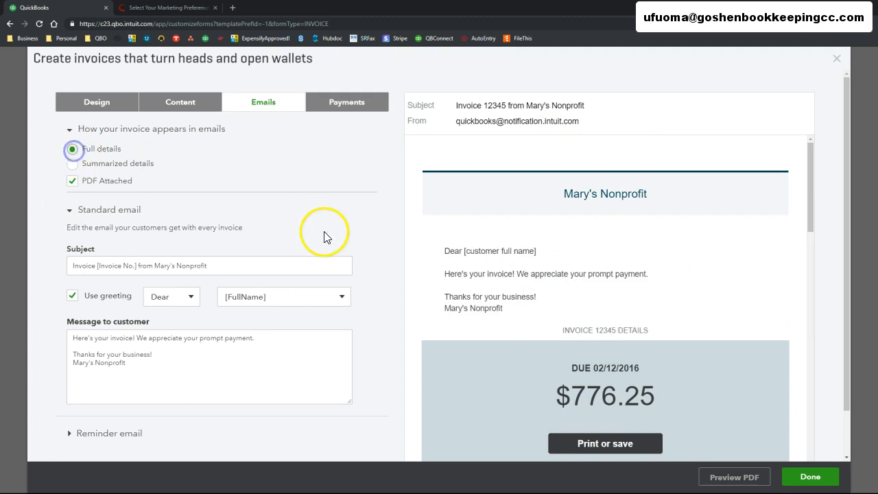
{"action": "scroll", "scroll_direction": "down", "scroll_amount": 3}
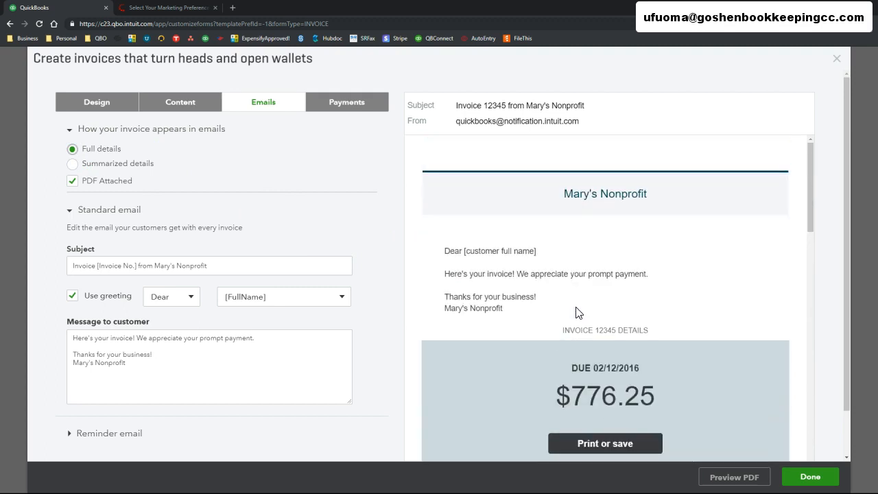
{"action": "mouse_move", "coordinate": [565, 305]}
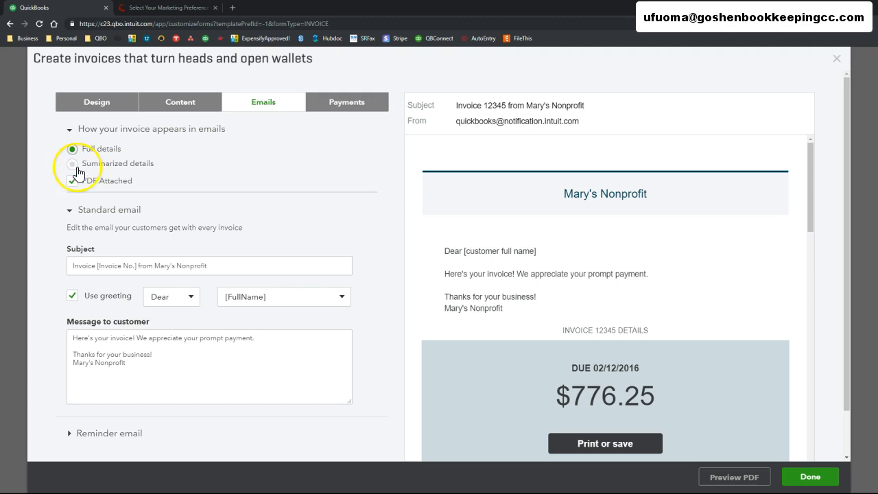
{"action": "left_click", "coordinate": [72, 163]}
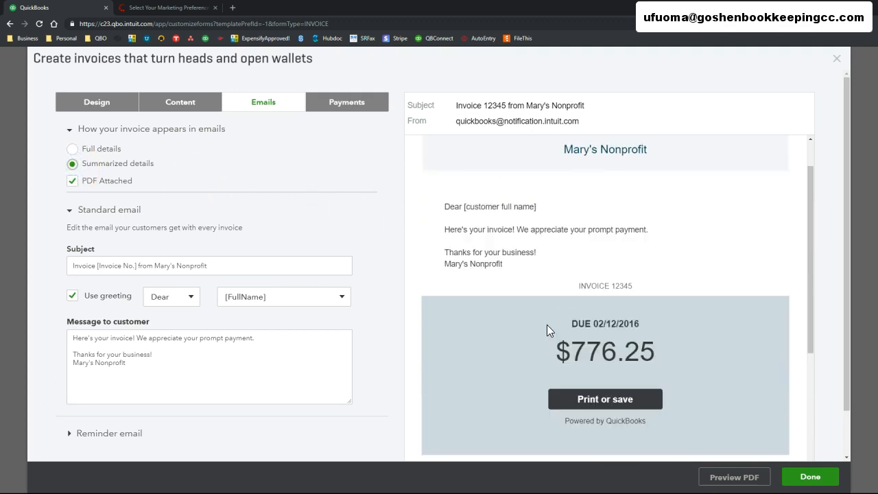
Expand the Reminder email section to view its default wording.
{"action": "scroll", "scroll_direction": "down", "scroll_amount": 3}
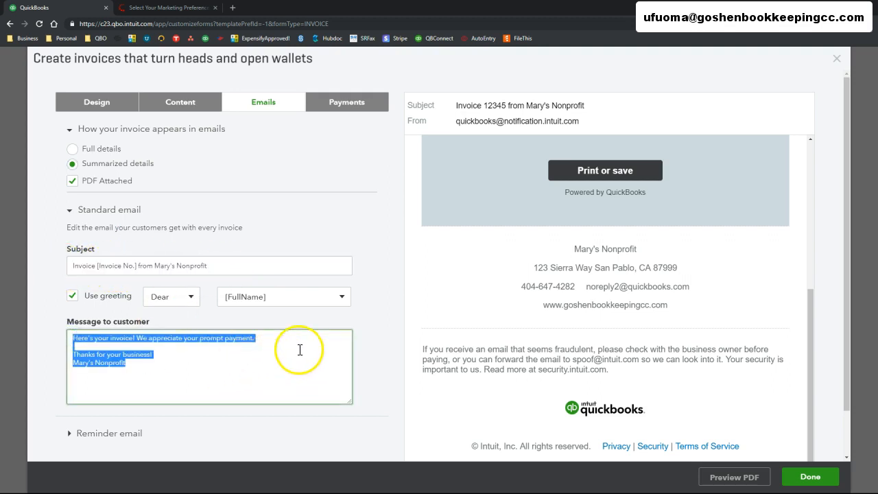
{"action": "scroll", "scroll_direction": "down", "scroll_amount": 3}
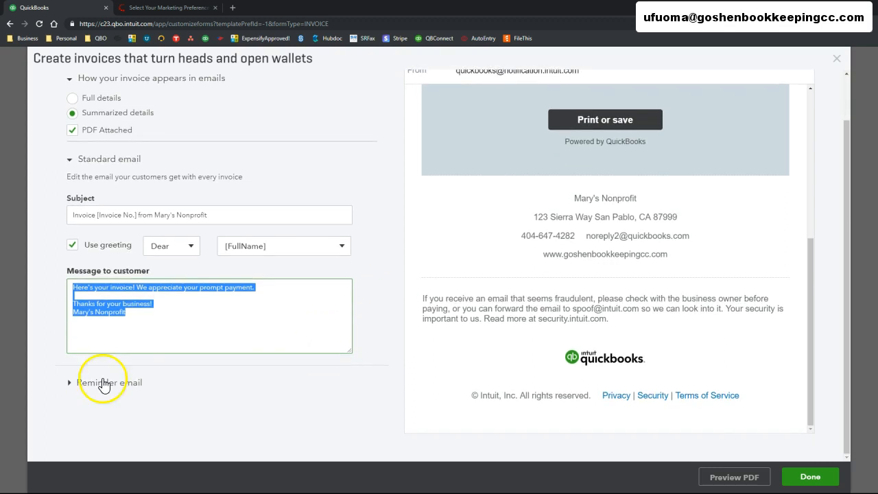
{"action": "left_click", "coordinate": [110, 382]}
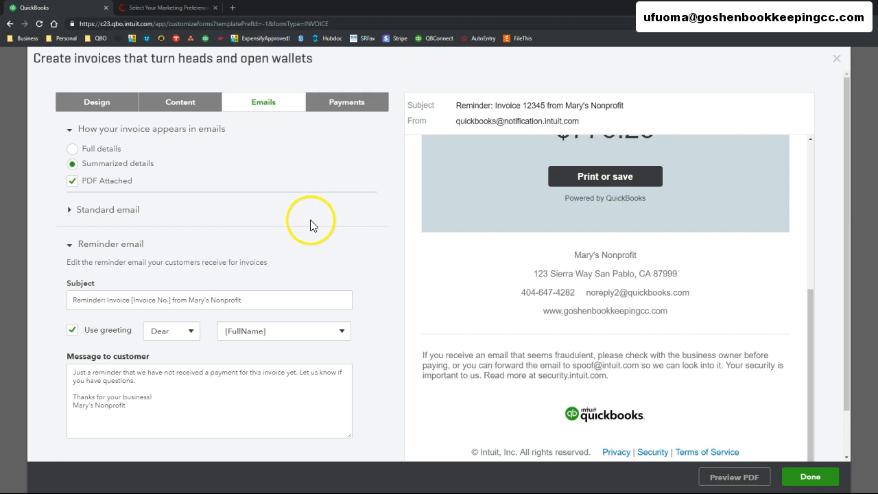
{"action": "left_click", "coordinate": [346, 102]}
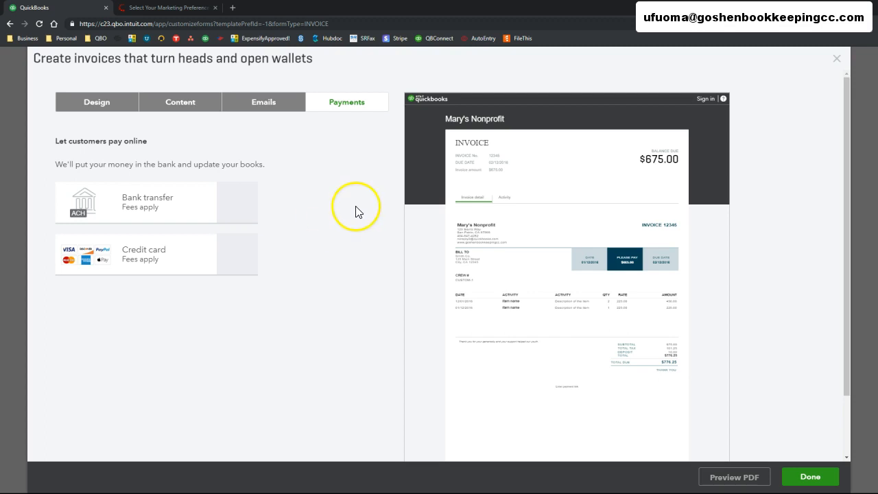
{"action": "mouse_move", "coordinate": [314, 234]}
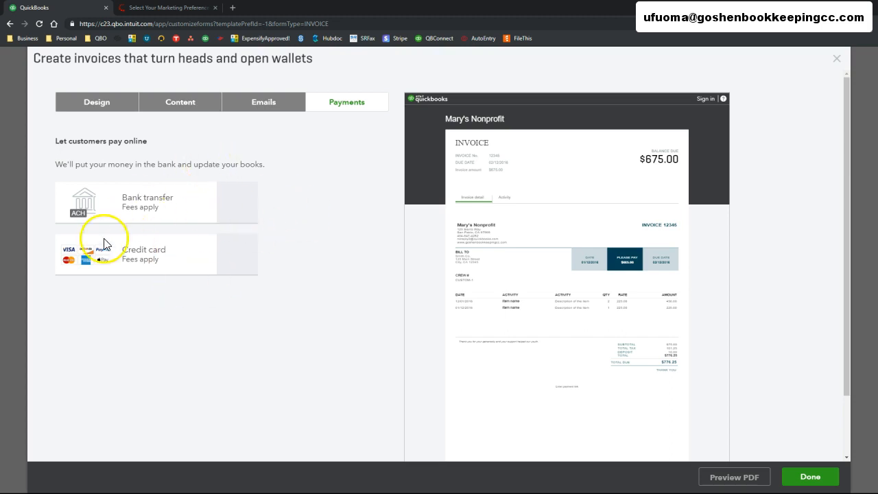
{"action": "mouse_move", "coordinate": [129, 203]}
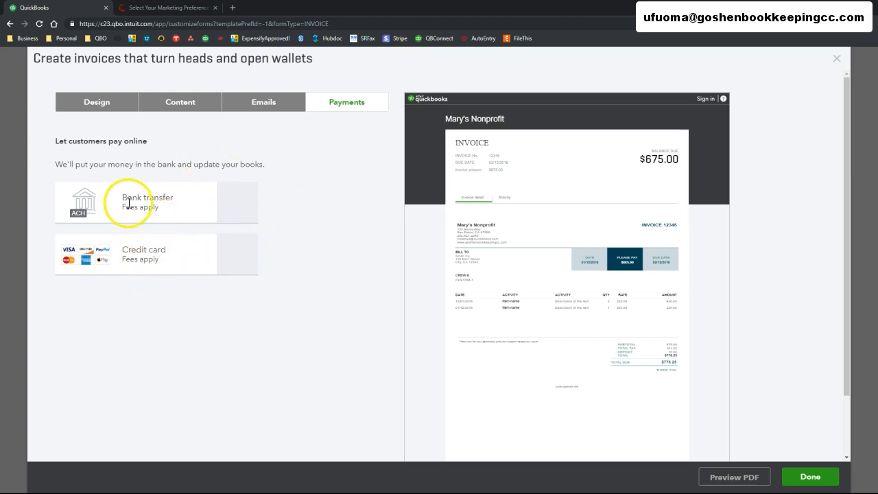
{"action": "mouse_move", "coordinate": [270, 218]}
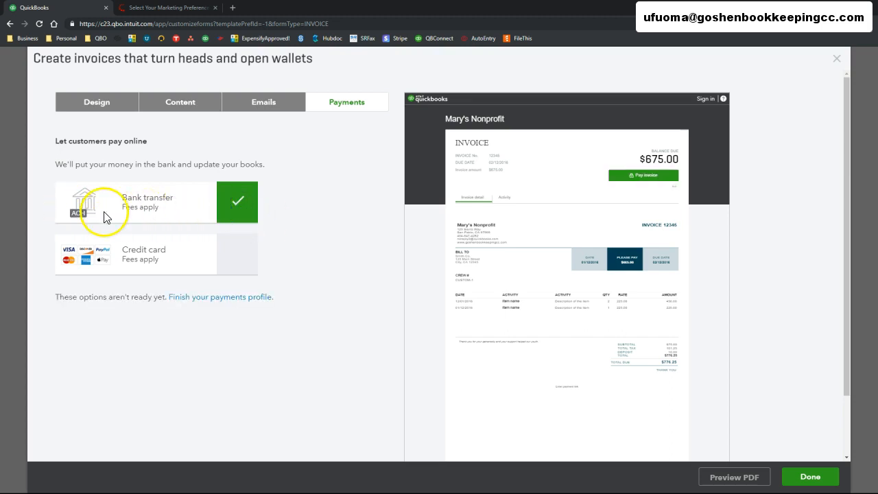
{"action": "mouse_move", "coordinate": [545, 203]}
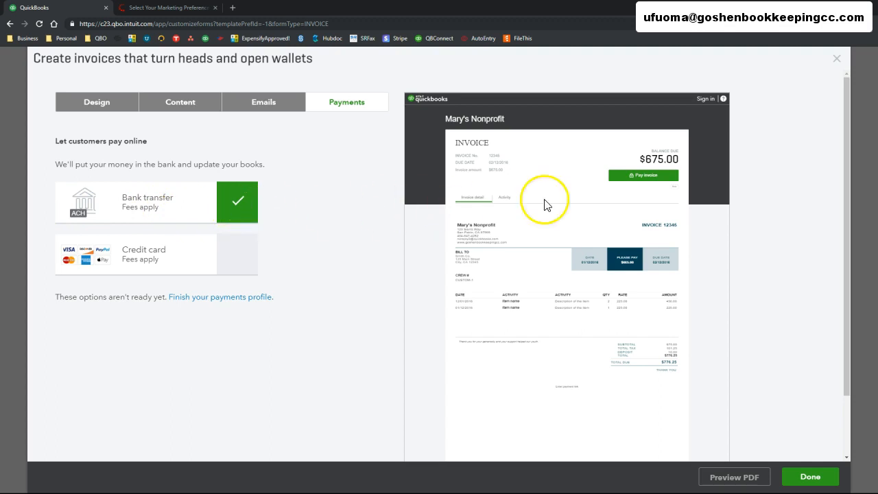
{"action": "mouse_move", "coordinate": [274, 237]}
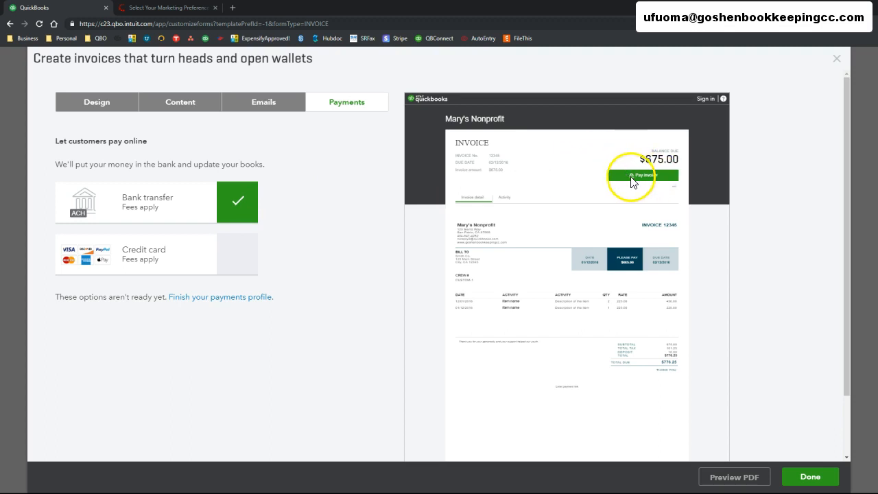
{"action": "mouse_move", "coordinate": [658, 185]}
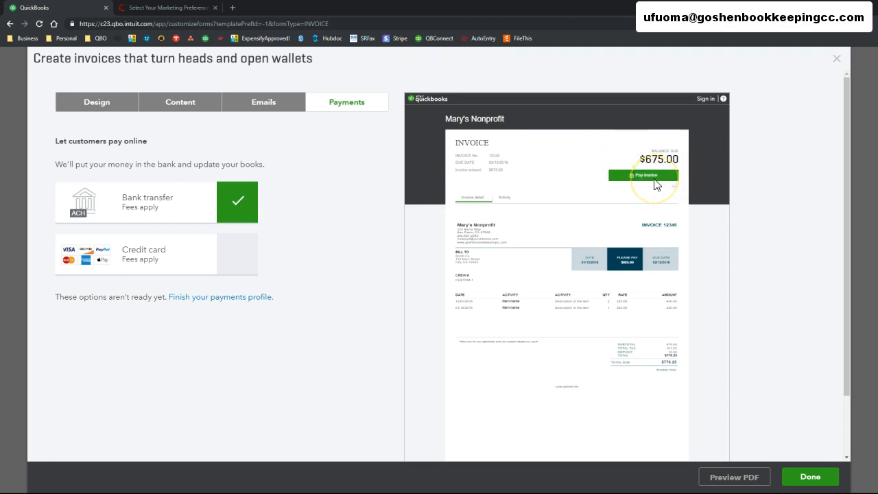
{"action": "mouse_move", "coordinate": [483, 261]}
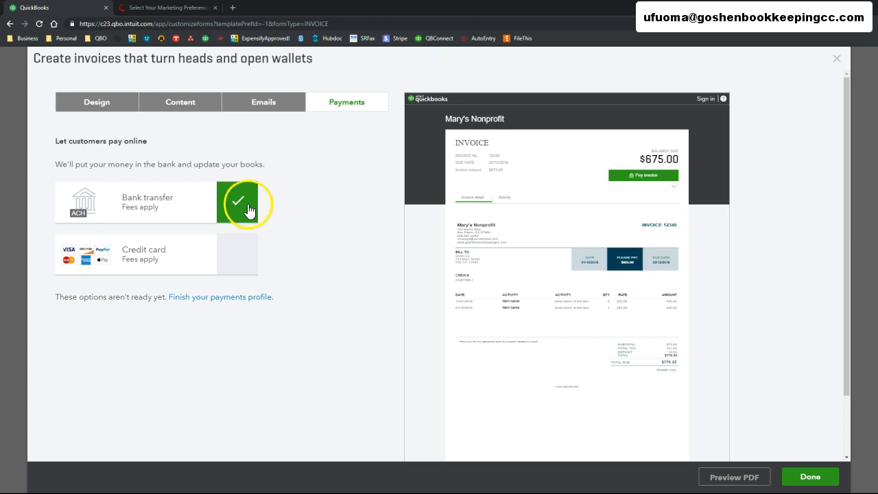
{"action": "mouse_move", "coordinate": [213, 301]}
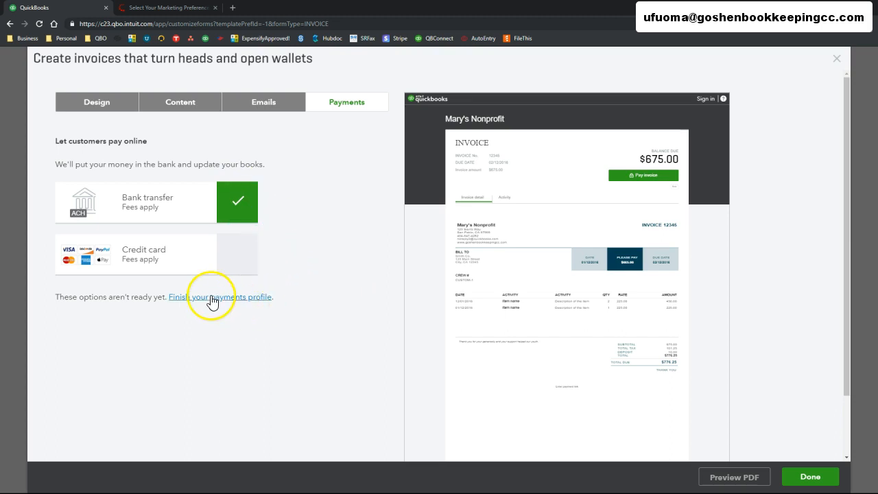
{"action": "mouse_move", "coordinate": [225, 303]}
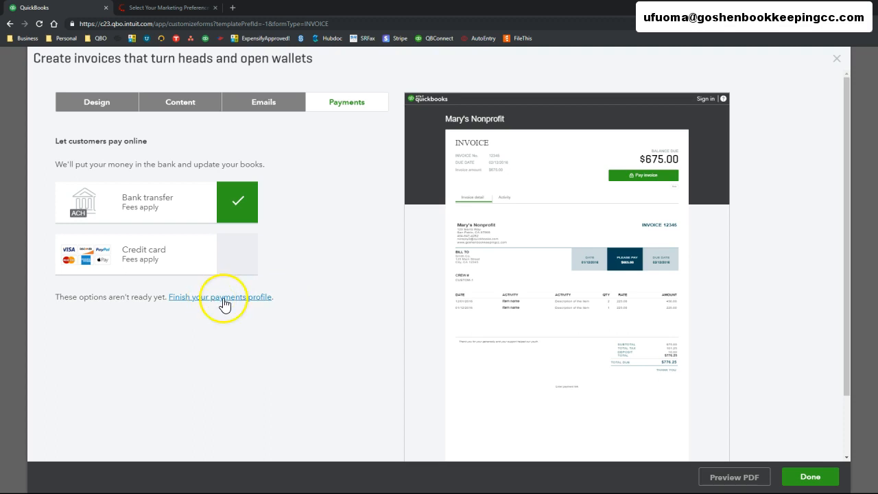
Open 'Finish your payments profile' to set up bank transfer payments.
{"action": "left_click", "coordinate": [220, 296]}
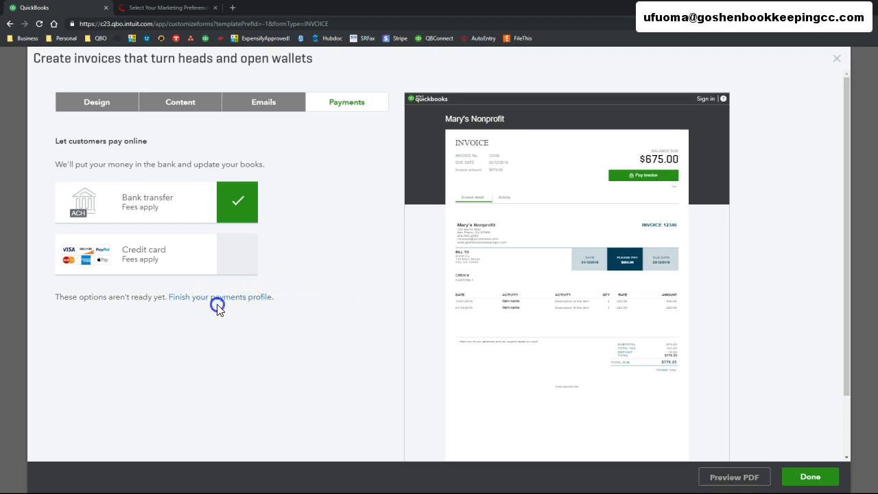
{"action": "mouse_move", "coordinate": [341, 298]}
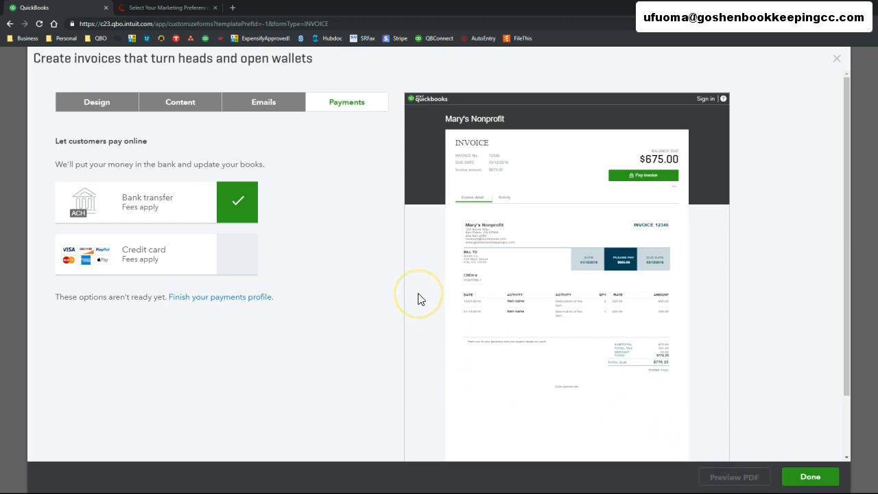
Open a PDF preview of the Goshen invoice template showing $730.69 due.
{"action": "left_click", "coordinate": [734, 476]}
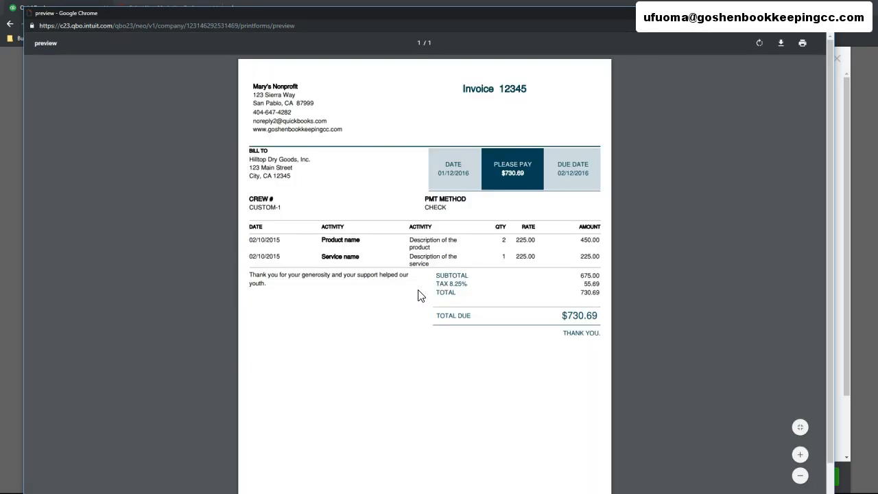
{"action": "mouse_move", "coordinate": [814, 37]}
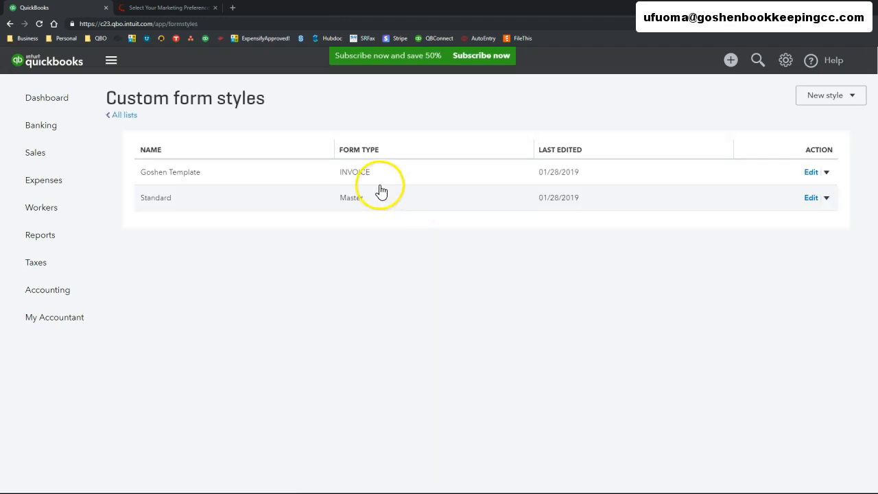
{"action": "mouse_move", "coordinate": [223, 207]}
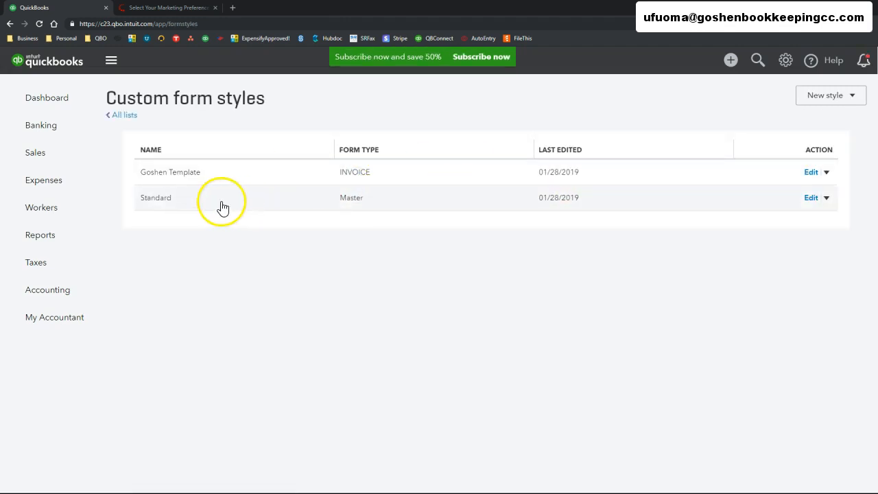
{"action": "mouse_move", "coordinate": [541, 201]}
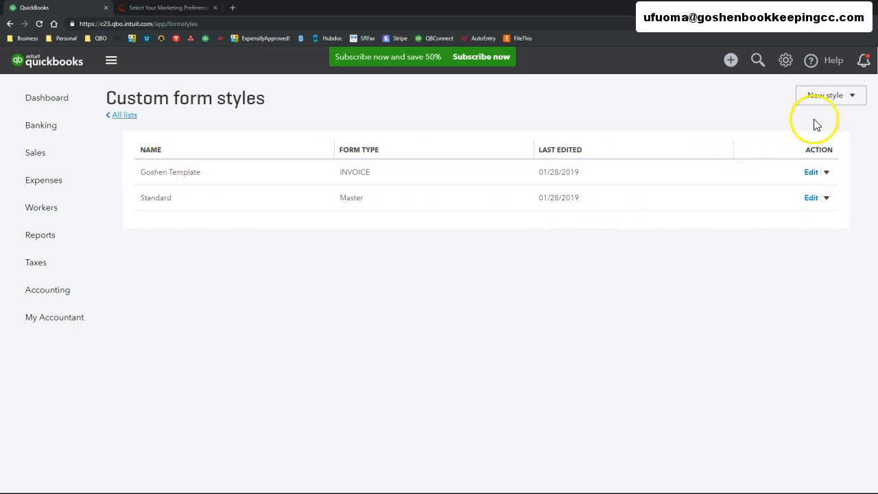
Choose Sales receipt from the New style dropdown on Custom form styles.
{"action": "left_click", "coordinate": [830, 94]}
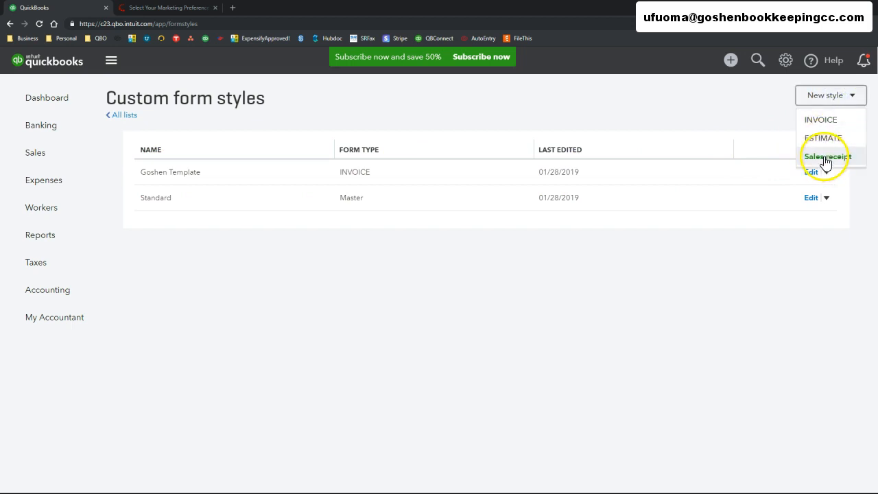
{"action": "left_click", "coordinate": [826, 156]}
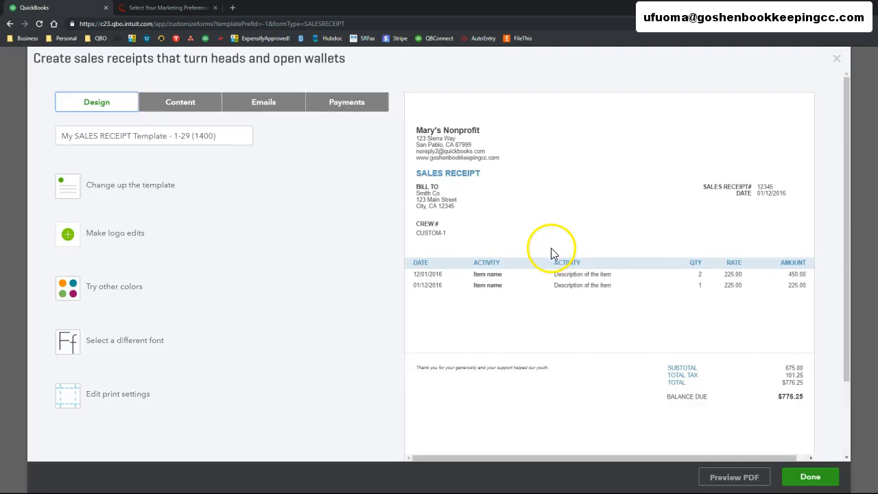
Name the sales receipt style 'Goshen Donor Receipt'.
{"action": "type", "text": "s"}
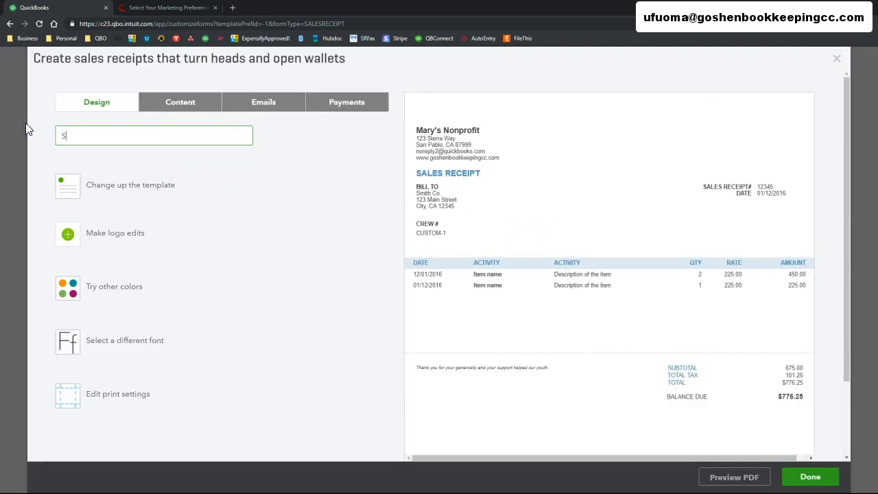
{"action": "type", "text": "Goshen Sales Receipt"}
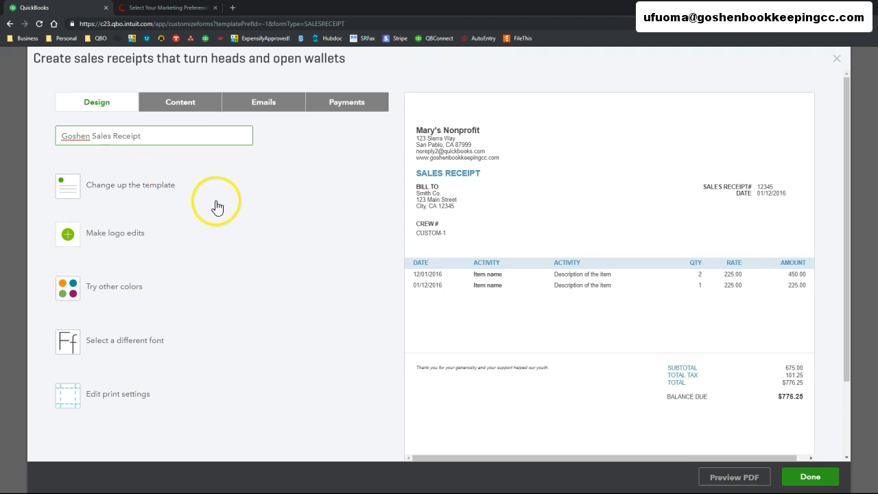
{"action": "type", "text": "Donor"}
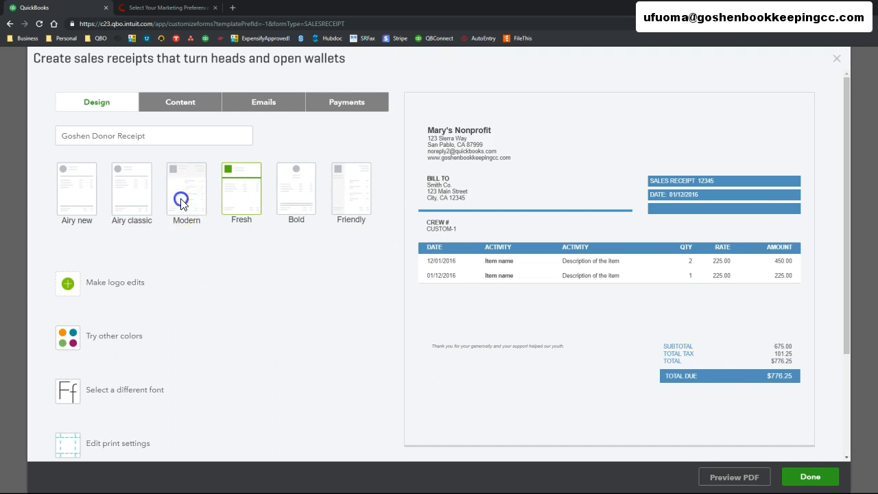
Switch the receipt to the Airy new template and apply the maroon colour scheme.
{"action": "left_click", "coordinate": [76, 189]}
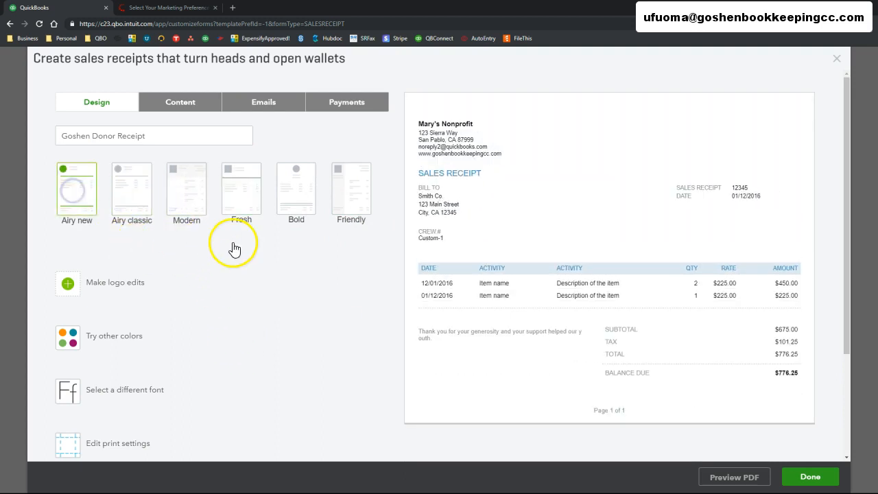
{"action": "left_click", "coordinate": [241, 189]}
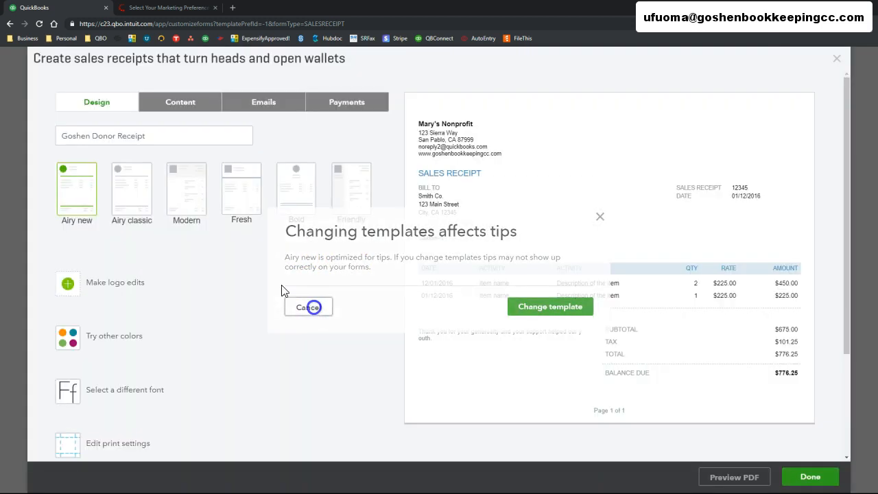
{"action": "left_click", "coordinate": [308, 307]}
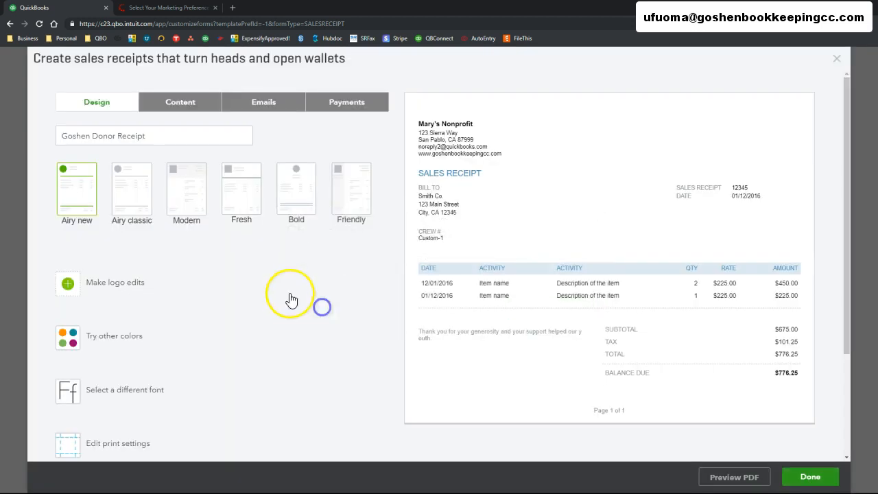
{"action": "left_click", "coordinate": [296, 187]}
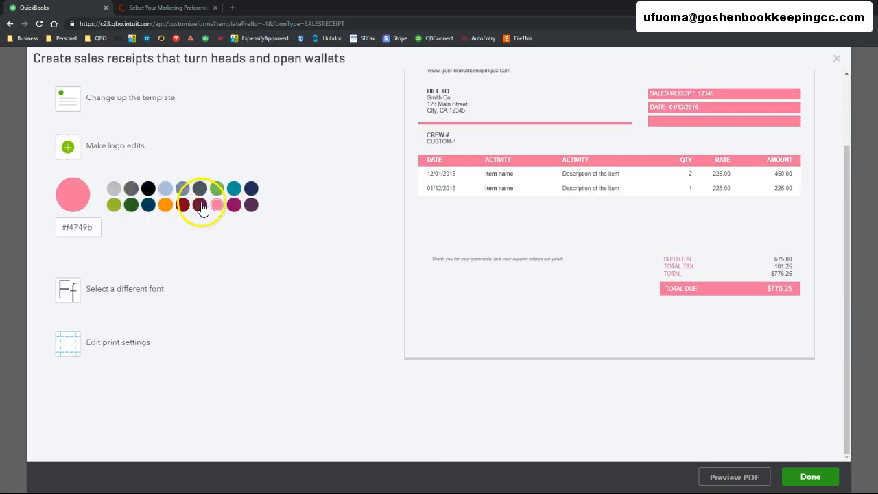
{"action": "left_click", "coordinate": [201, 203]}
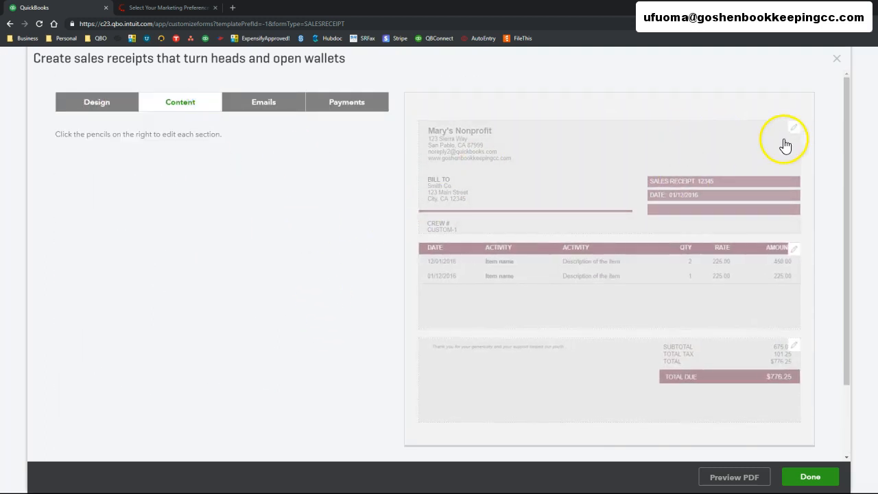
Add the business address to the header and rename the form to 'Donor Receipt'.
{"action": "left_click", "coordinate": [793, 127]}
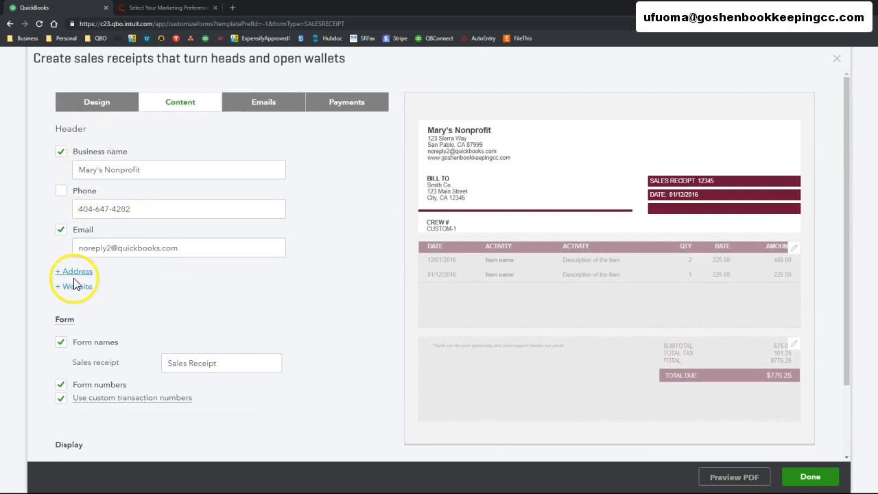
{"action": "left_click", "coordinate": [73, 270]}
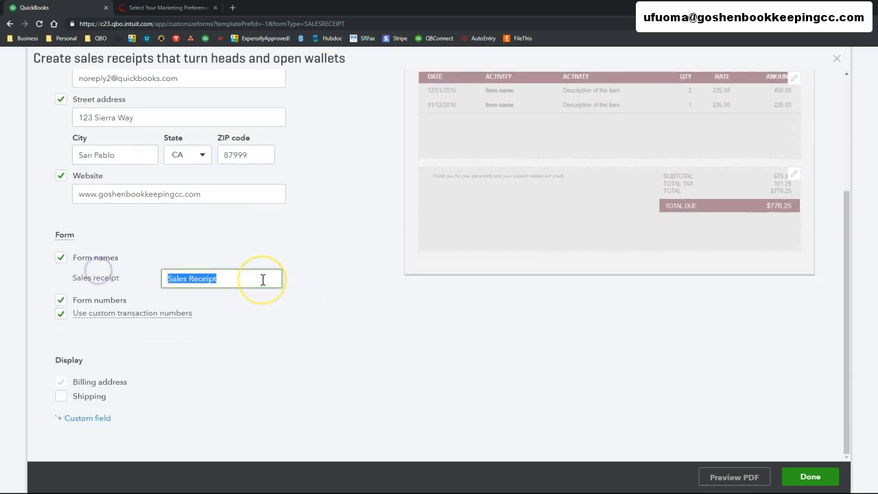
{"action": "type", "text": "Donor Receipt"}
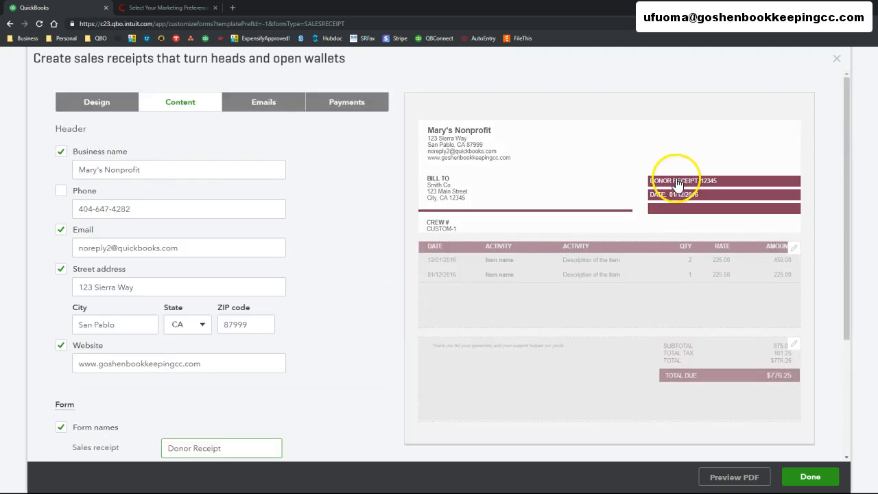
Turn on the Crew # custom field in the Display section.
{"action": "scroll", "scroll_direction": "down", "scroll_amount": 3}
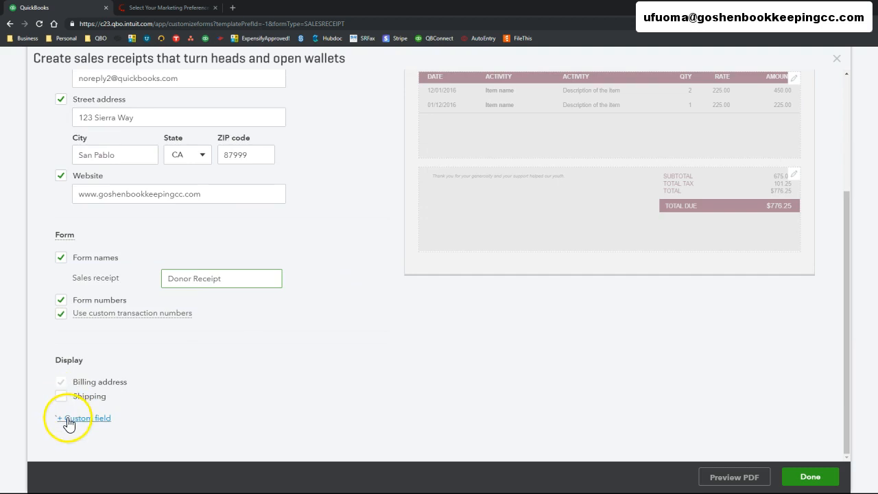
{"action": "left_click", "coordinate": [82, 418]}
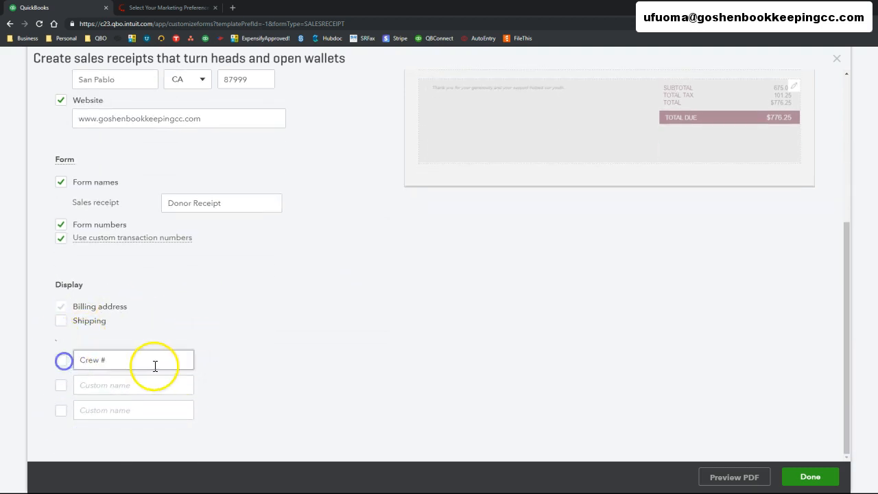
{"action": "left_click", "coordinate": [61, 359]}
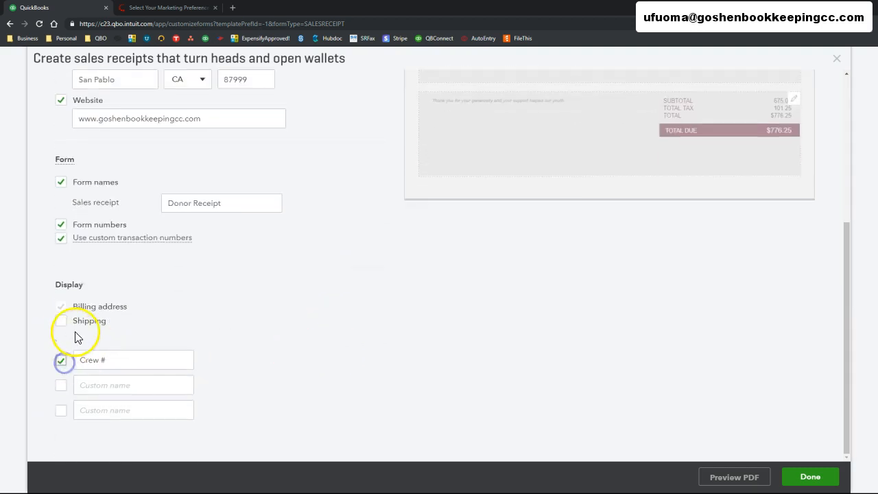
{"action": "left_click", "coordinate": [60, 320]}
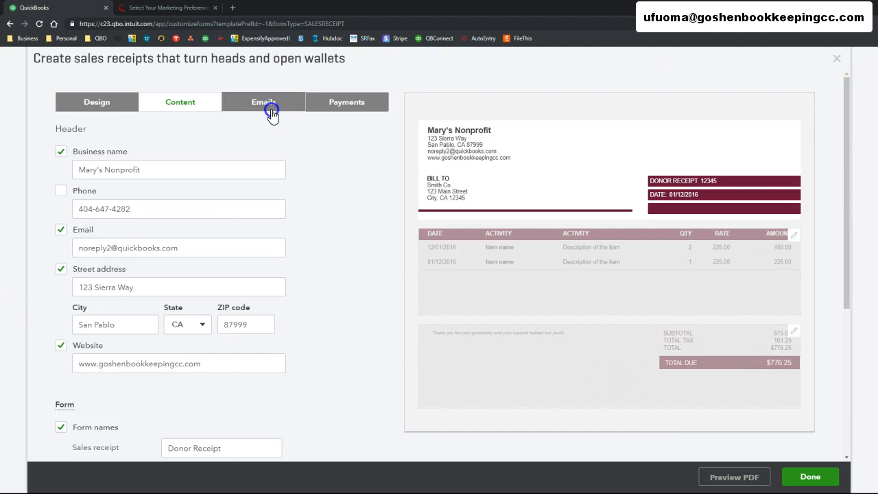
Complete the email subject and write the 'Thank you for your donation' message.
{"action": "left_click", "coordinate": [264, 101]}
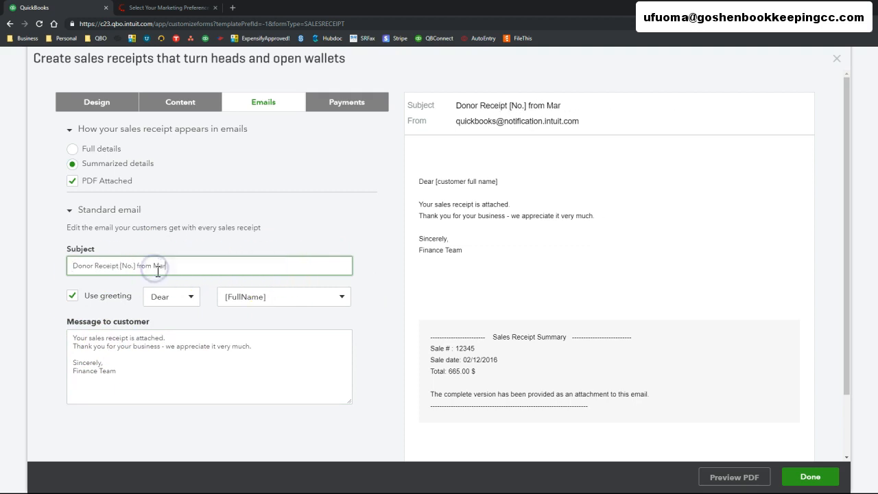
{"action": "type", "text": "y's Nonprofit"}
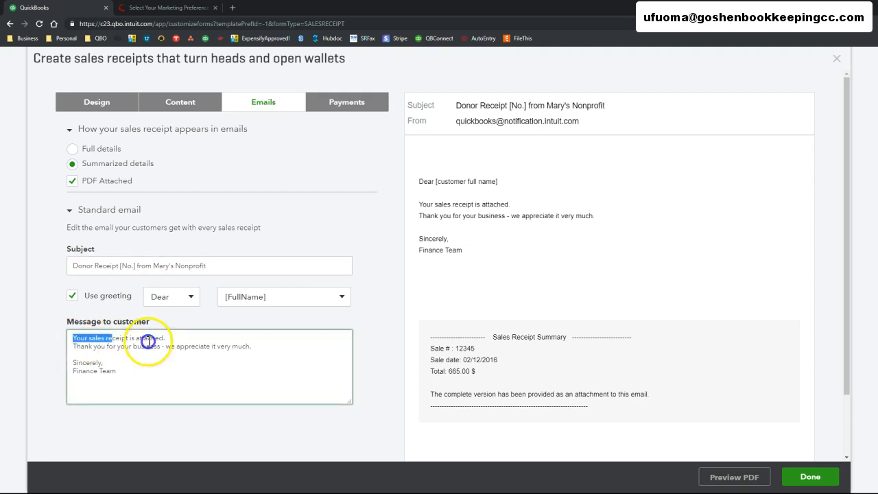
{"action": "type", "text": "Thank you for"}
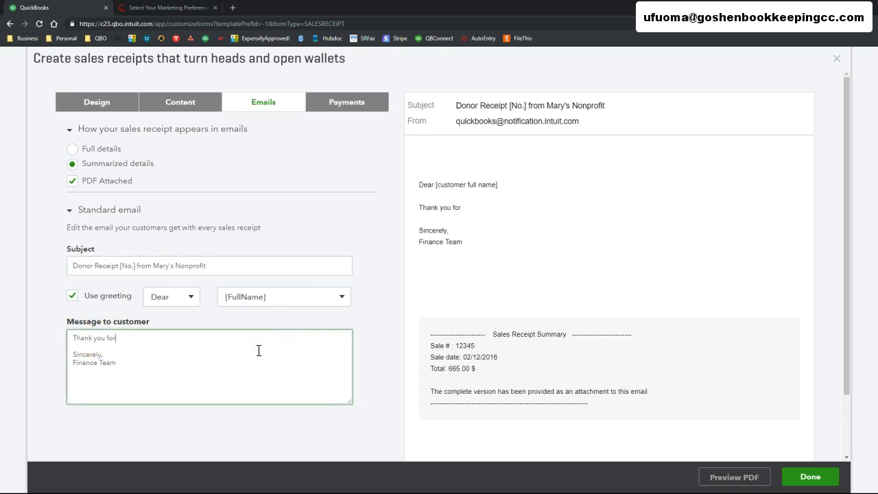
{"action": "type", "text": "your donation"}
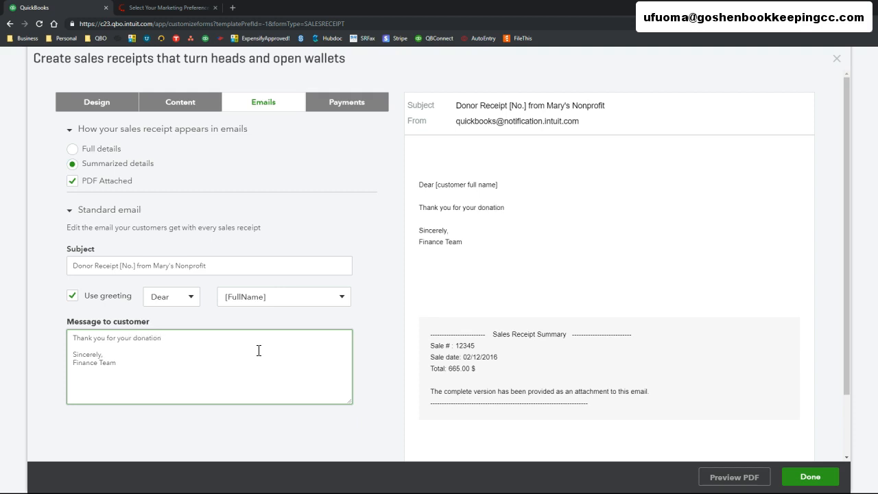
{"action": "type", "text": "You support helped"}
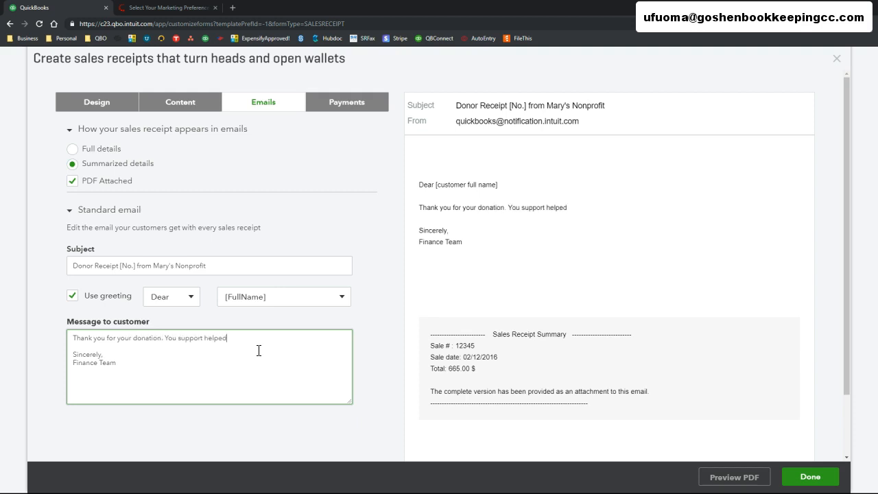
{"action": "type", "text": "us to r"}
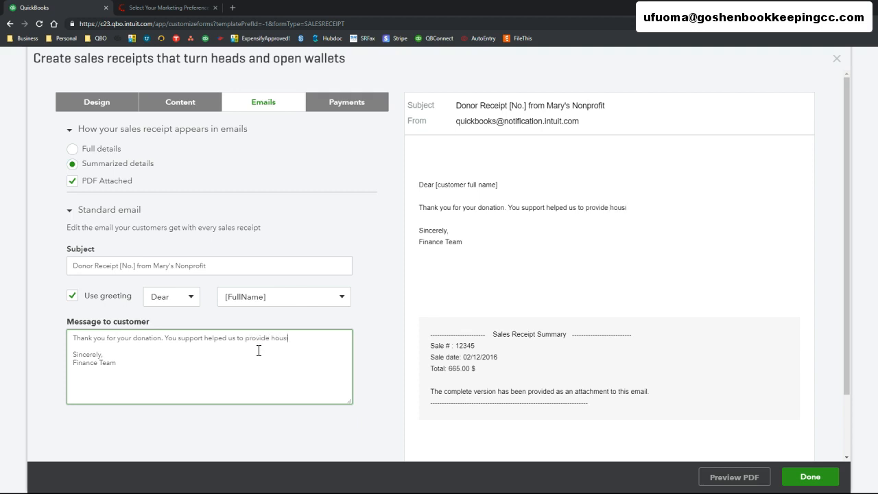
{"action": "type", "text": "ing for our youths."}
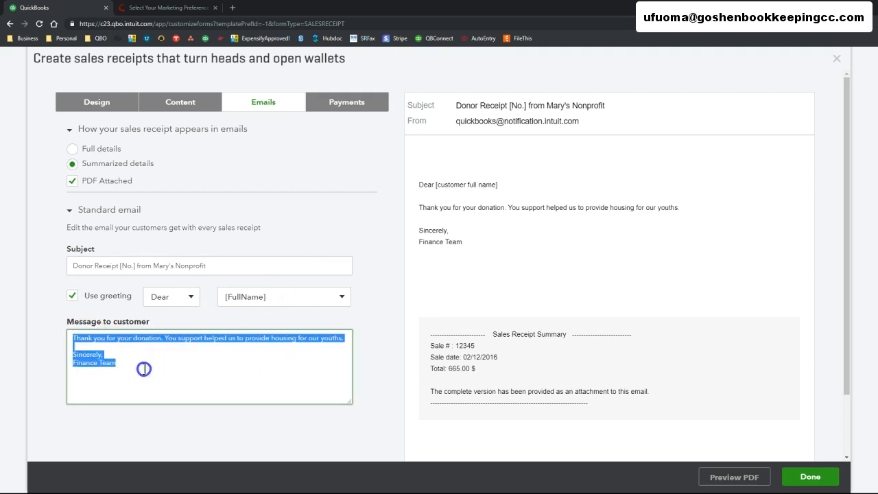
Add a line above the sign-off about keeping the receipt, IRS verbiage and EIN number.
{"action": "left_click", "coordinate": [146, 348]}
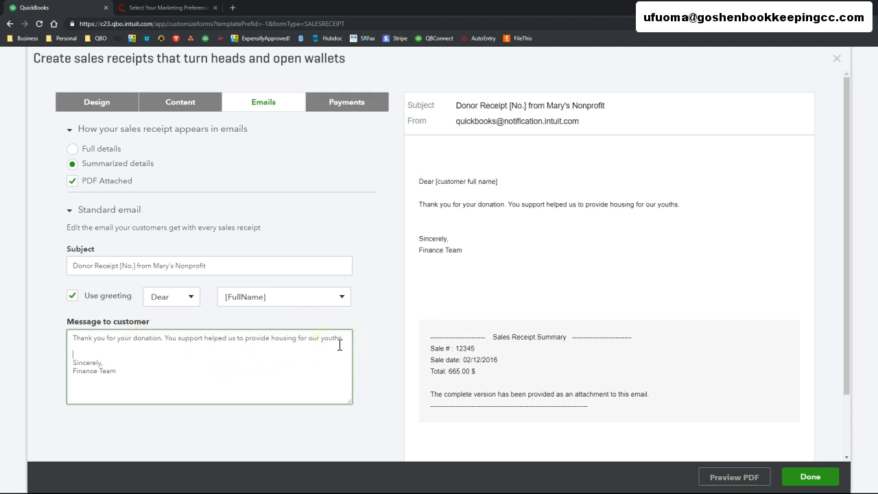
{"action": "type", "text": "Keep this receipt your record or use the standard IR"}
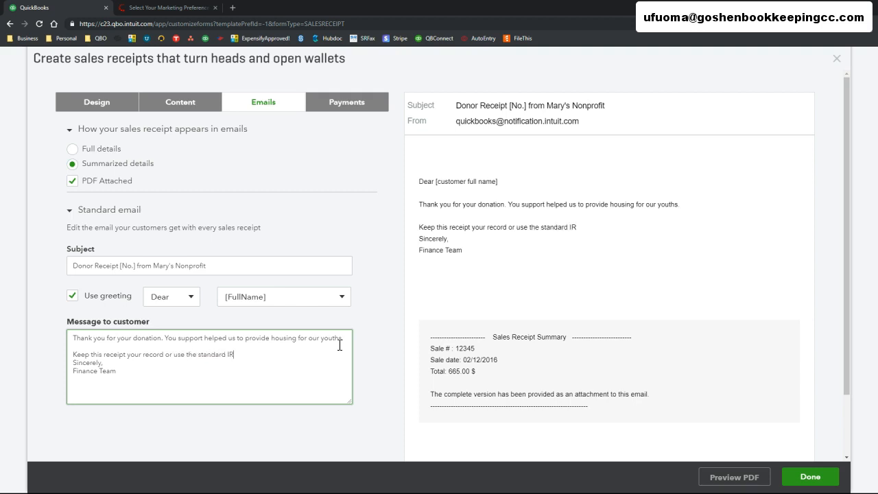
{"action": "type", "text": "S verbiage."}
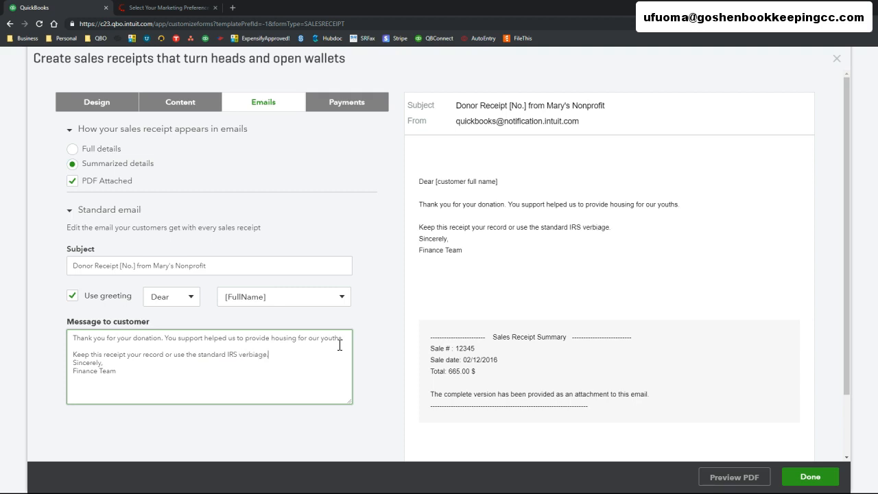
{"action": "type", "text": "Add your"}
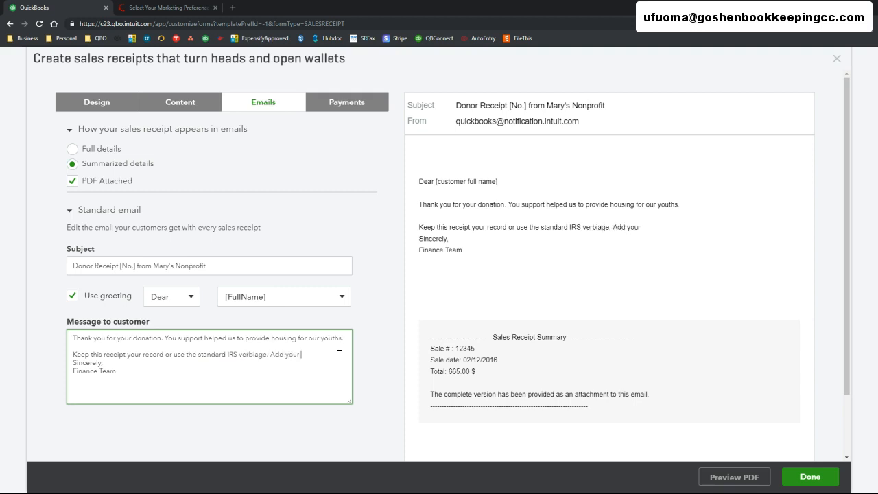
{"action": "type", "text": "EIN number"}
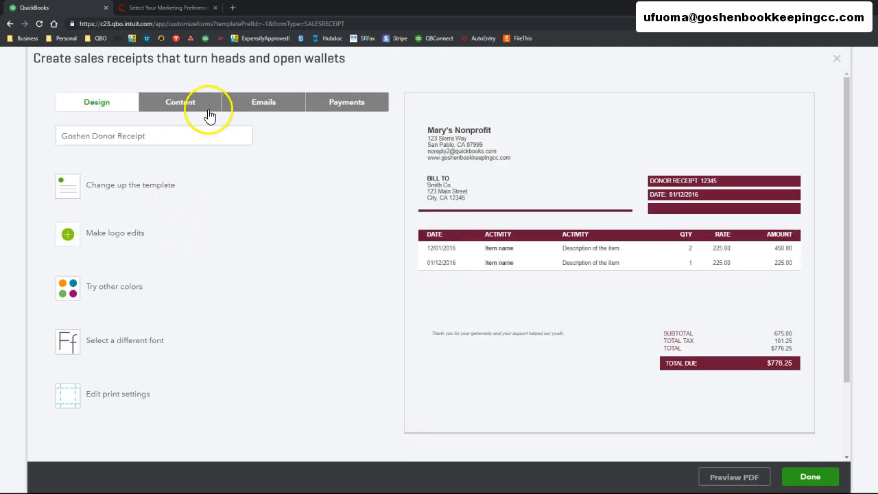
Add the footer text 'Our tax number 99-999999' on the Content tab.
{"action": "left_click", "coordinate": [180, 102]}
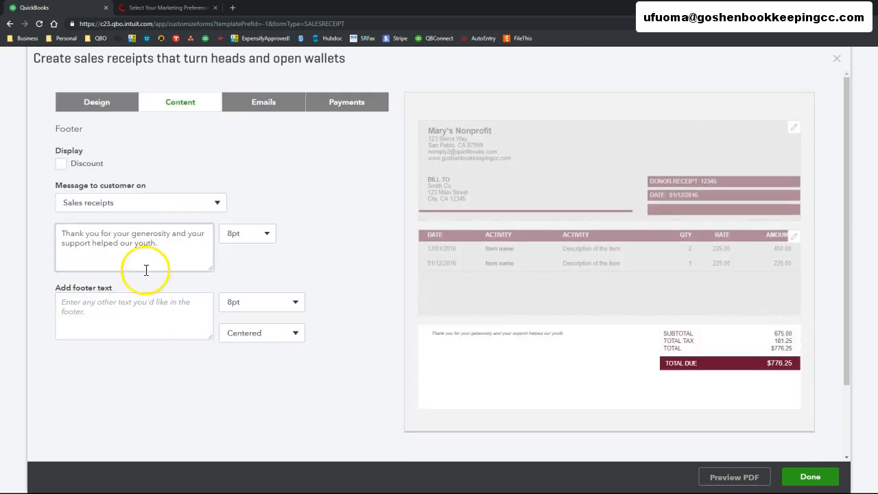
{"action": "type", "text": "Our"}
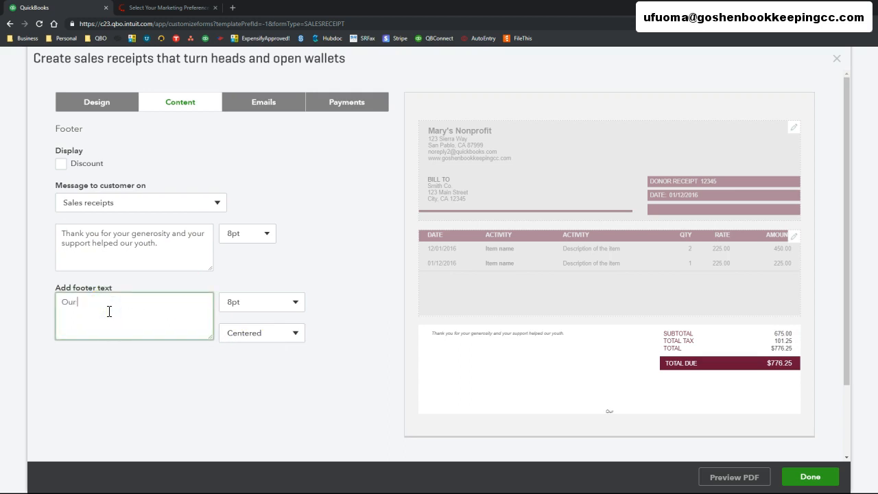
{"action": "type", "text": "tax number is 9"}
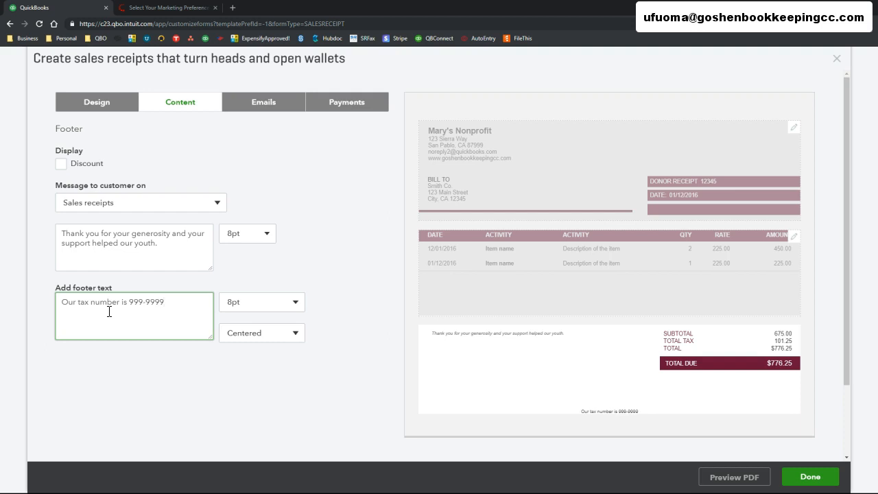
{"action": "type", "text": "99-999999"}
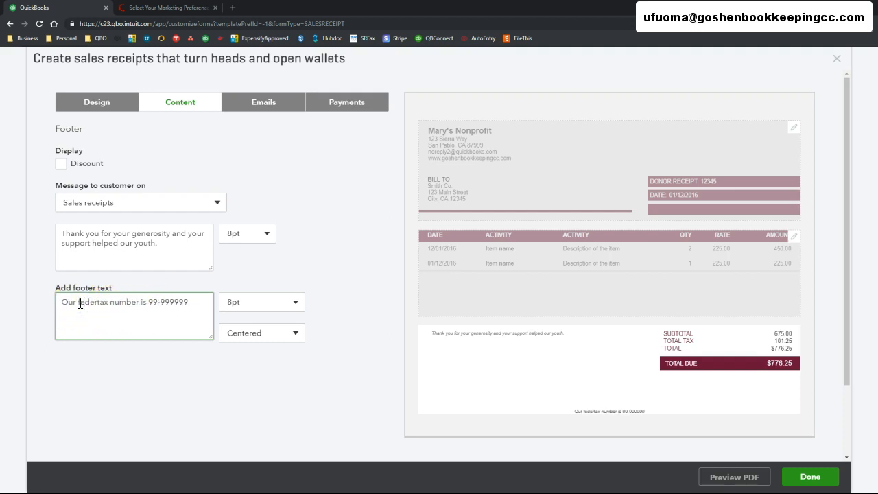
Change the email sign-off from Sincerely to 'Thank you,'.
{"action": "left_click", "coordinate": [263, 102]}
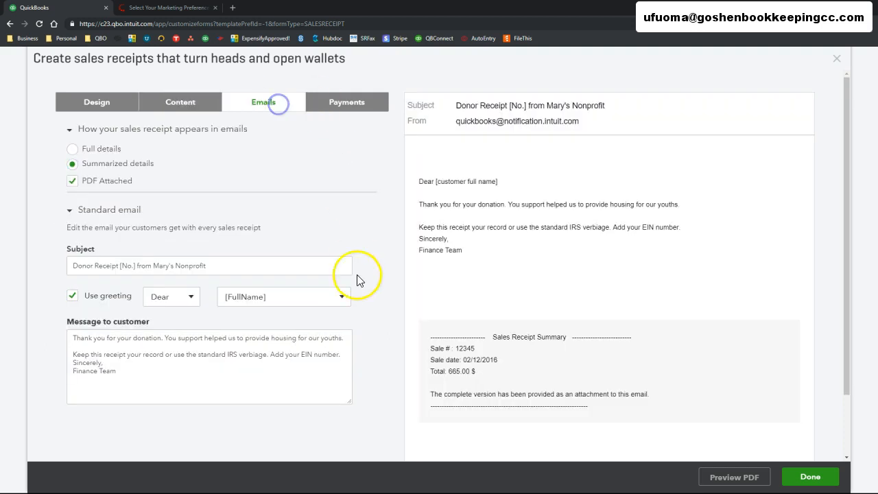
{"action": "scroll", "scroll_direction": "down", "scroll_amount": 3}
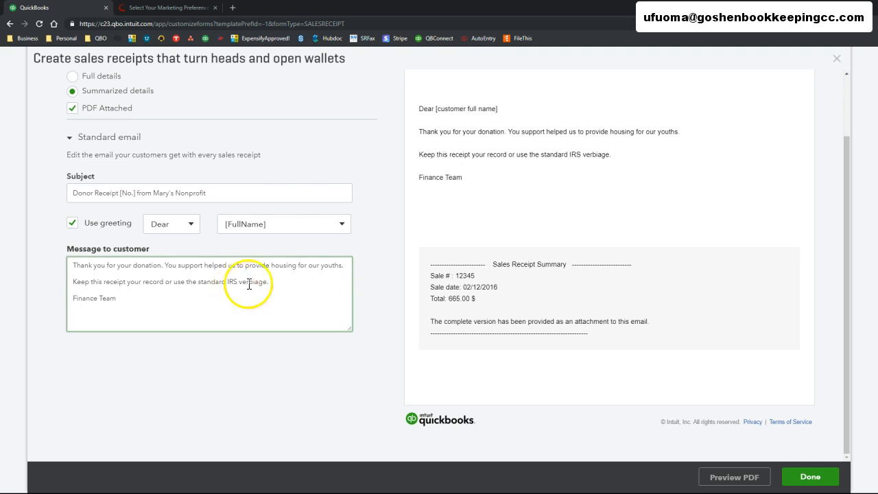
{"action": "type", "text": "T"}
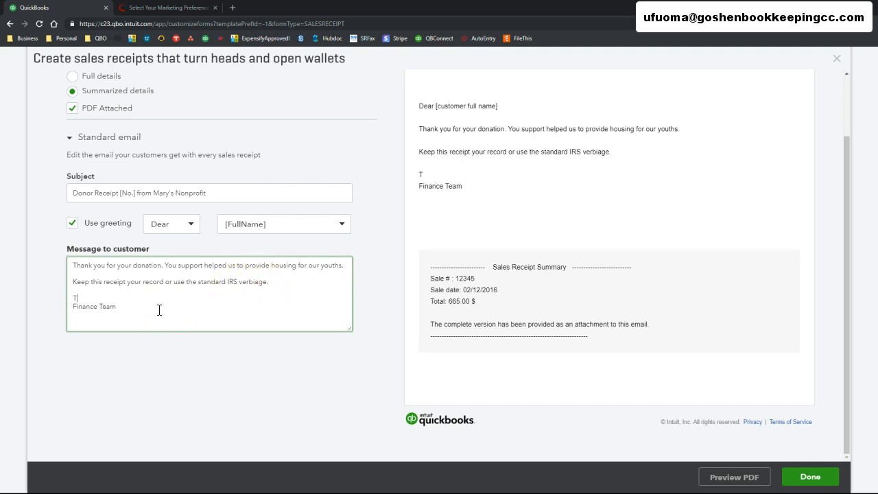
{"action": "type", "text": "hank you,"}
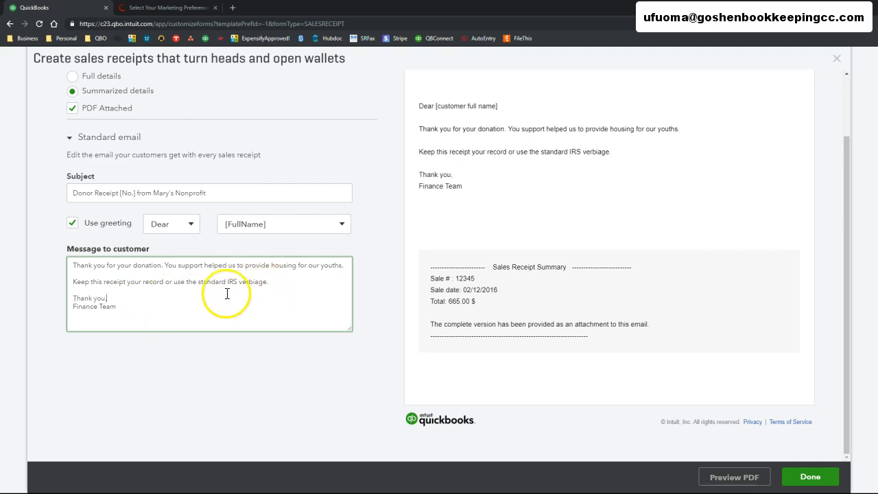
{"action": "left_click", "coordinate": [346, 102]}
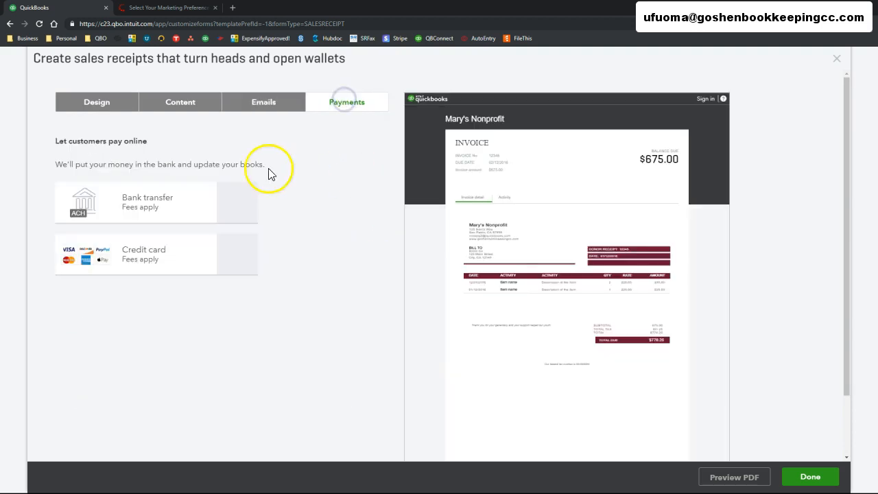
{"action": "left_click", "coordinate": [264, 102]}
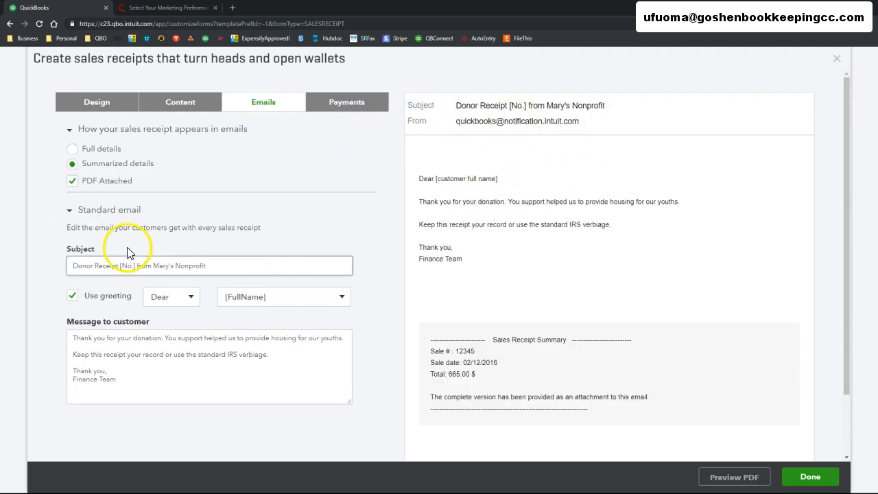
{"action": "mouse_move", "coordinate": [705, 372]}
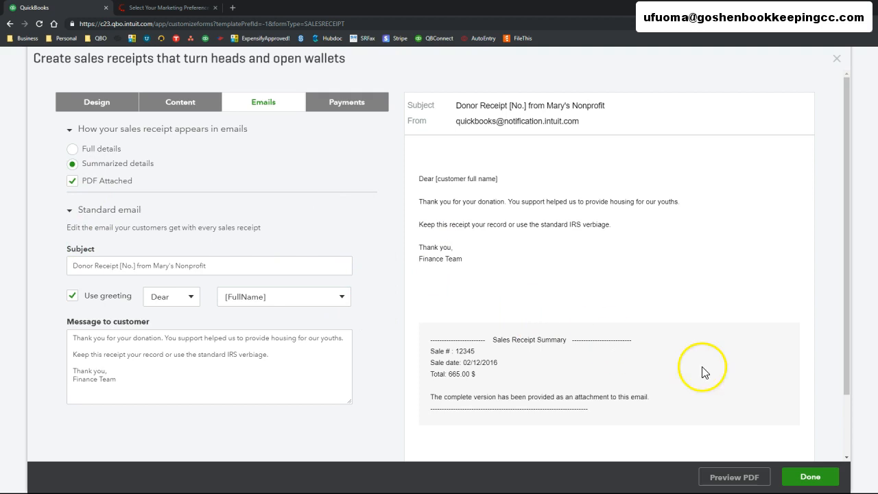
{"action": "left_click", "coordinate": [733, 476]}
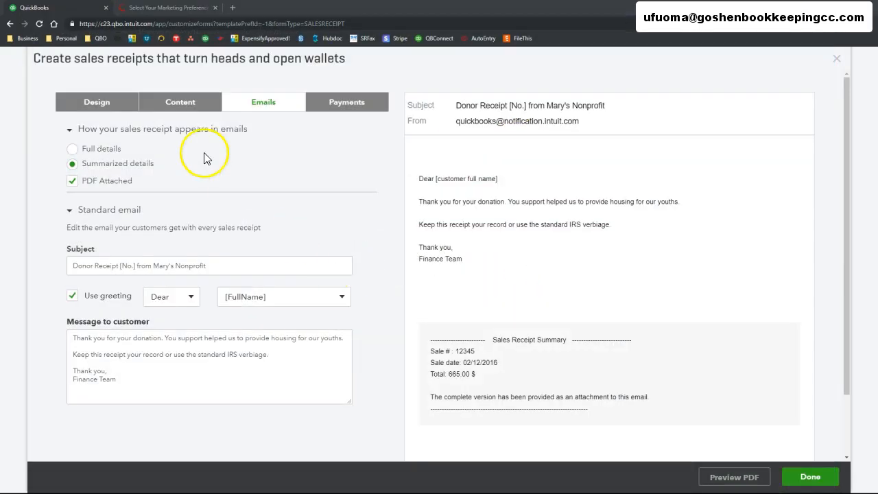
Uncheck the Quantity, Rate and Product/Service table columns and save the receipt style.
{"action": "left_click", "coordinate": [179, 101]}
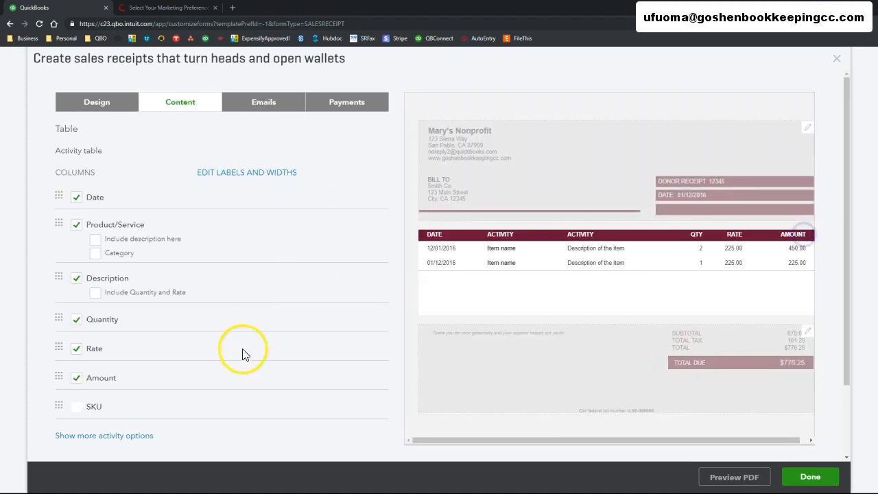
{"action": "left_click", "coordinate": [77, 319]}
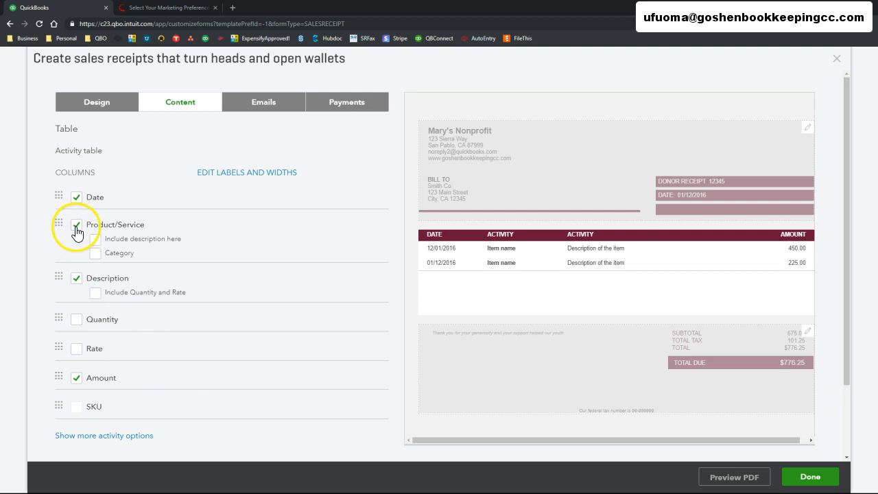
{"action": "left_click", "coordinate": [76, 224]}
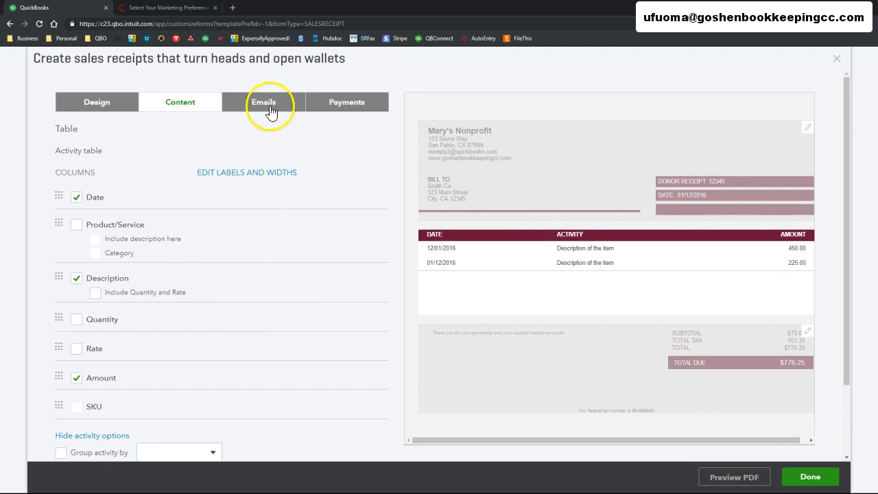
{"action": "left_click", "coordinate": [346, 102]}
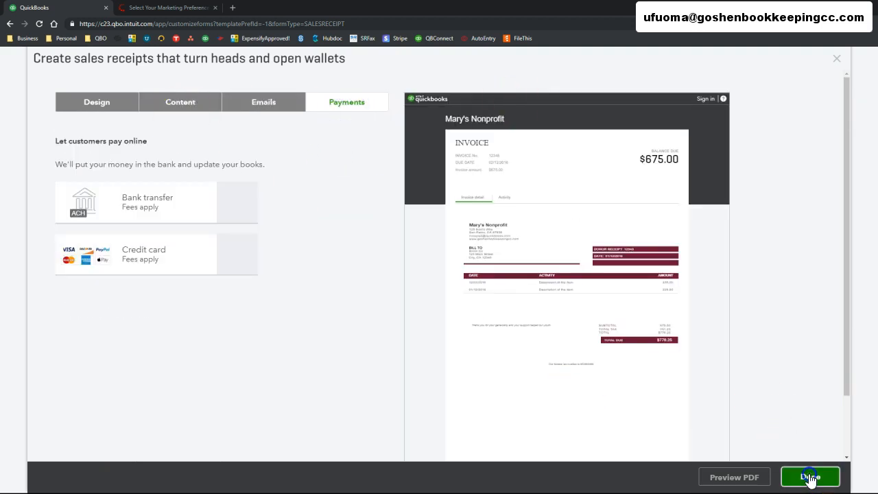
{"action": "left_click", "coordinate": [810, 477]}
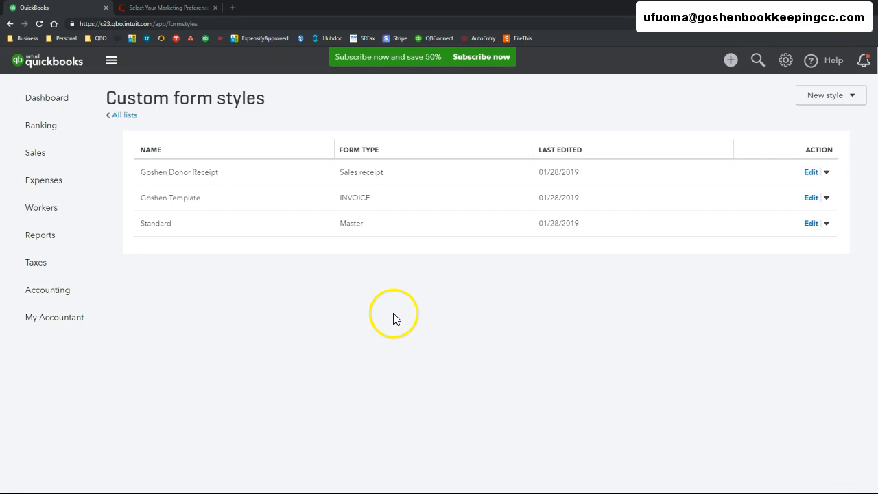
{"action": "mouse_move", "coordinate": [394, 314]}
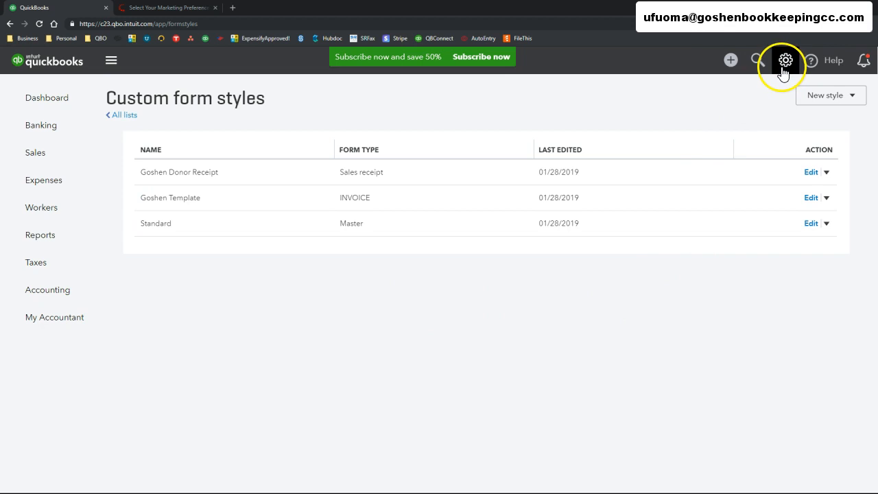
From the gear menu, choose QuickBooks Labs under Your Company.
{"action": "left_click", "coordinate": [785, 60]}
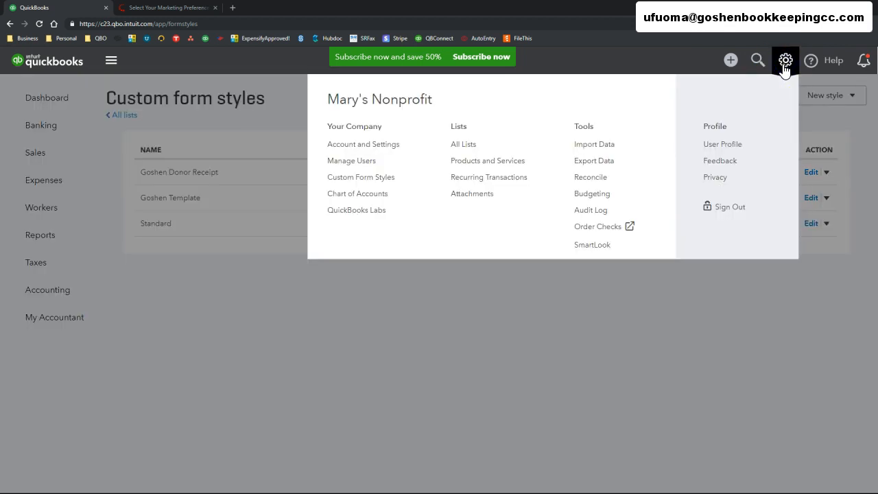
{"action": "mouse_move", "coordinate": [356, 210]}
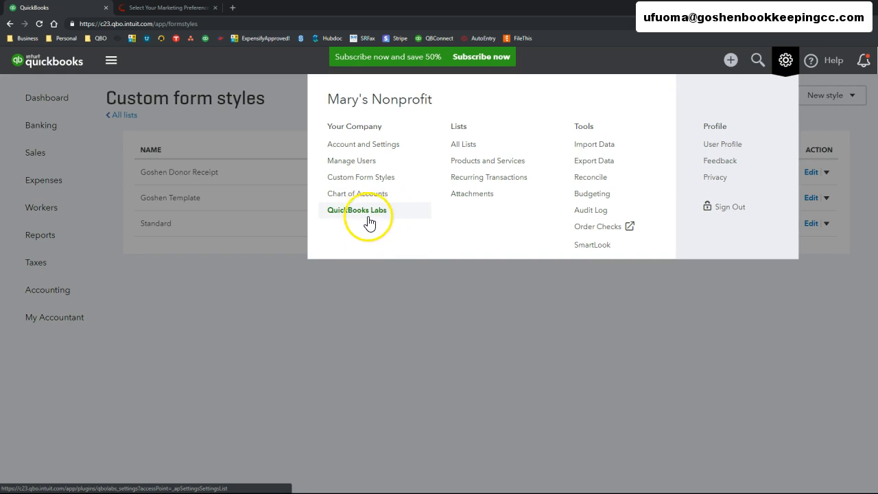
{"action": "left_click", "coordinate": [359, 210]}
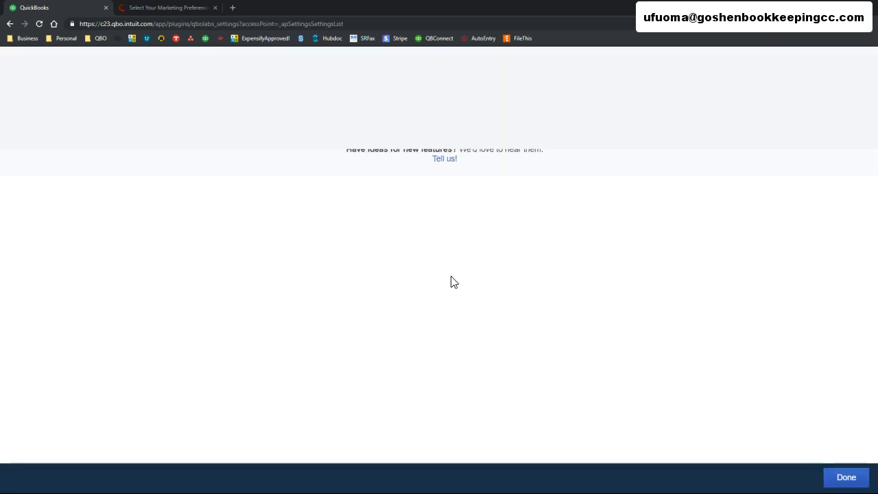
Switch both Routines for QuickBooks and Import Style to ON in QuickBooks Labs.
{"action": "scroll", "scroll_direction": "down", "scroll_amount": 3}
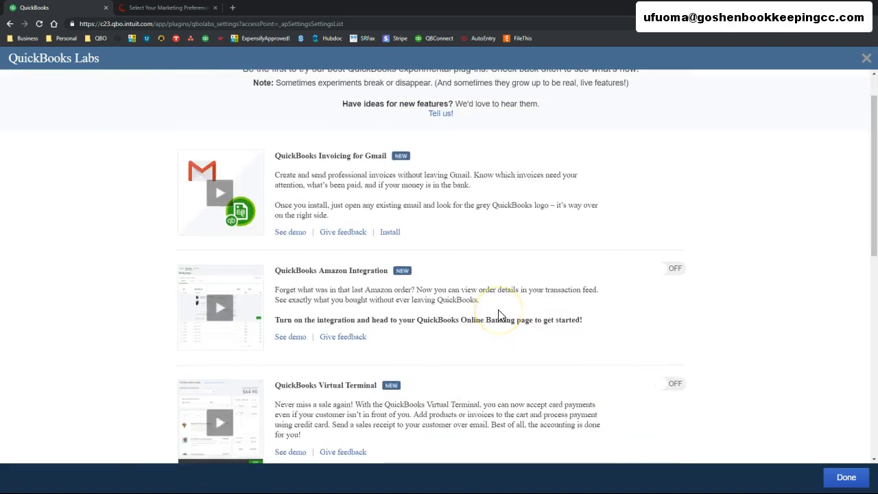
{"action": "scroll", "scroll_direction": "down", "scroll_amount": 3}
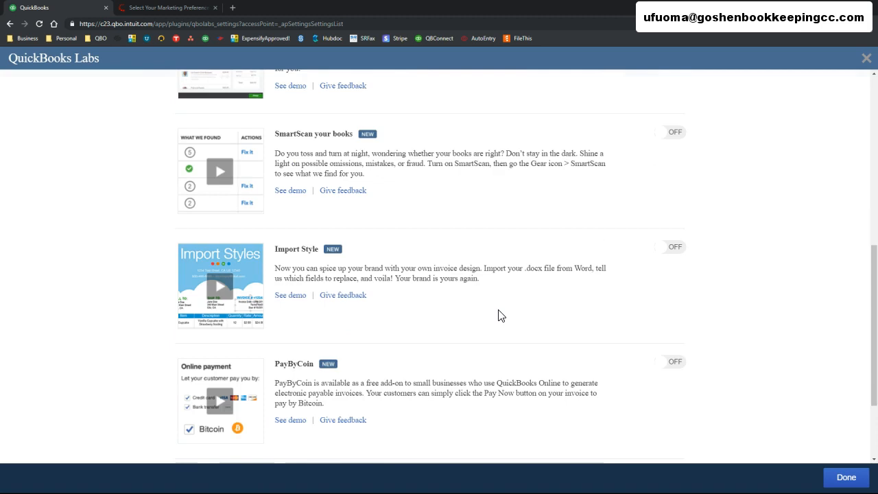
{"action": "scroll", "scroll_direction": "down", "scroll_amount": 3}
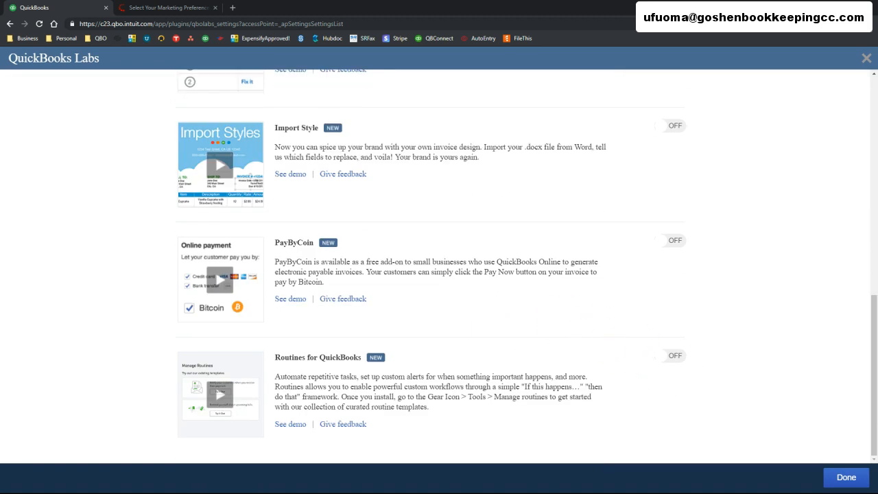
{"action": "left_click", "coordinate": [670, 355]}
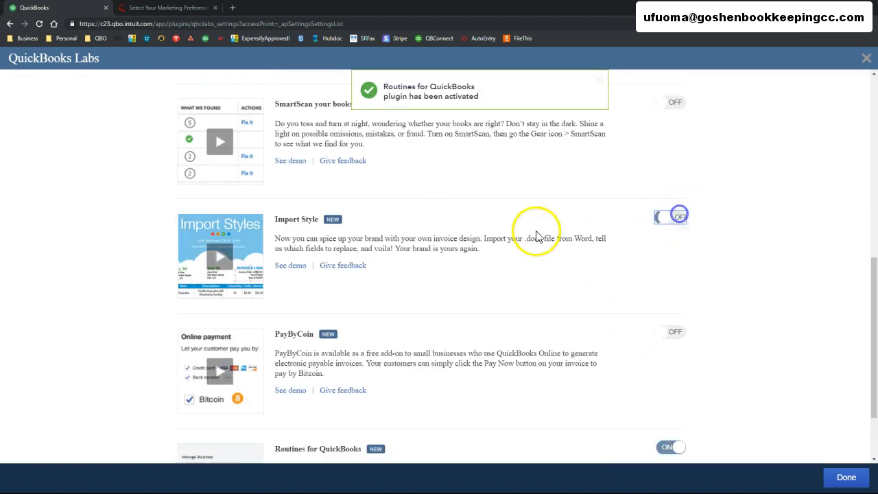
{"action": "left_click", "coordinate": [670, 217]}
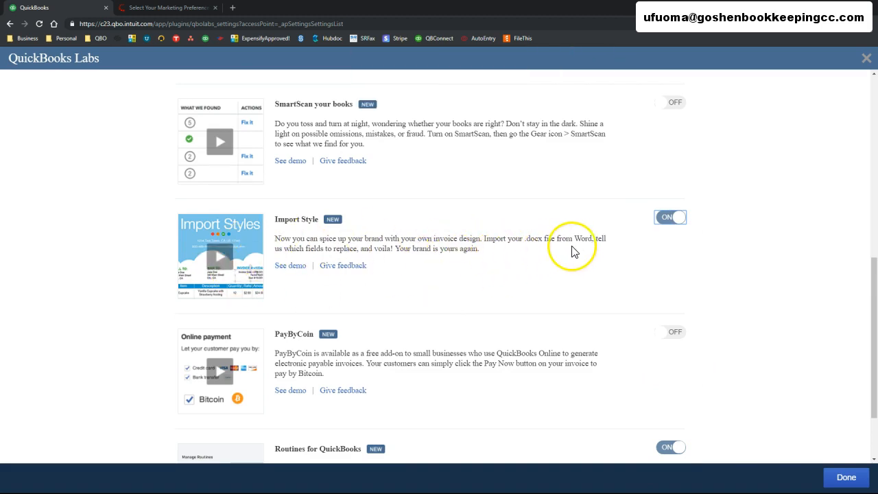
{"action": "mouse_move", "coordinate": [574, 259]}
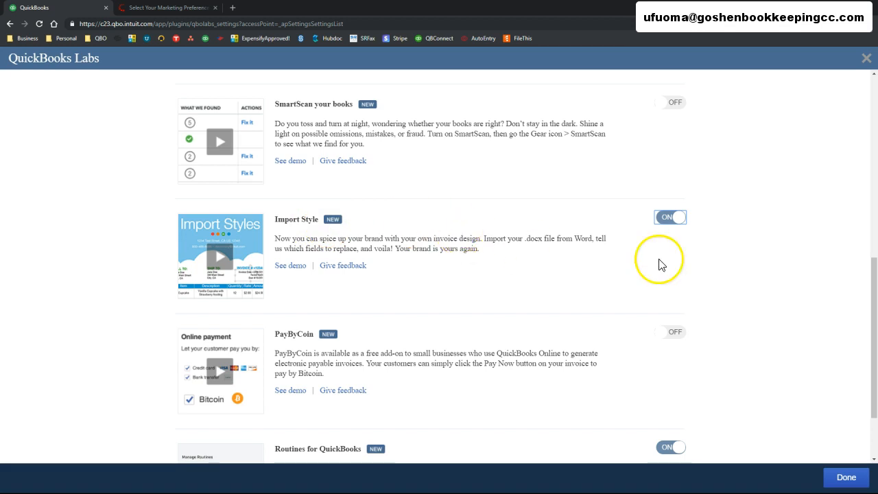
{"action": "mouse_move", "coordinate": [336, 287]}
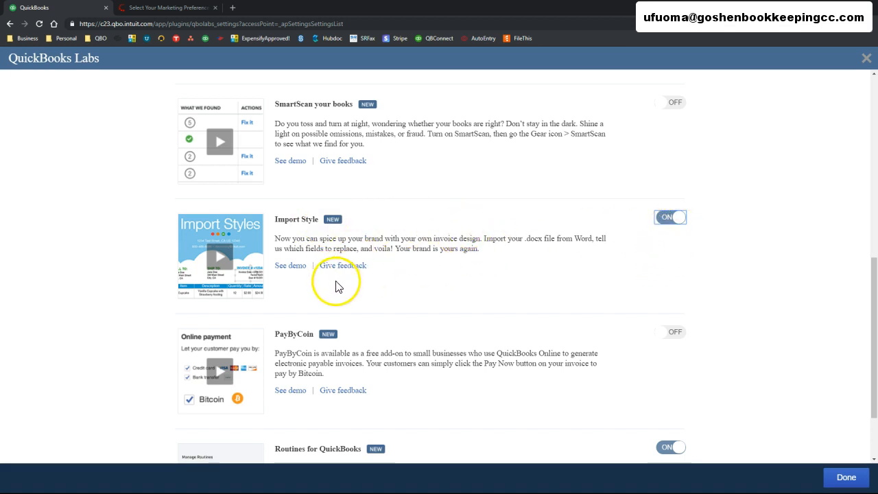
{"action": "mouse_move", "coordinate": [451, 177]}
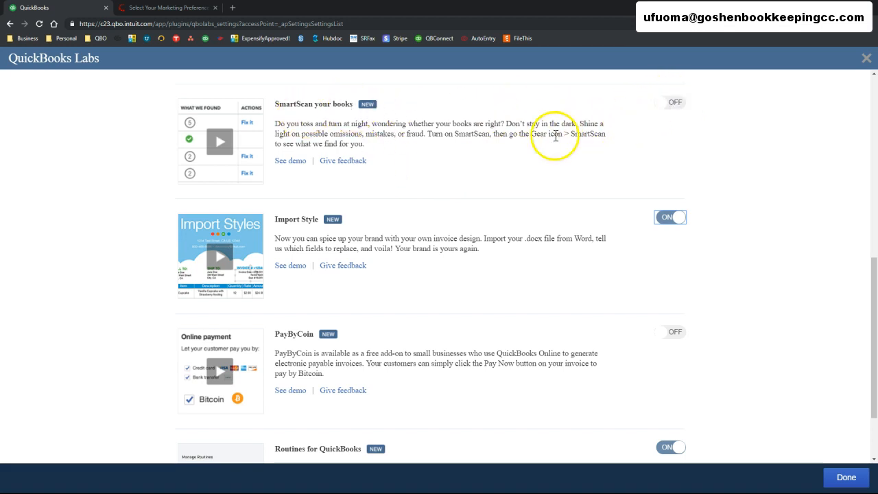
{"action": "scroll", "scroll_direction": "down", "scroll_amount": 3}
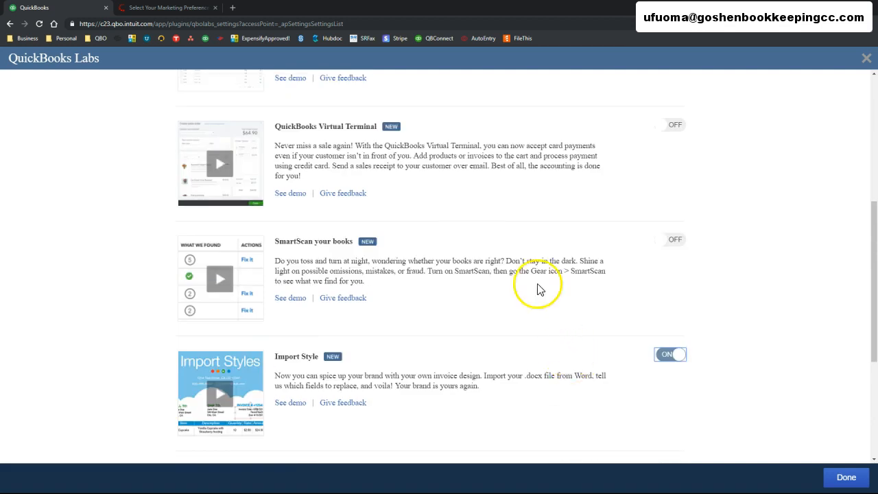
{"action": "scroll", "scroll_direction": "up", "scroll_amount": 3}
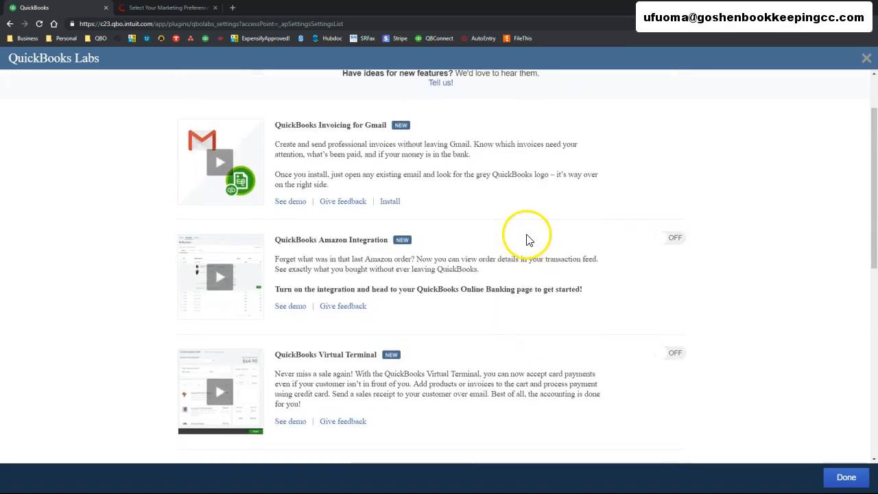
{"action": "scroll", "scroll_direction": "down", "scroll_amount": 3}
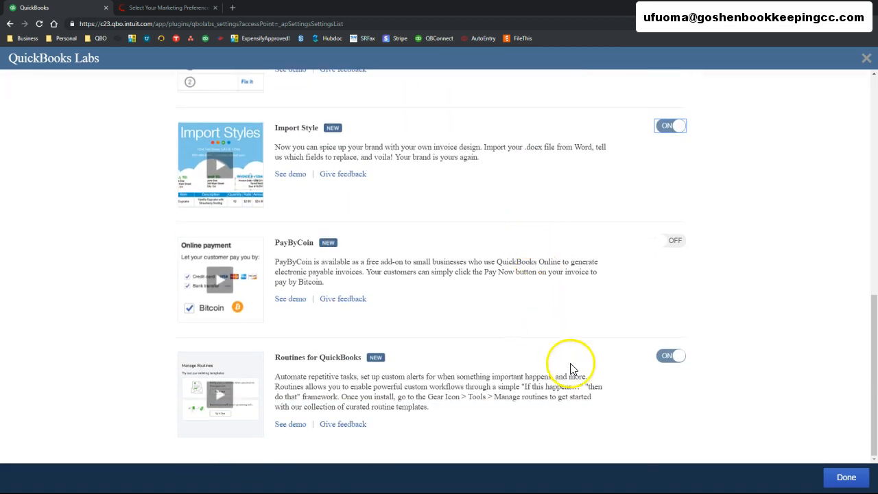
{"action": "mouse_move", "coordinate": [617, 380]}
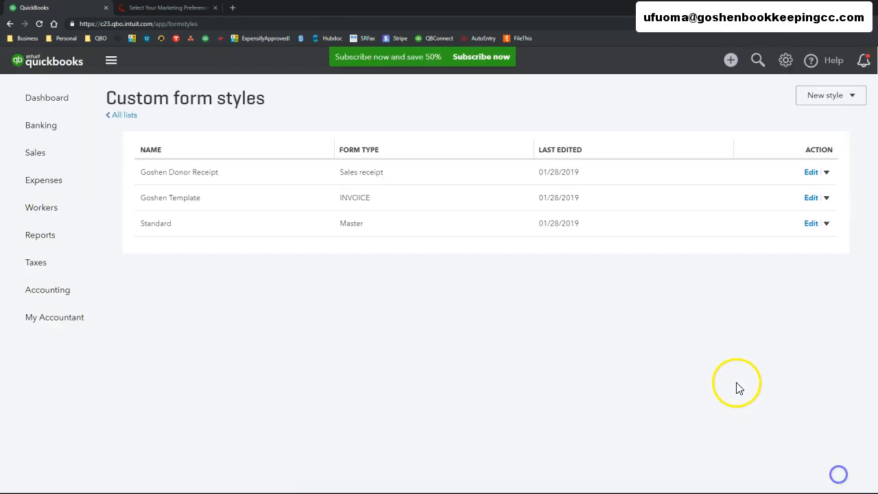
{"action": "left_click", "coordinate": [830, 95]}
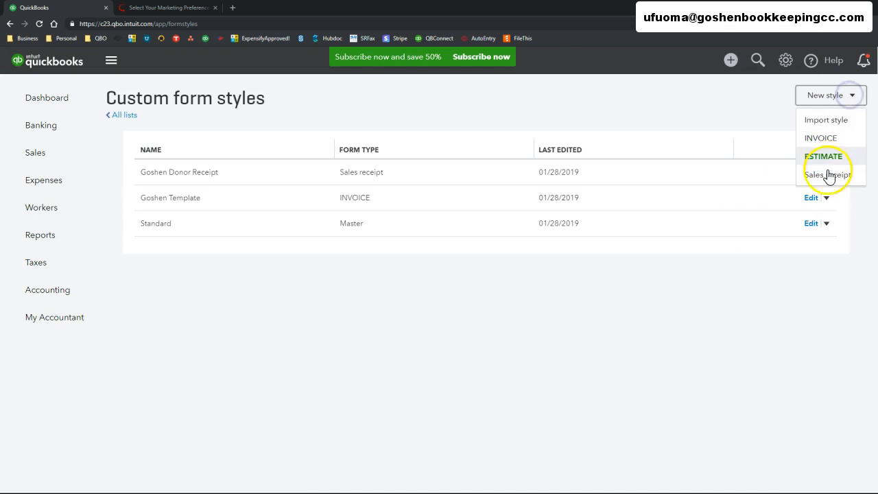
{"action": "left_click", "coordinate": [826, 120]}
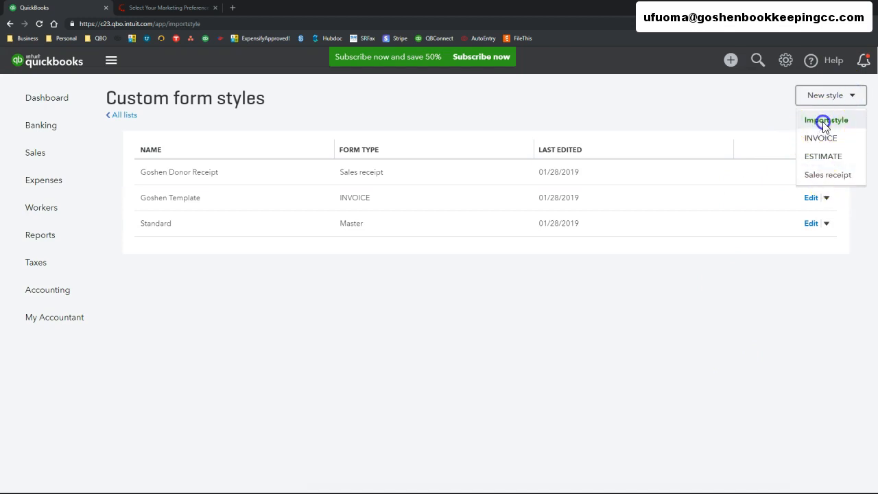
{"action": "left_click", "coordinate": [826, 120]}
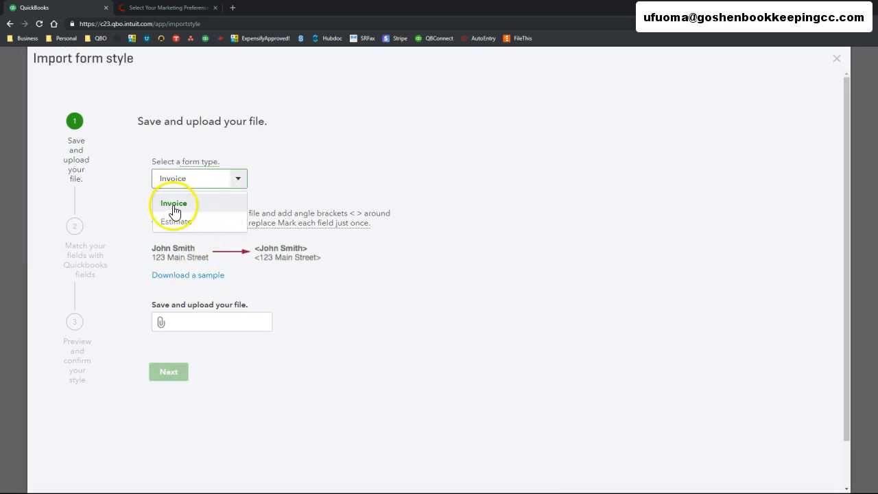
{"action": "left_click", "coordinate": [173, 203]}
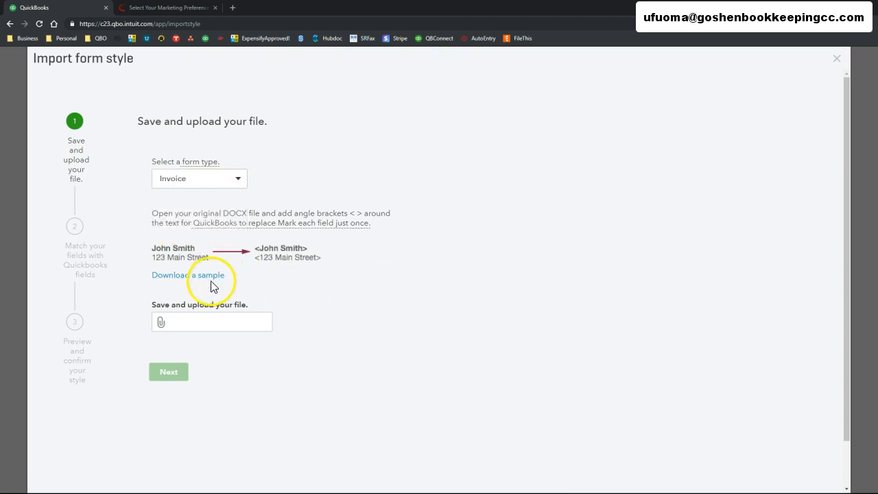
{"action": "left_click", "coordinate": [188, 274]}
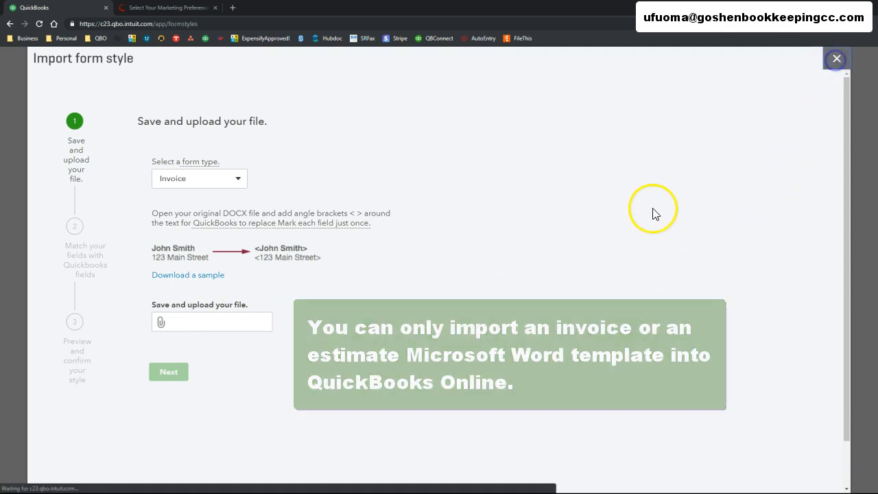
{"action": "left_click", "coordinate": [836, 58]}
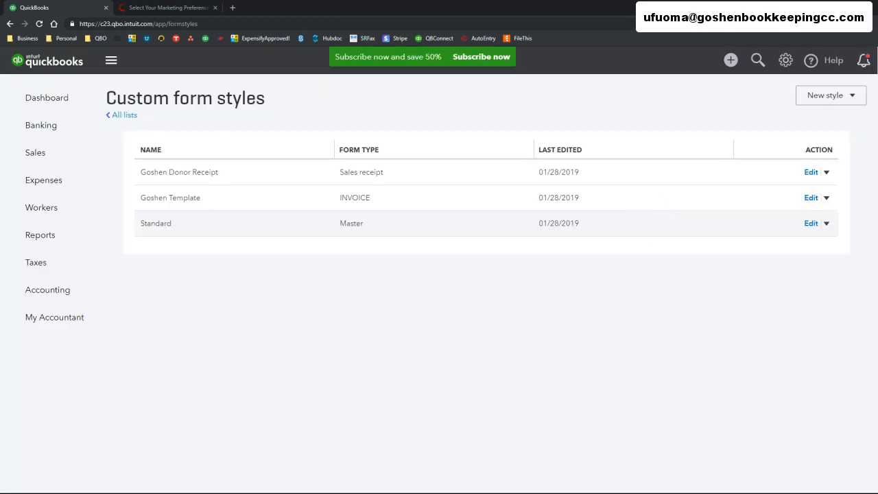
{"action": "mouse_move", "coordinate": [595, 286]}
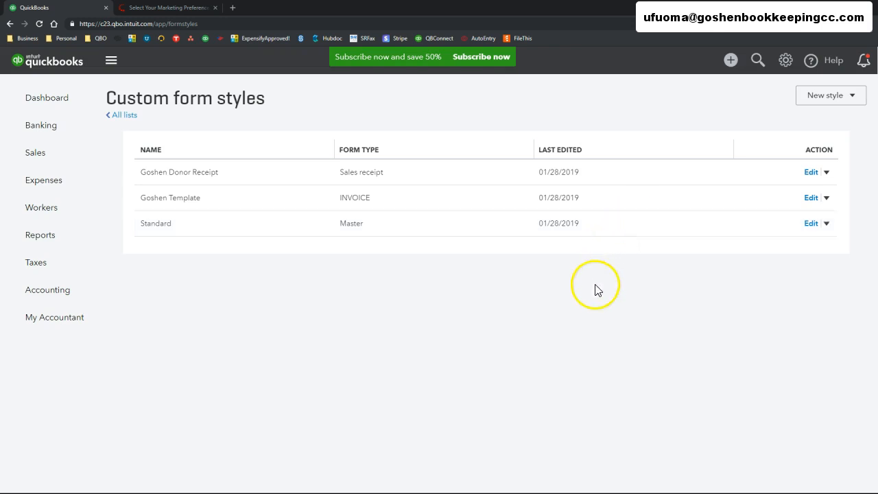
{"action": "mouse_move", "coordinate": [586, 299]}
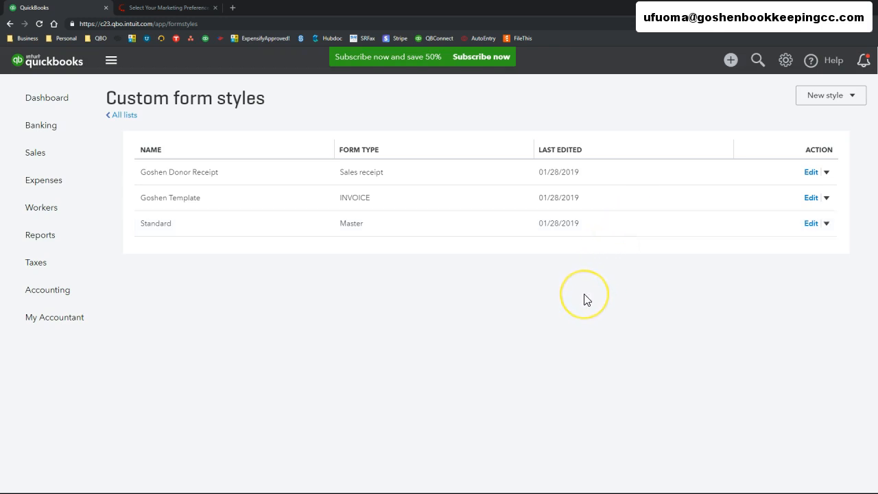